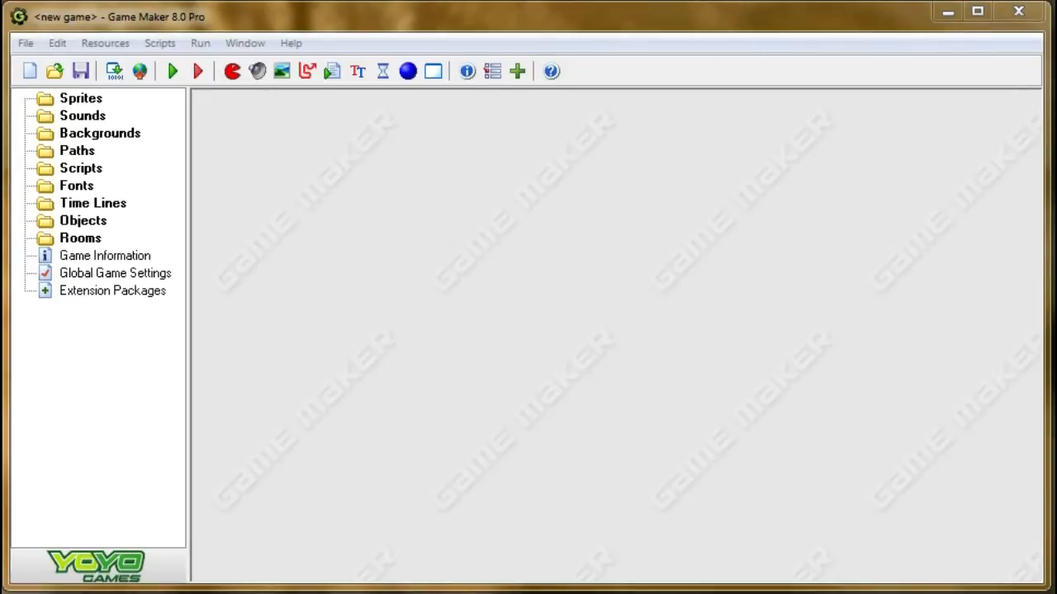
mouse_move(248, 239)
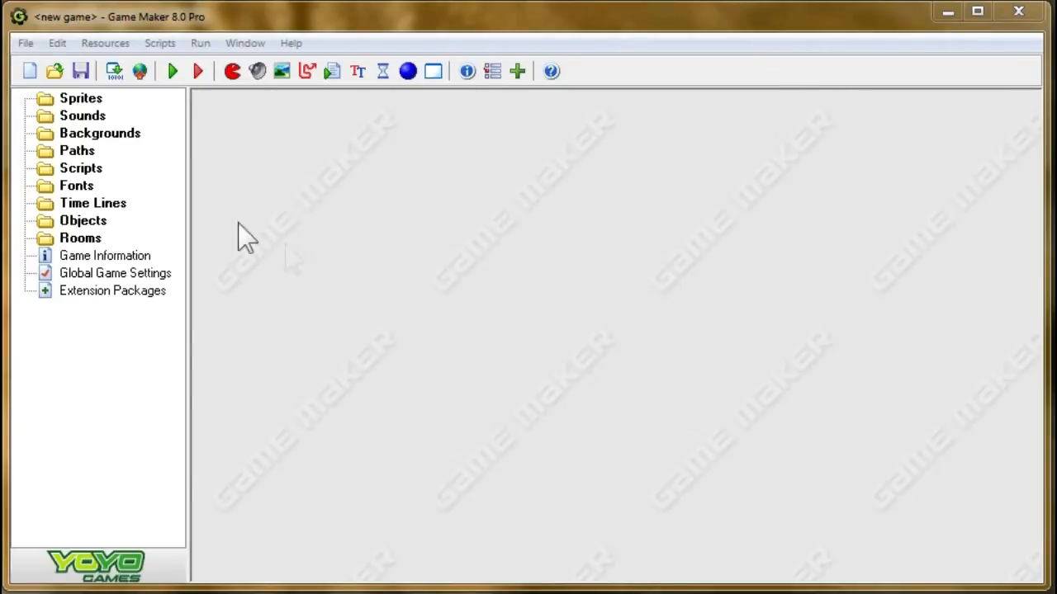
mouse_move(404, 355)
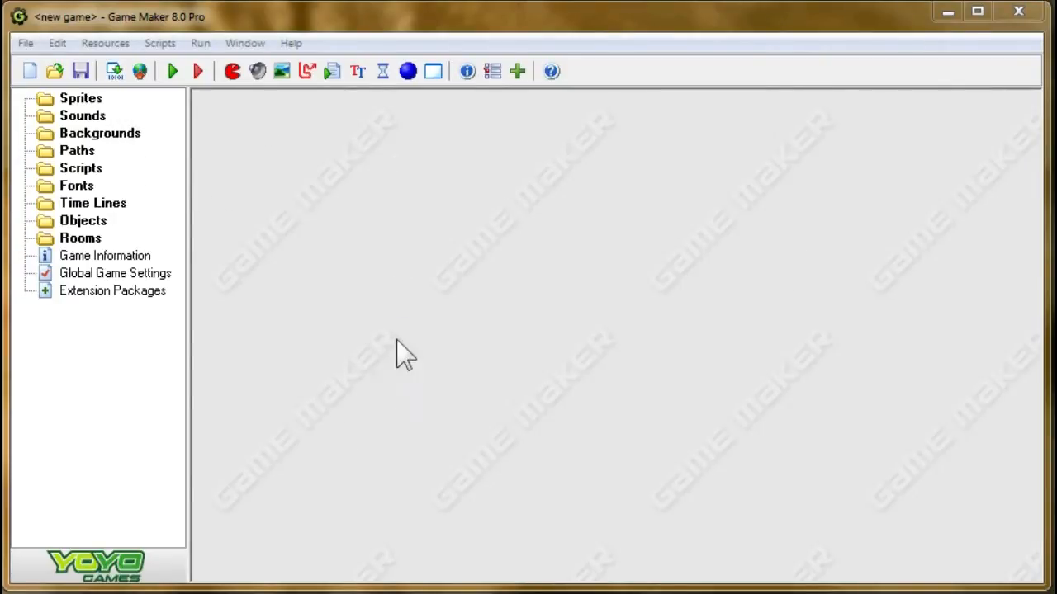
mouse_move(611, 276)
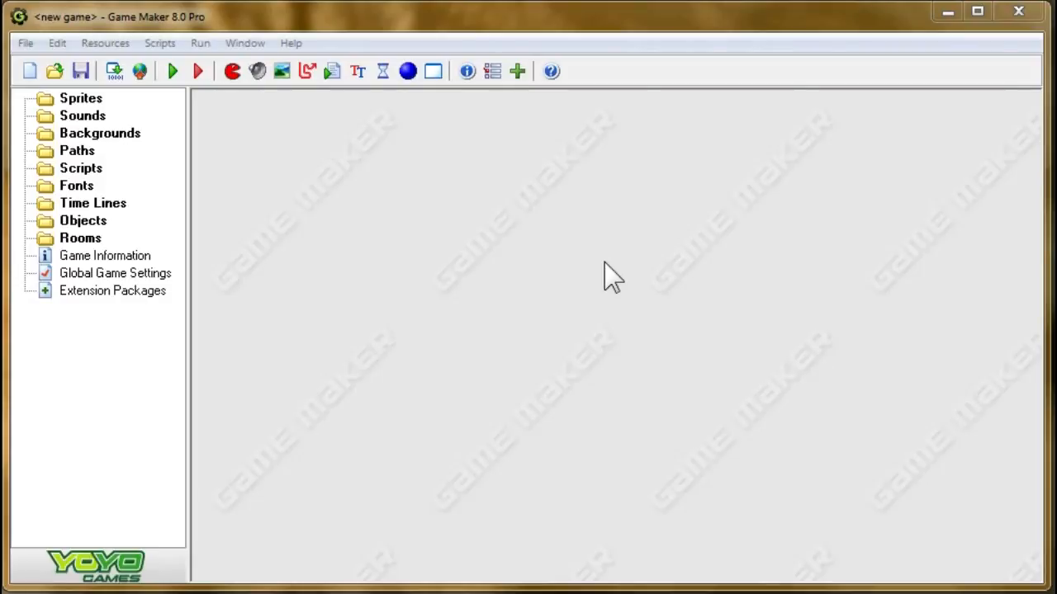
mouse_move(79, 107)
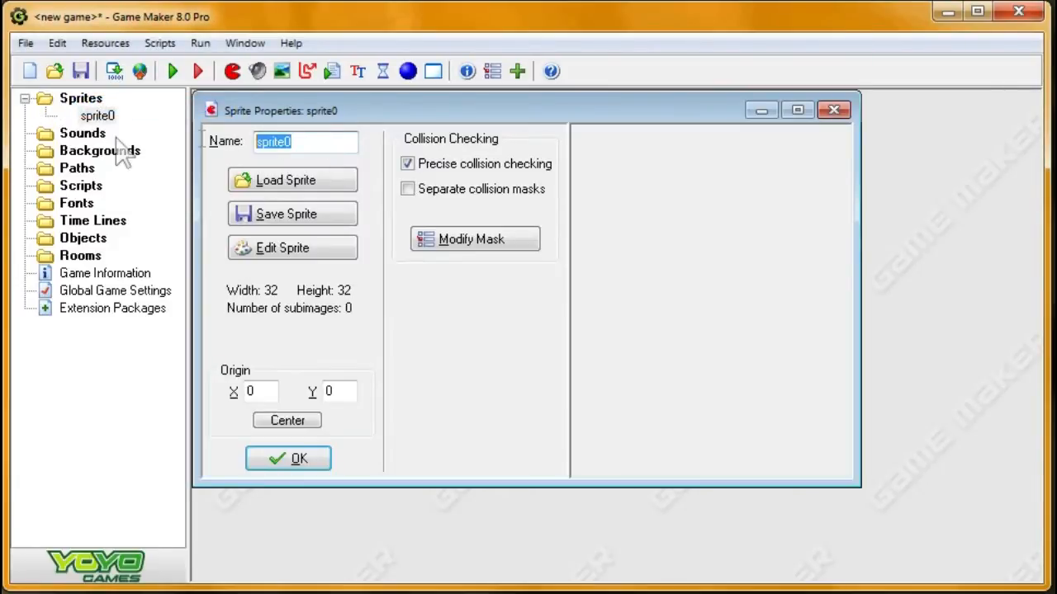
- Name the new sprite spr_darkness and open it in the image editor
type("spr_darkn")
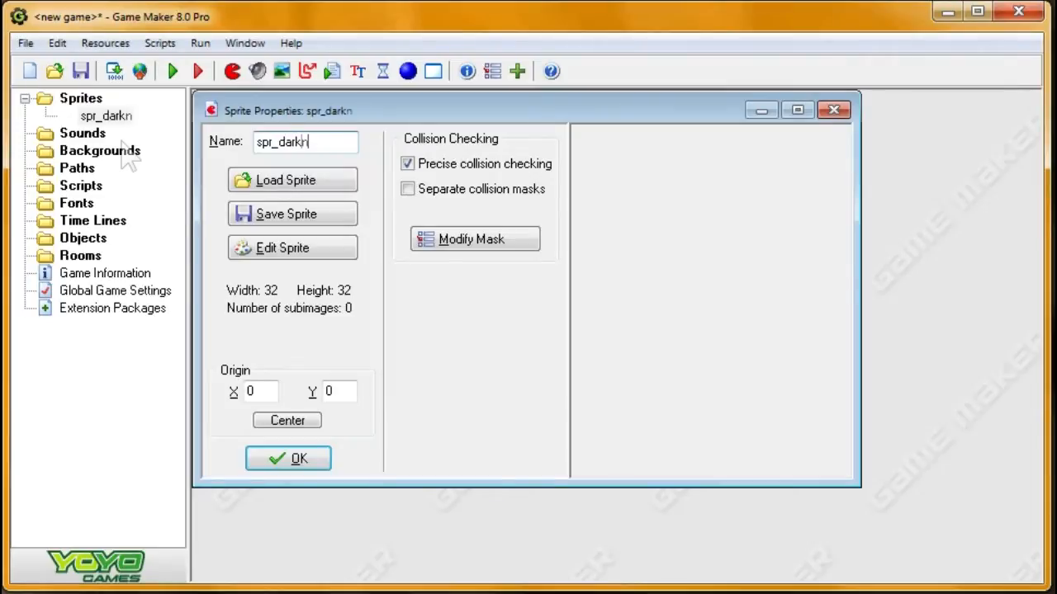
type("ess")
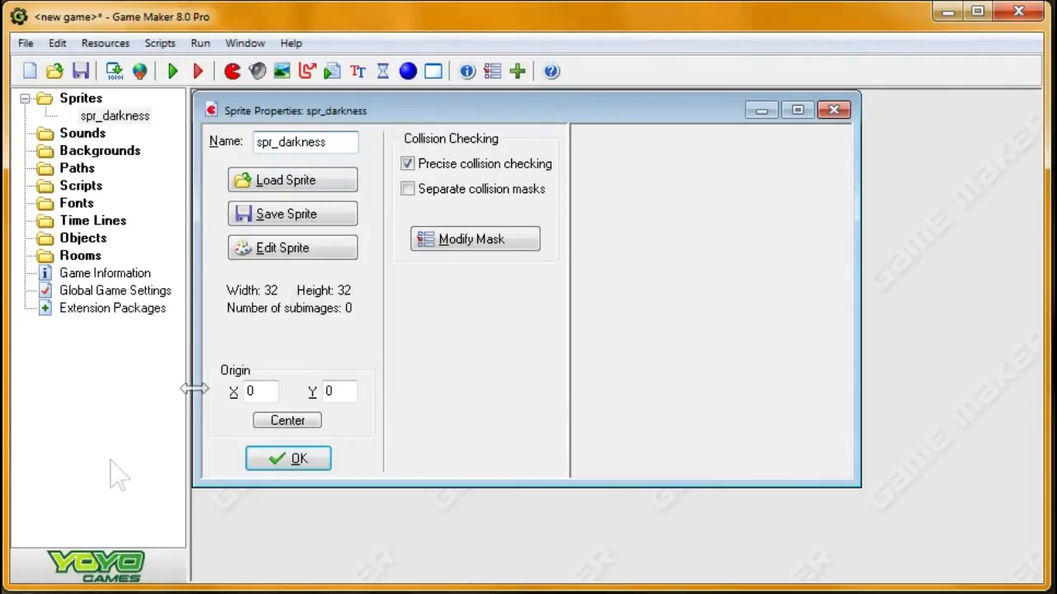
left_click(282, 248)
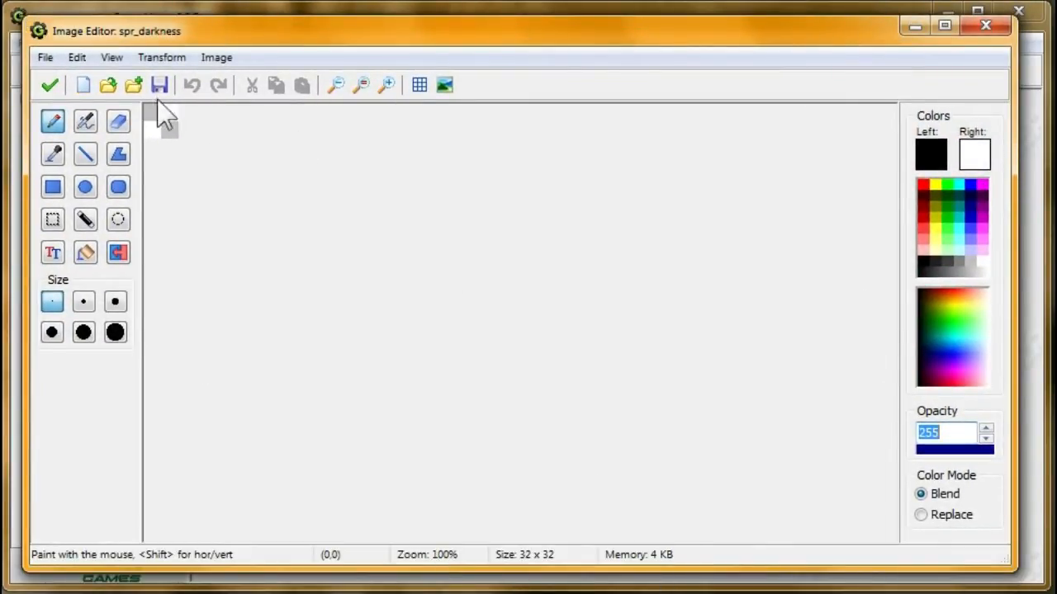
- Fill the 32x32 sprite image solid black, then accept both editors and the sprite properties
left_click(85, 253)
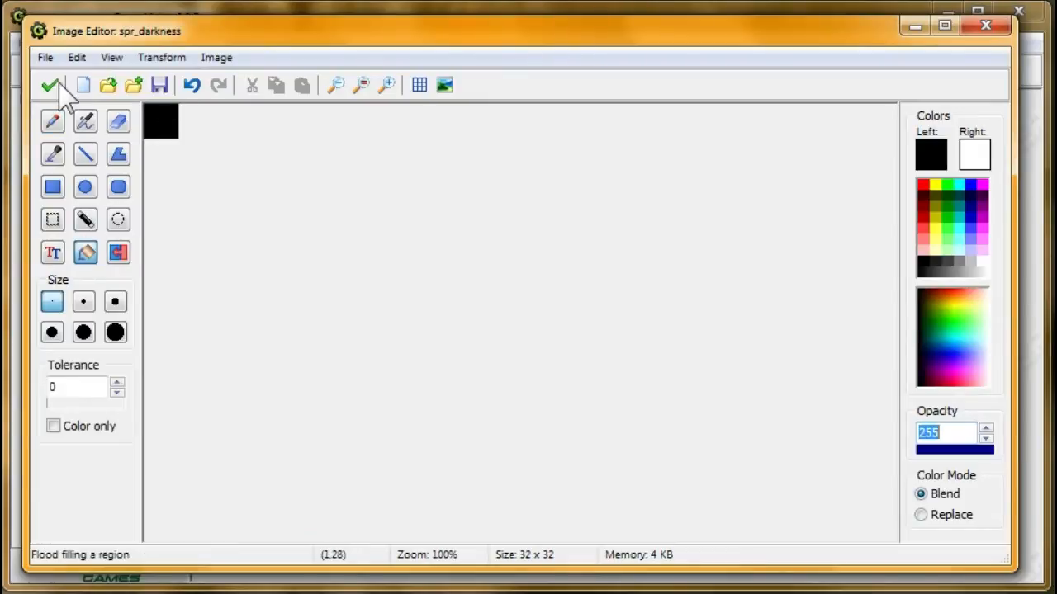
left_click(51, 85)
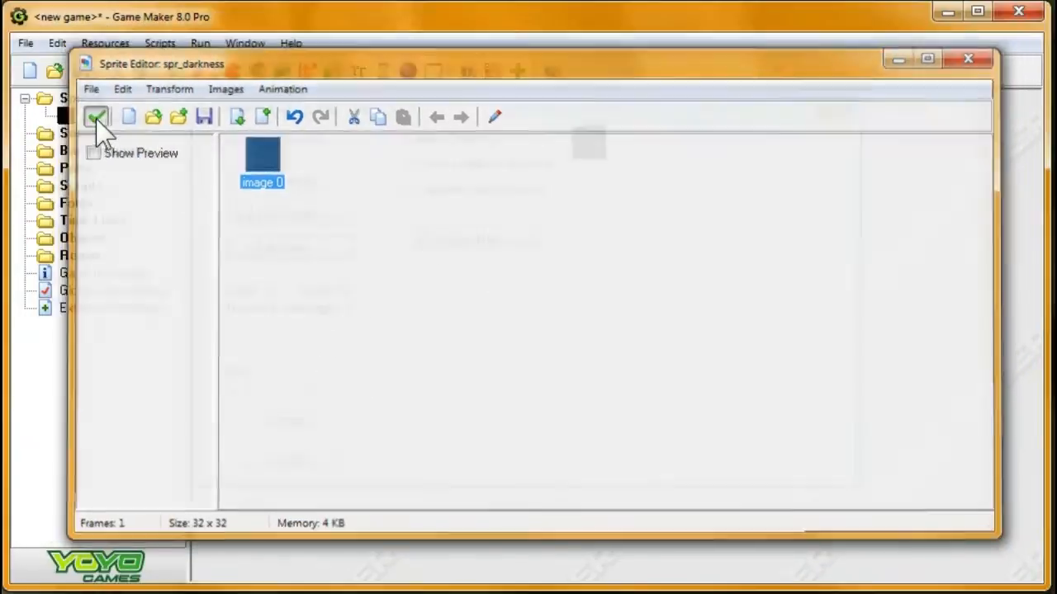
left_click(96, 115)
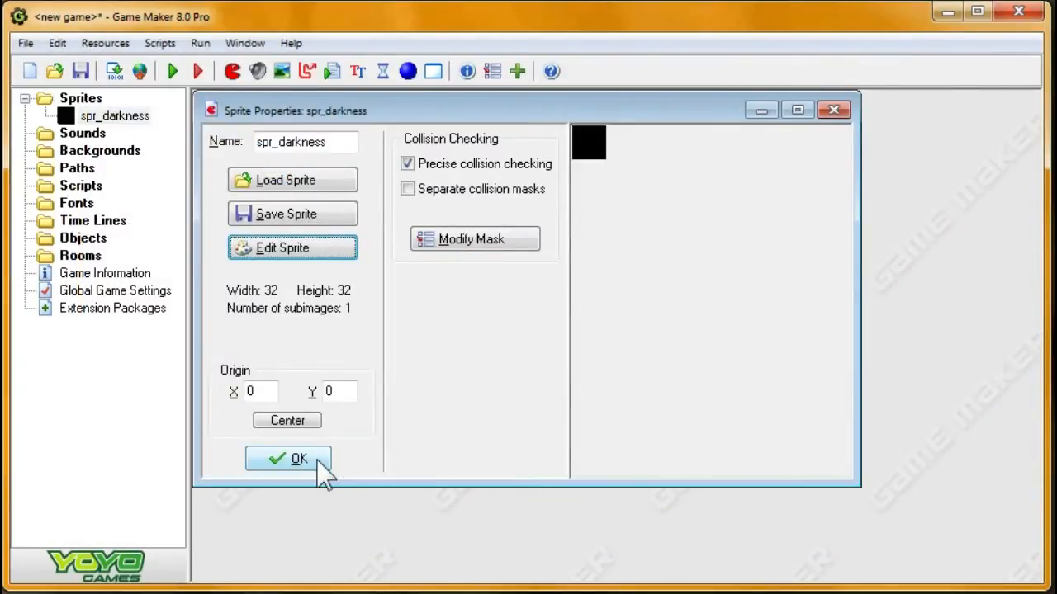
left_click(288, 458)
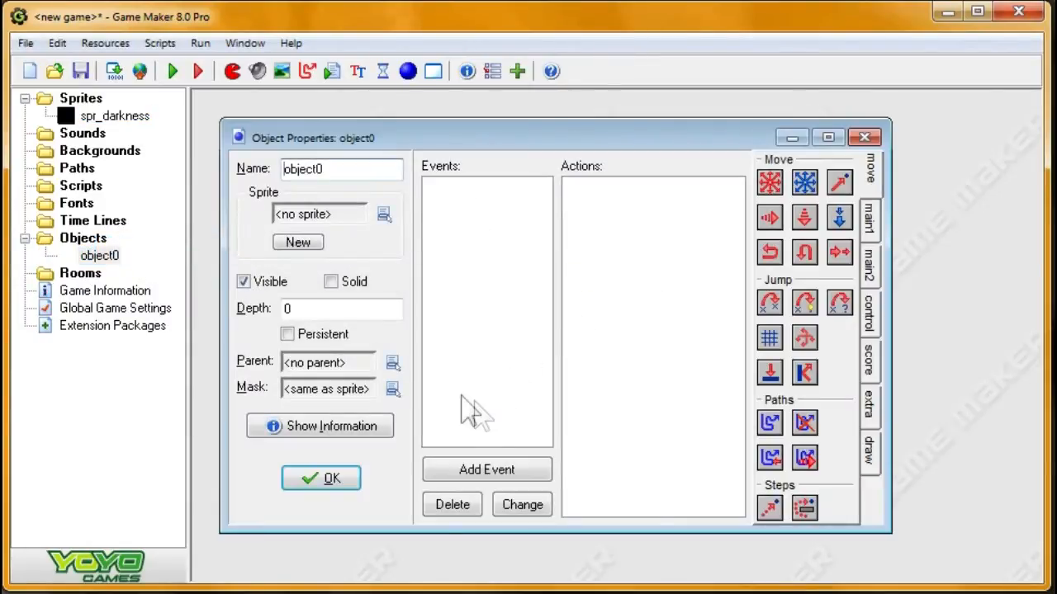
mouse_move(430, 304)
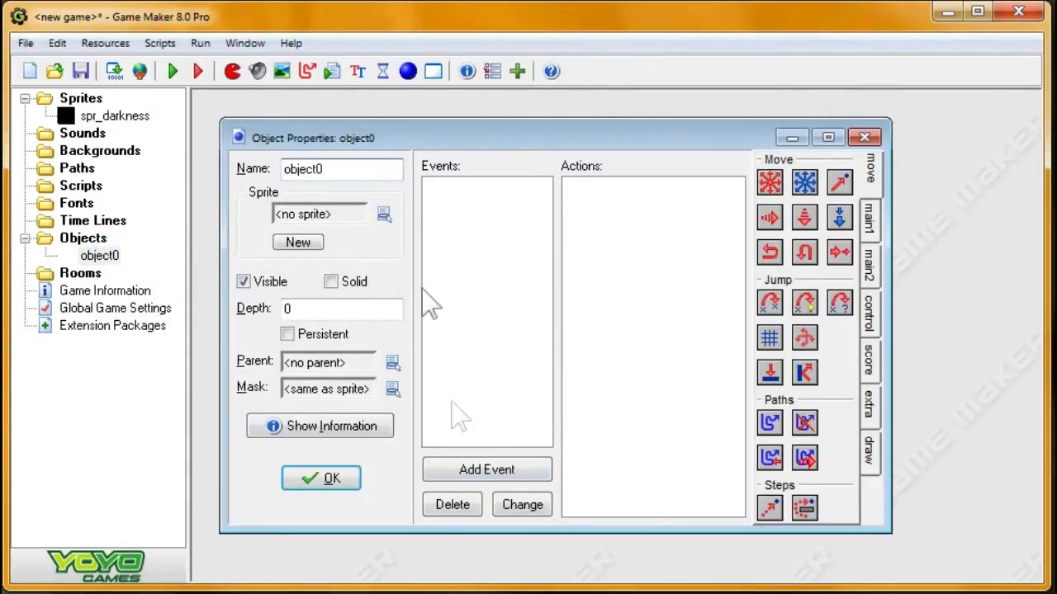
- Name the new object obj_dark and add a Create event to it
type("obj_")
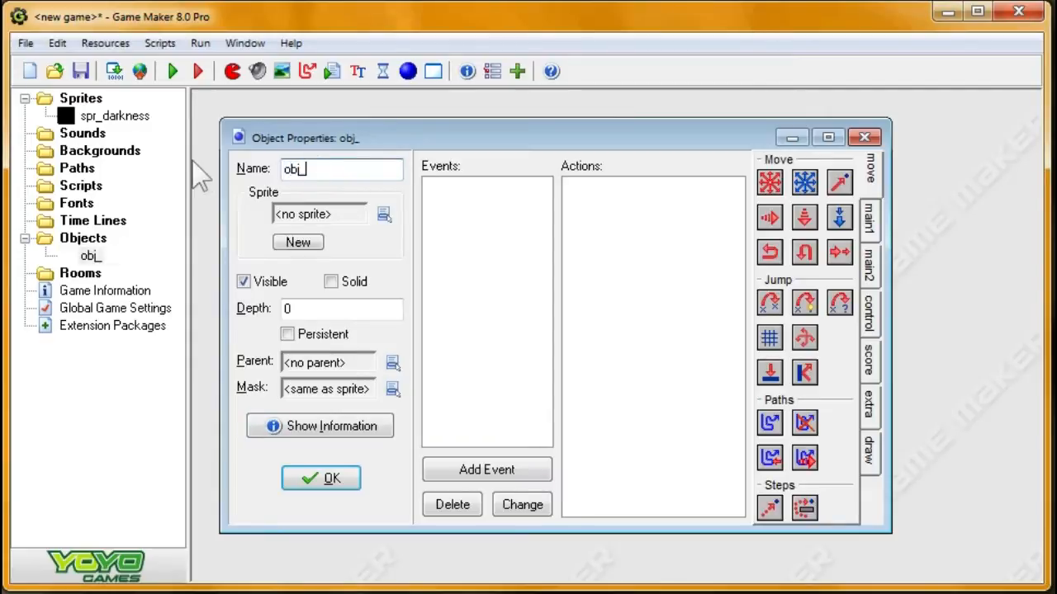
type("darkness")
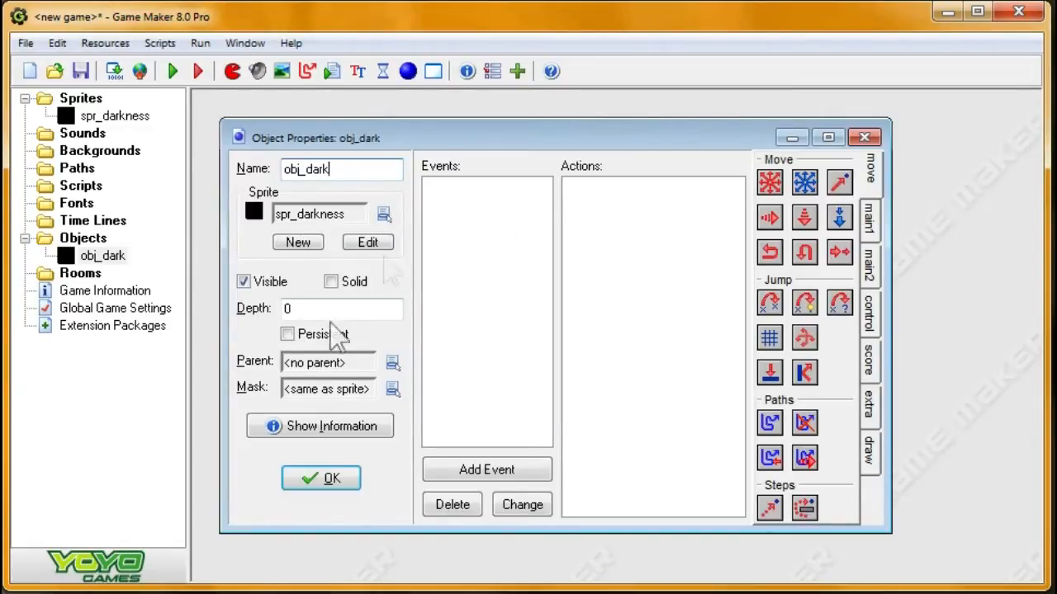
left_click(486, 469)
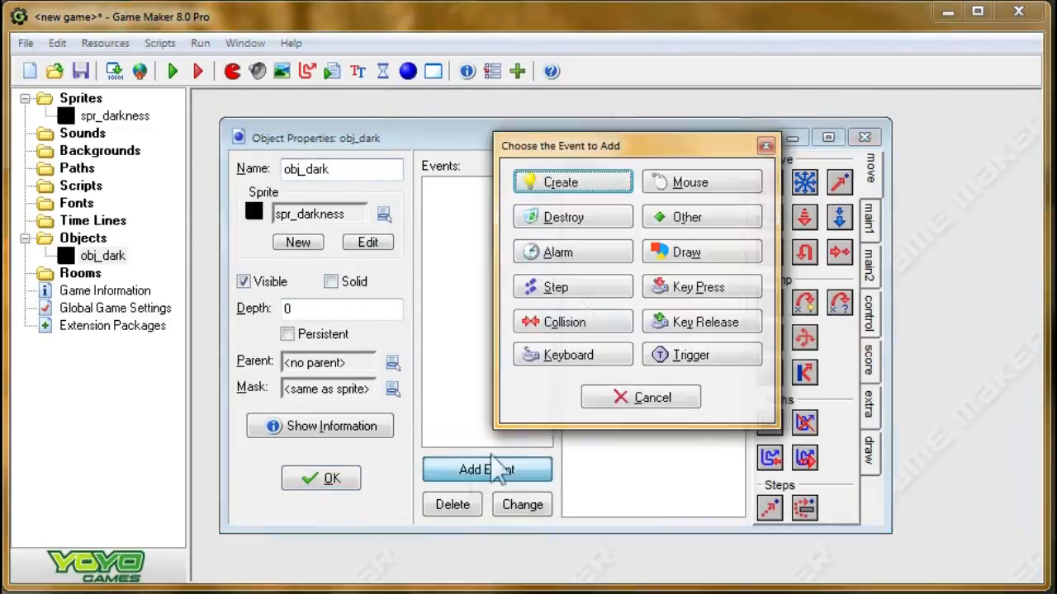
left_click(555, 287)
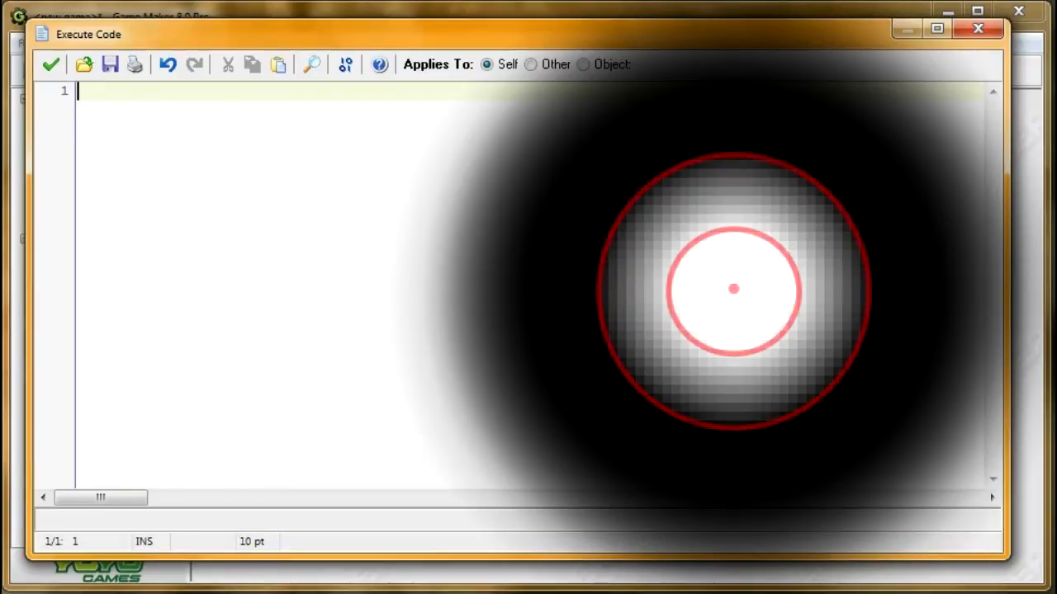
- Write Create code setting radius_min=64 and radius_max=256 on separate lines
type("radius")
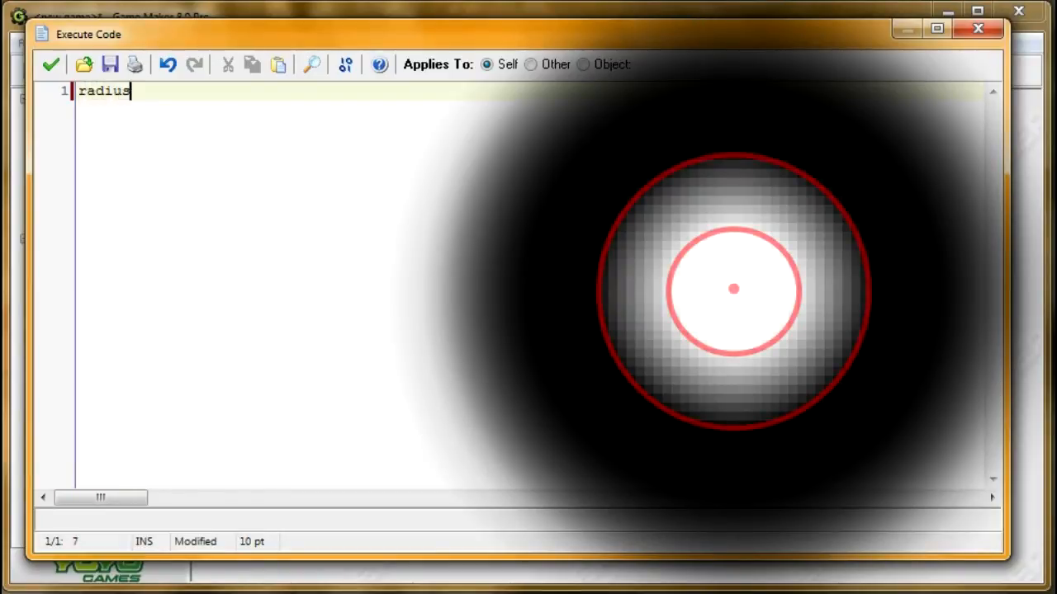
type("_min")
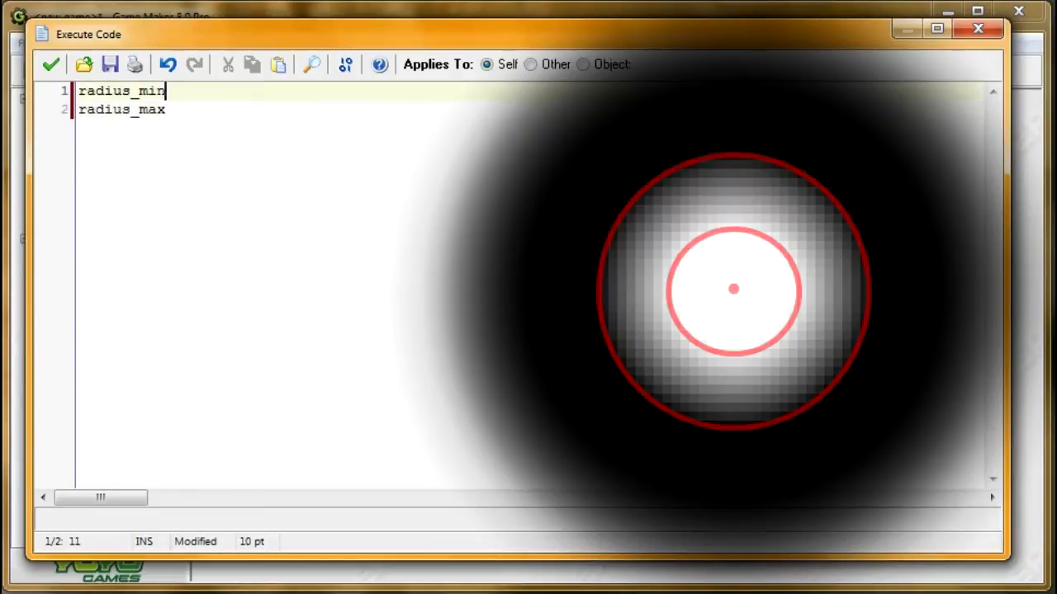
type("=")
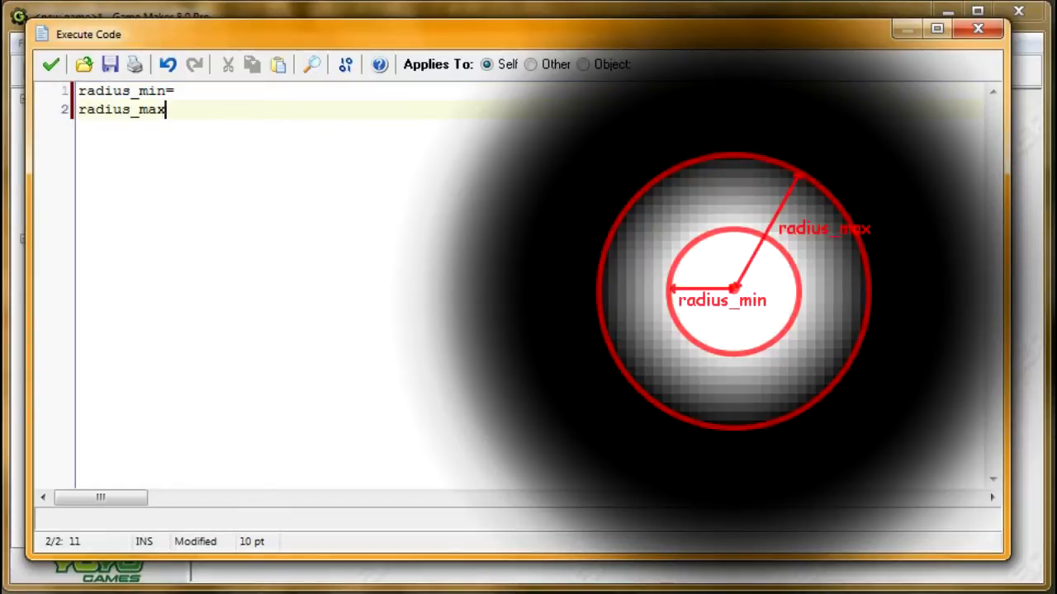
type("=")
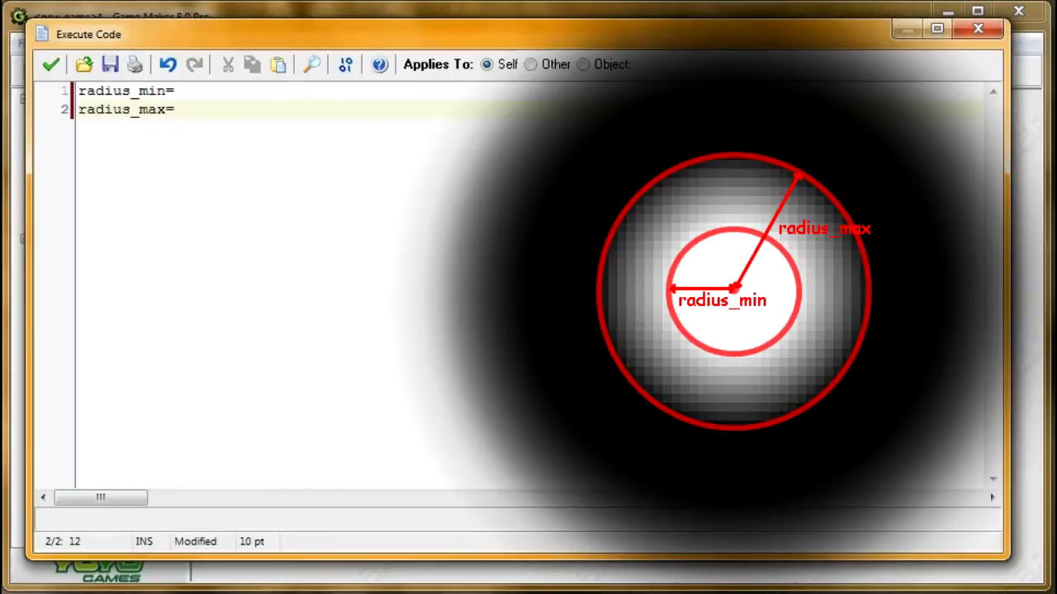
left_click(173, 91)
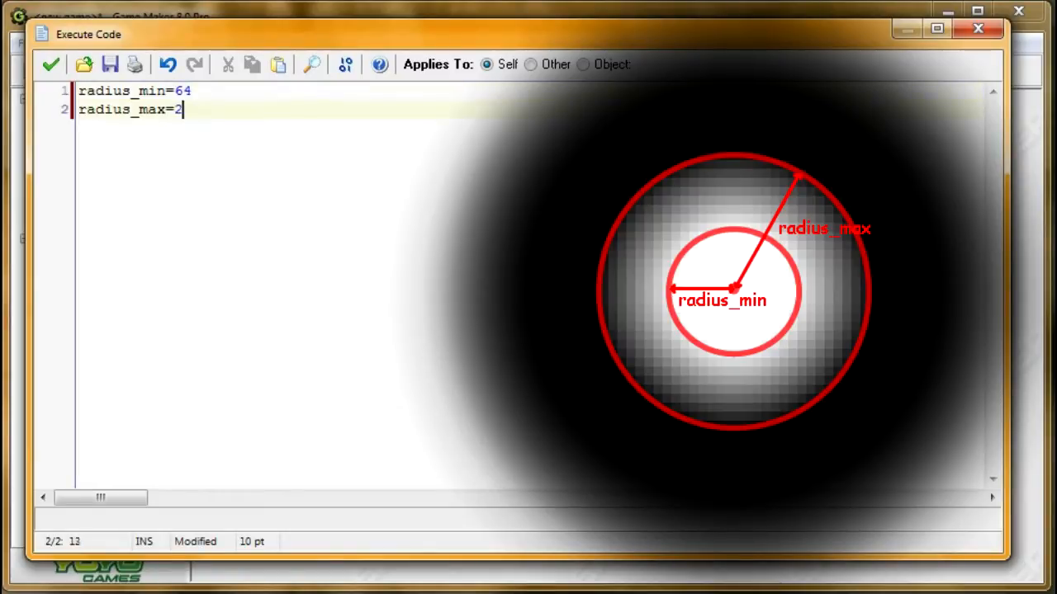
type("56")
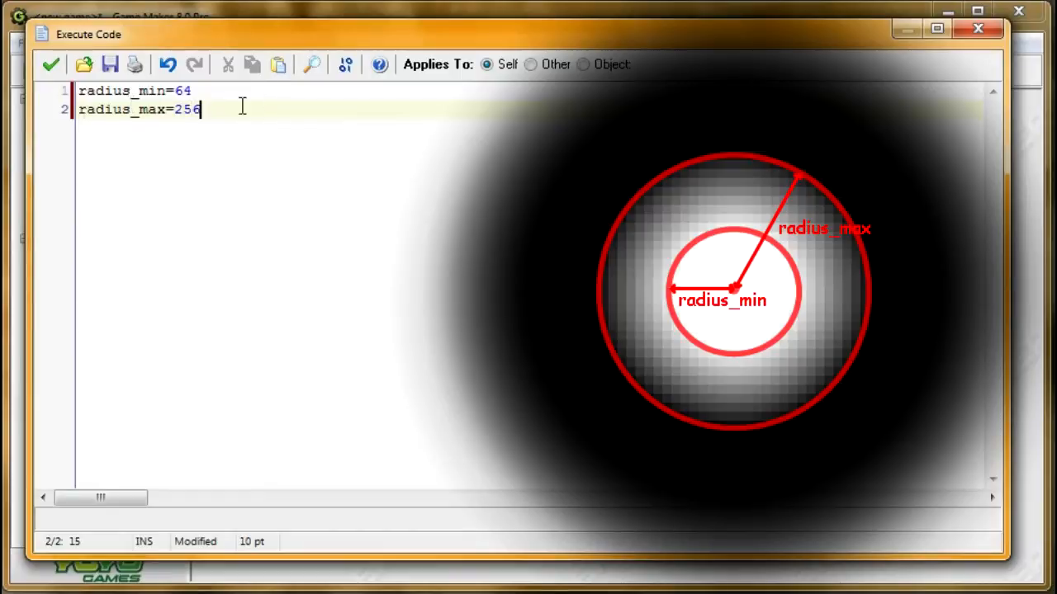
double_click(182, 91)
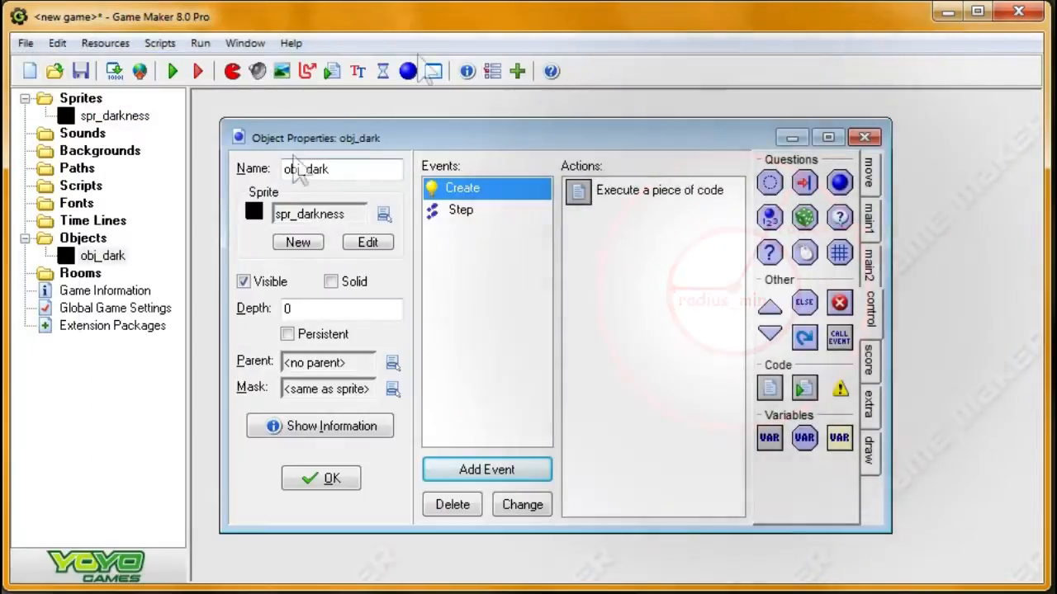
- Select obj_dark's Step event to add a code action
left_click(460, 210)
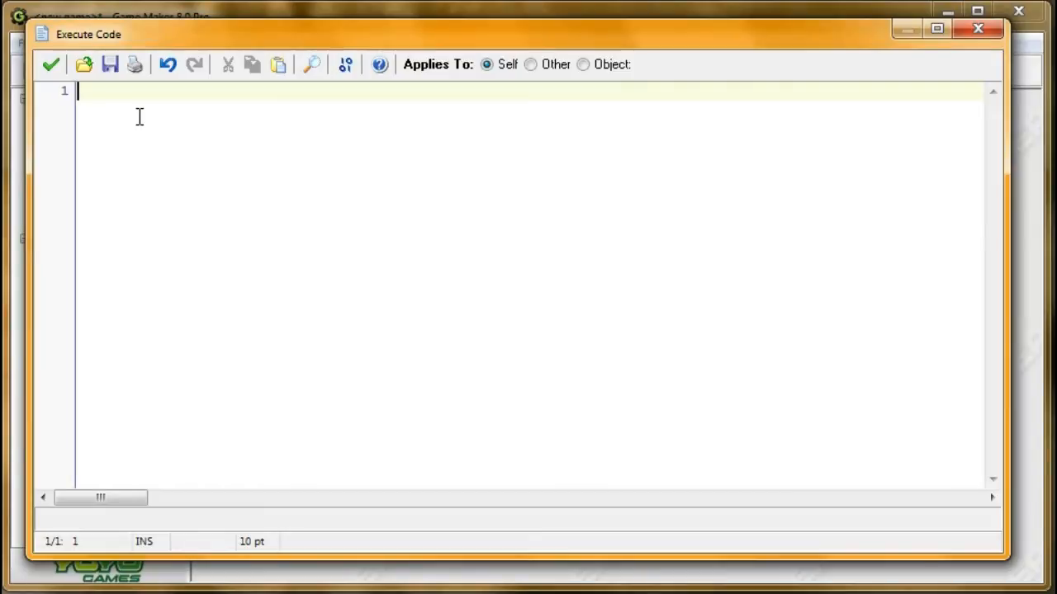
- Type image_alpha=point_distance() in the Step code, fixing typos along the way
type("image_")
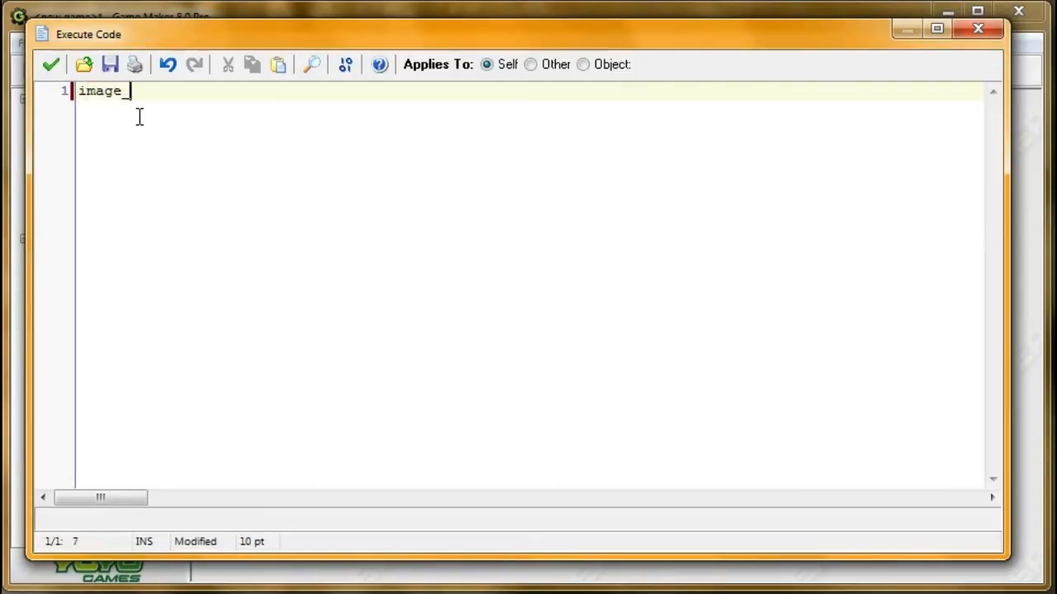
type("alpha")
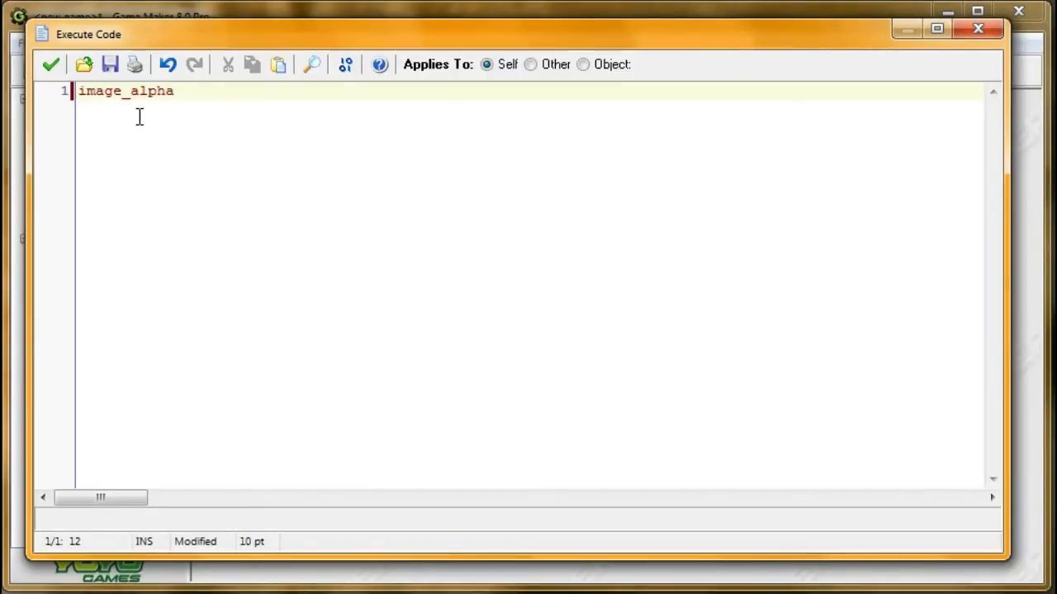
type("=0")
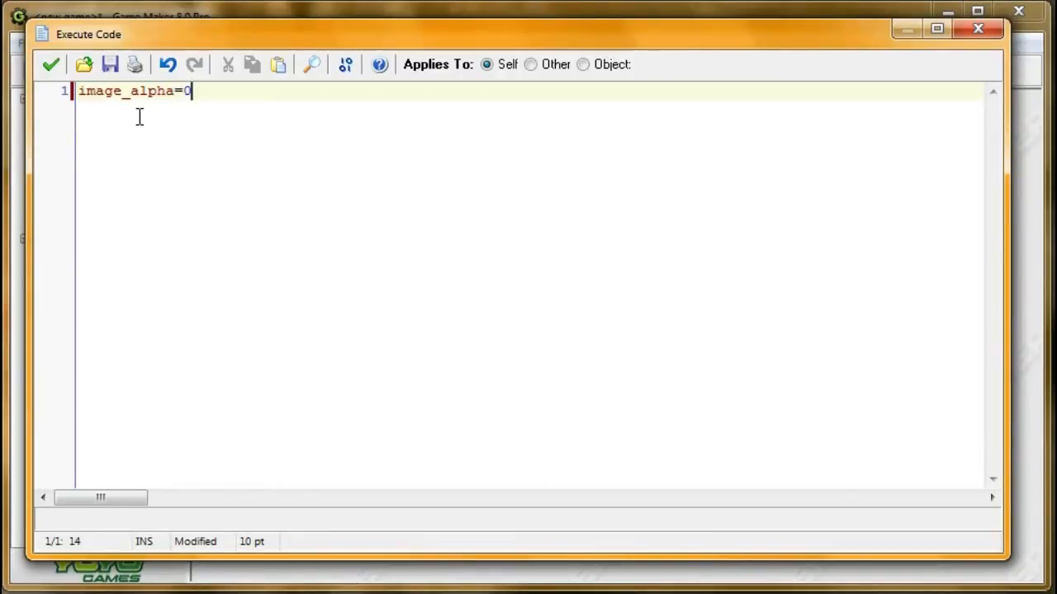
key("Backspace")
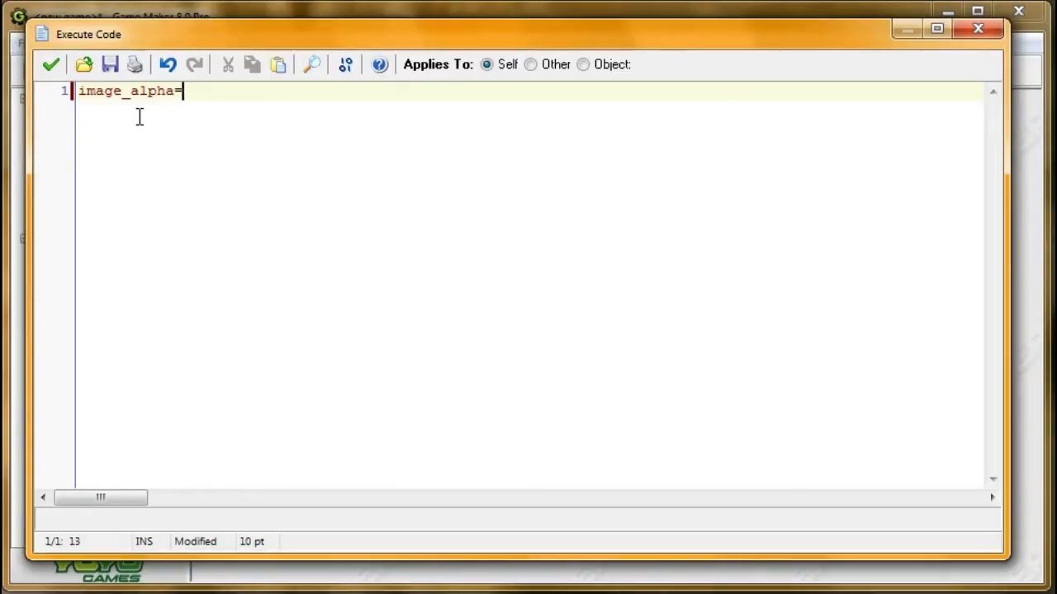
key("Backspace")
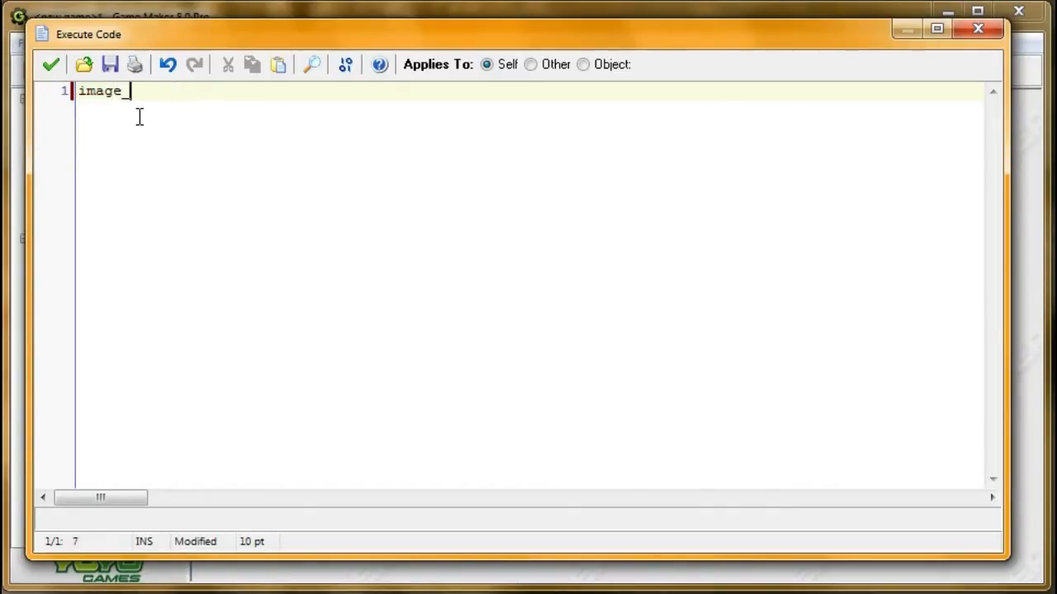
type("alpha=")
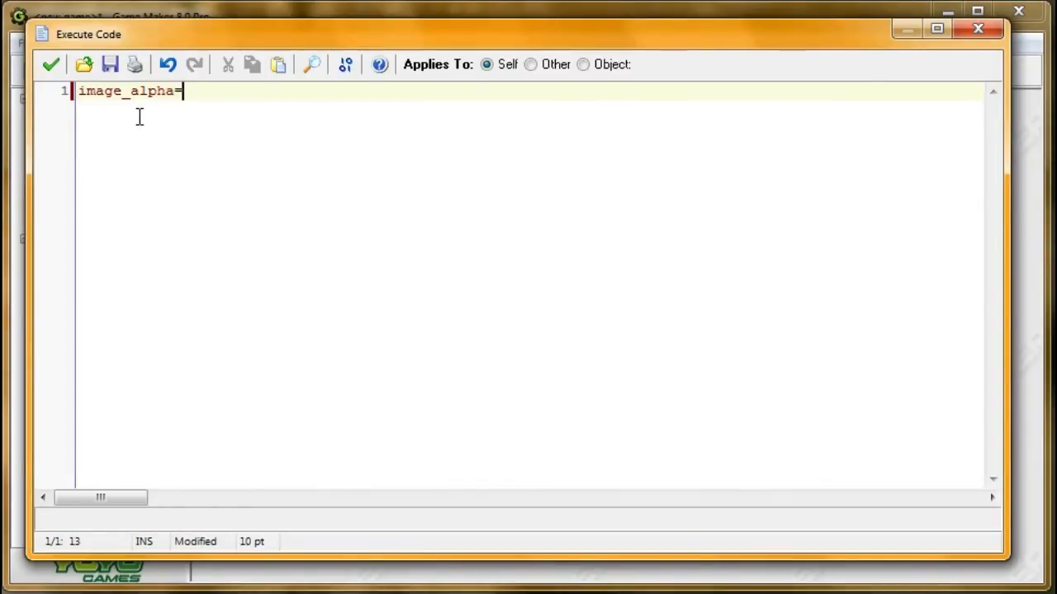
mouse_move(223, 124)
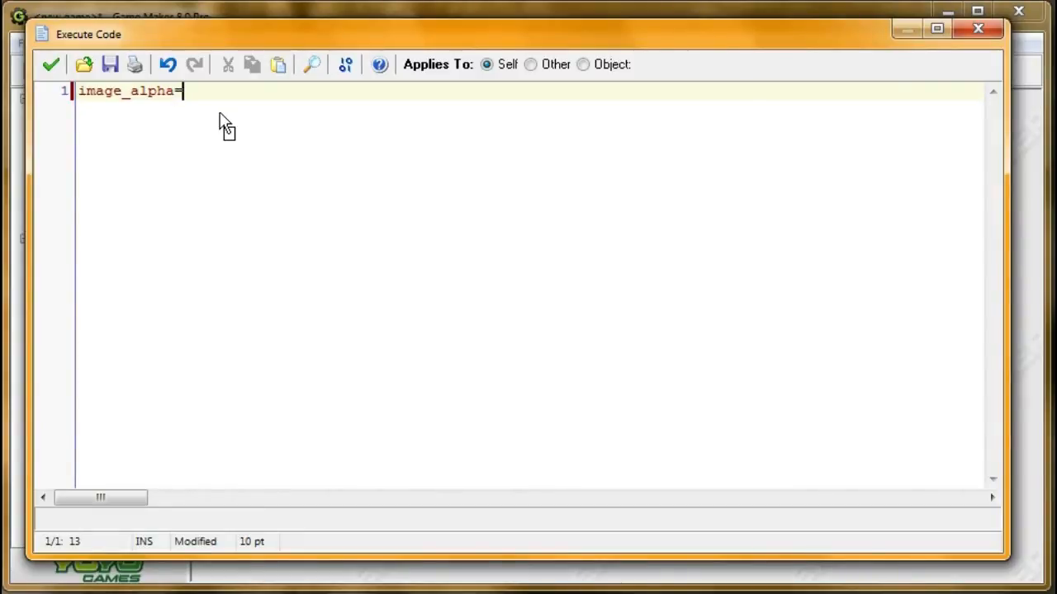
type("point")
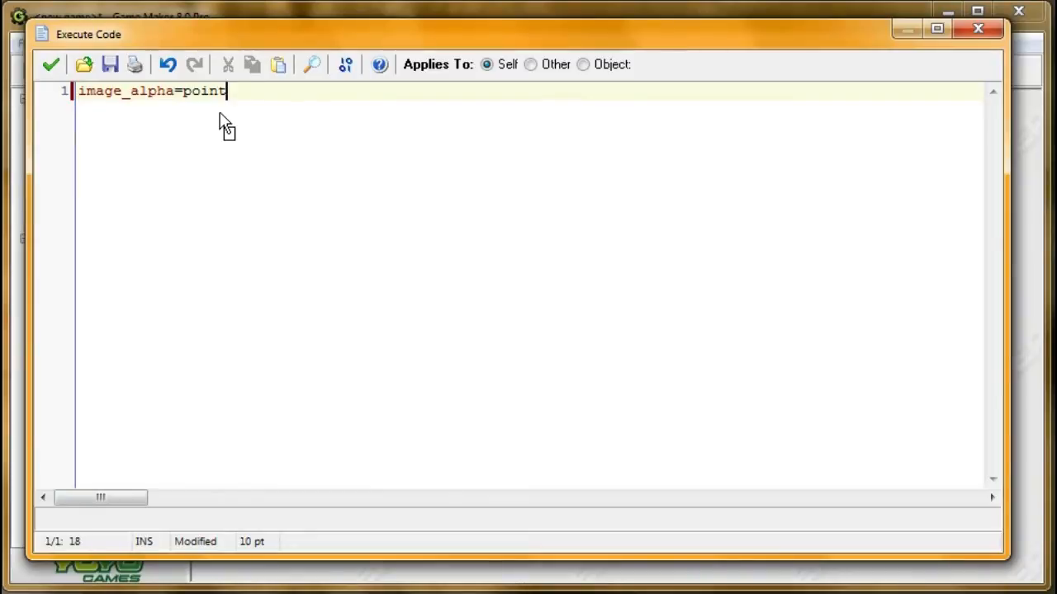
type("_distnca")
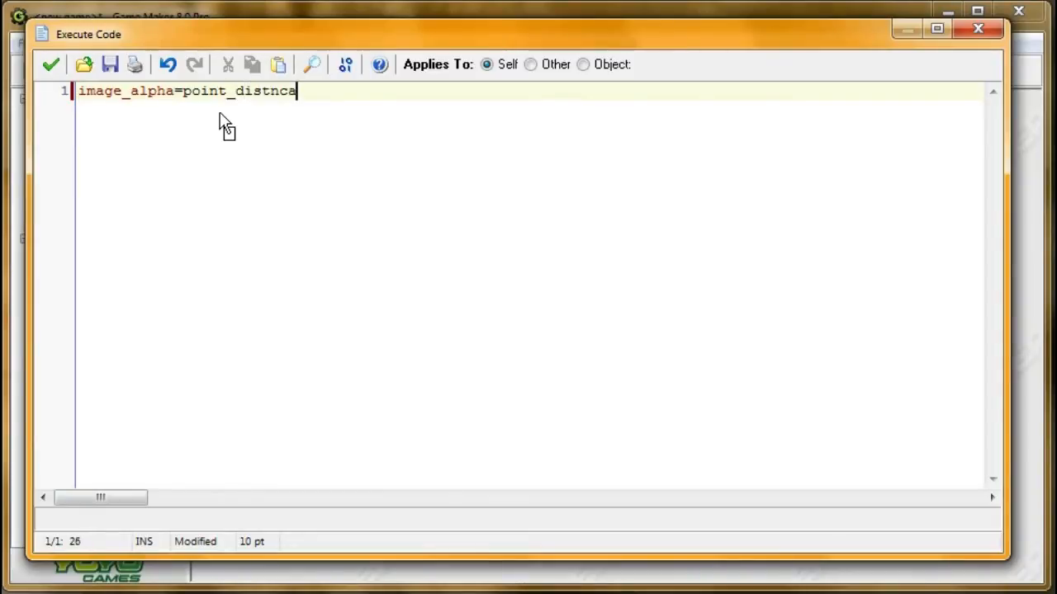
key("Backspace")
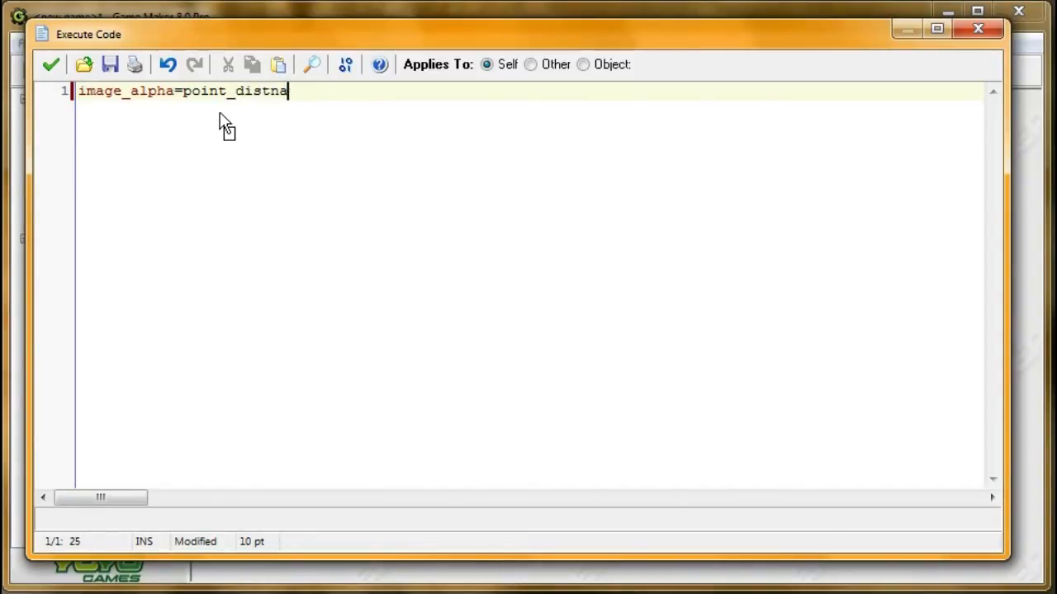
type("nce(")
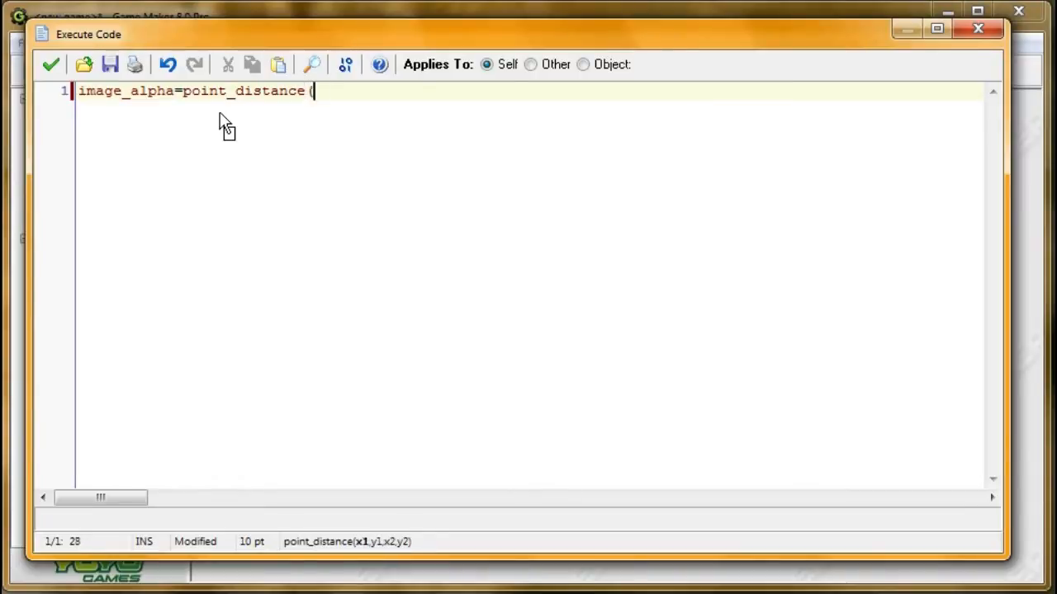
type(")")
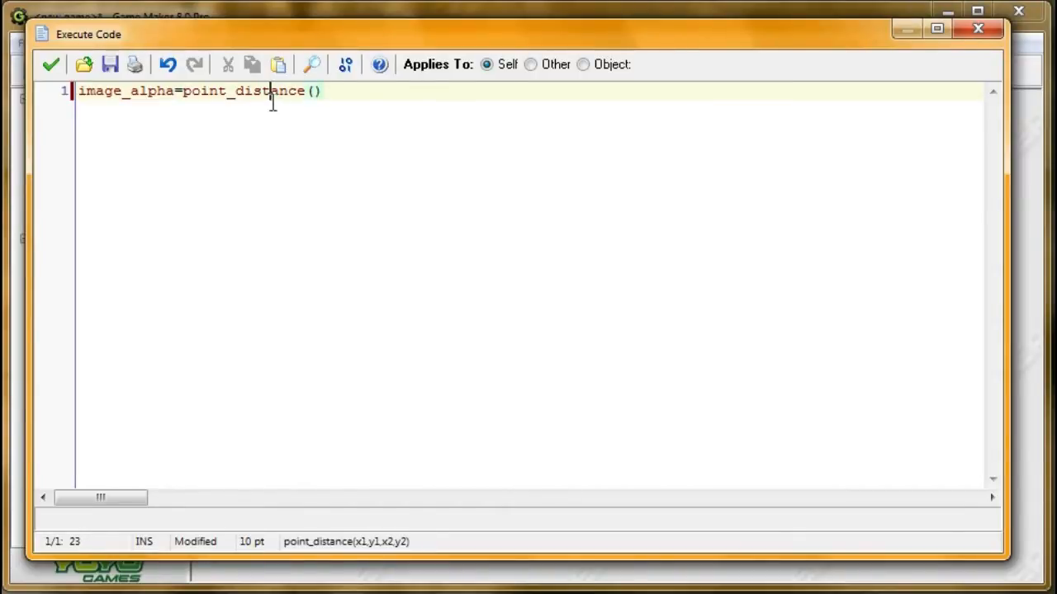
mouse_move(440, 186)
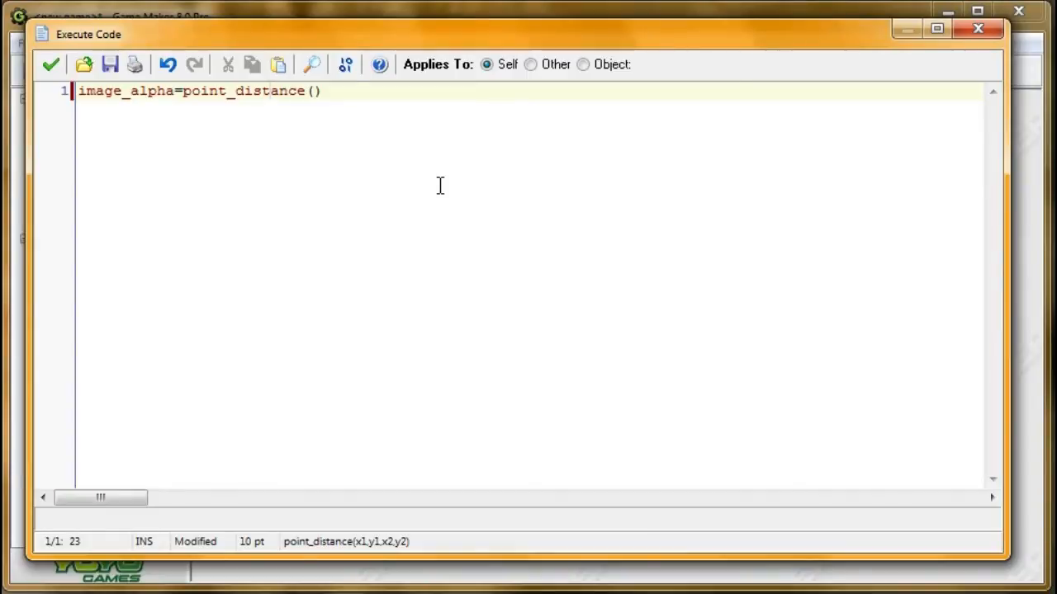
- Fill point_distance with x+sprite_width/2, y+sprite_height/2, mouse_x, mouse_y
left_click(312, 91)
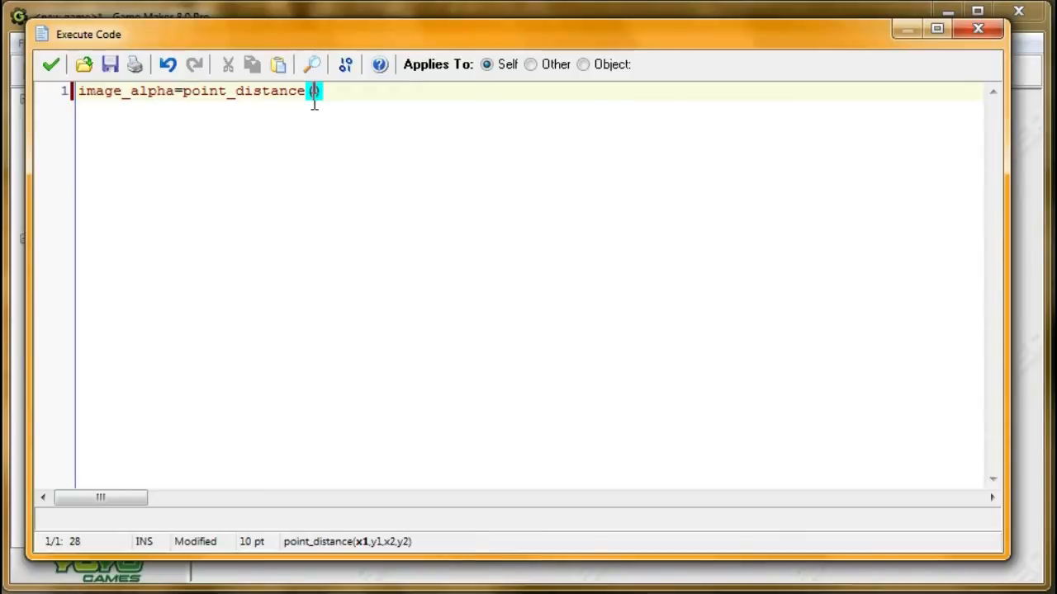
type("x")
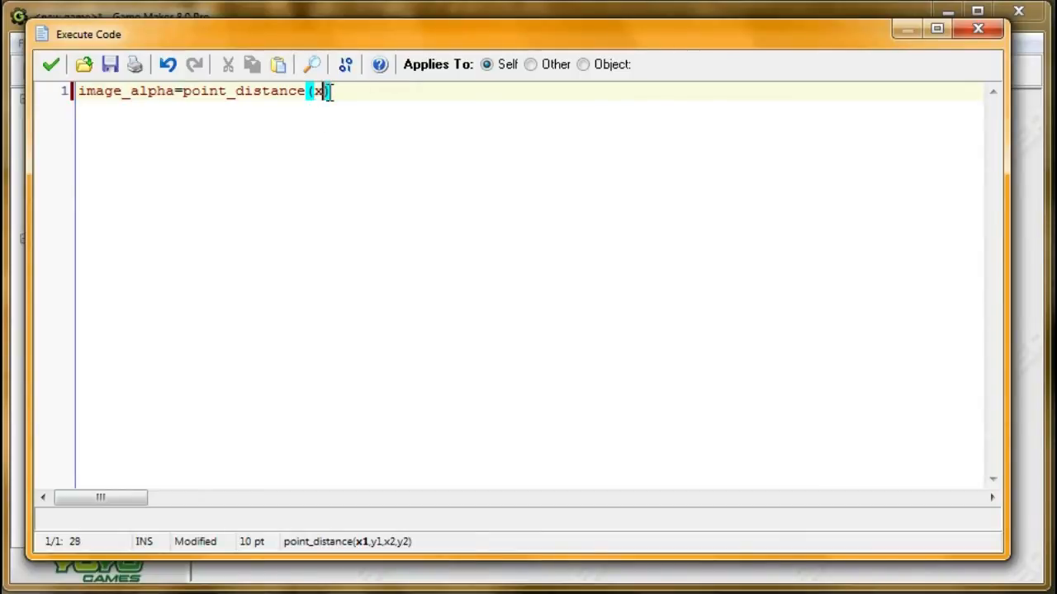
type(",y,")
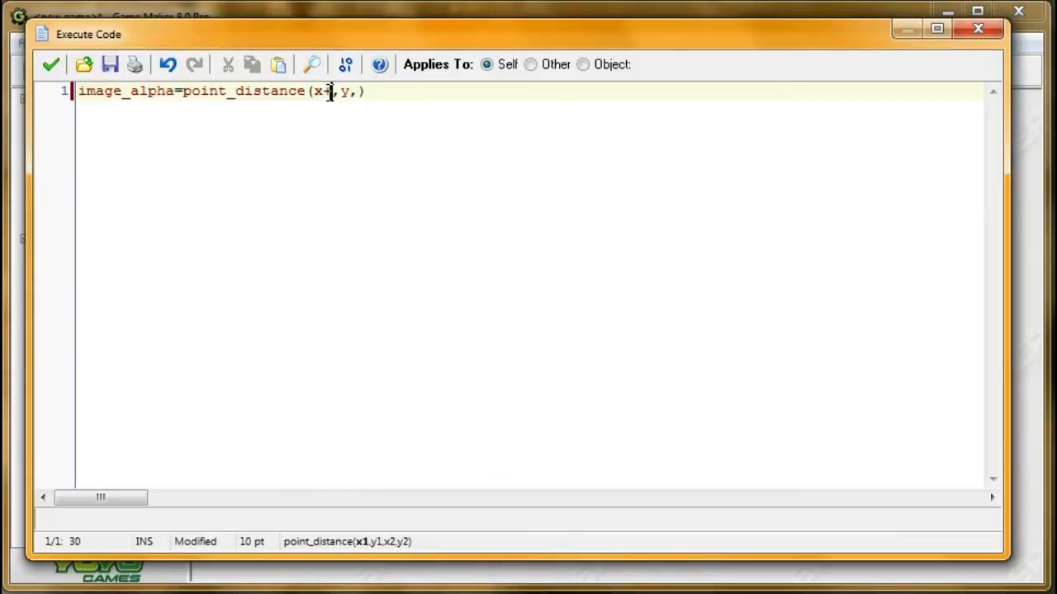
type("(spr")
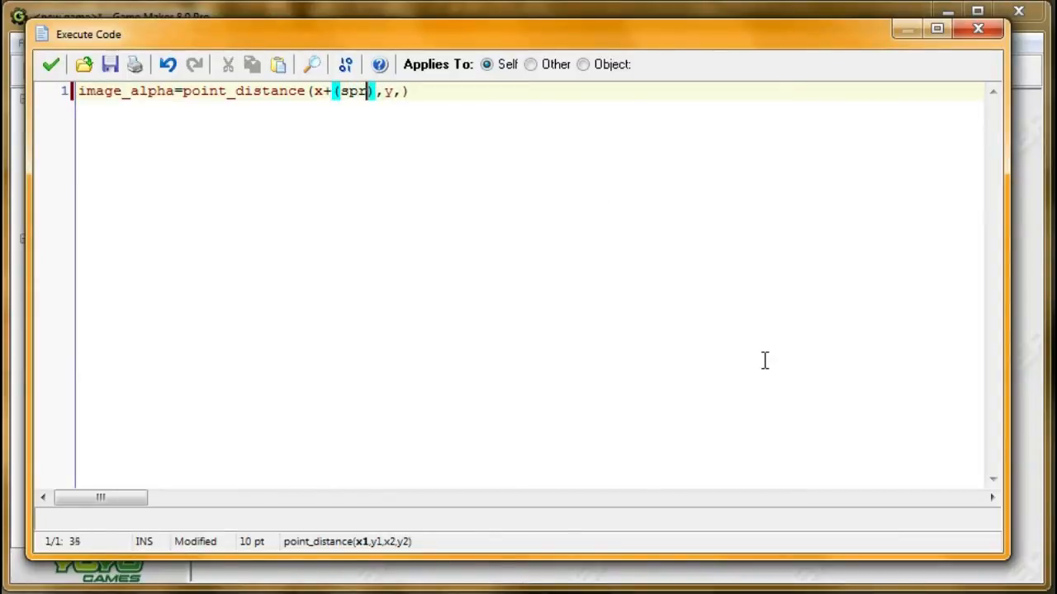
type("ite_width")
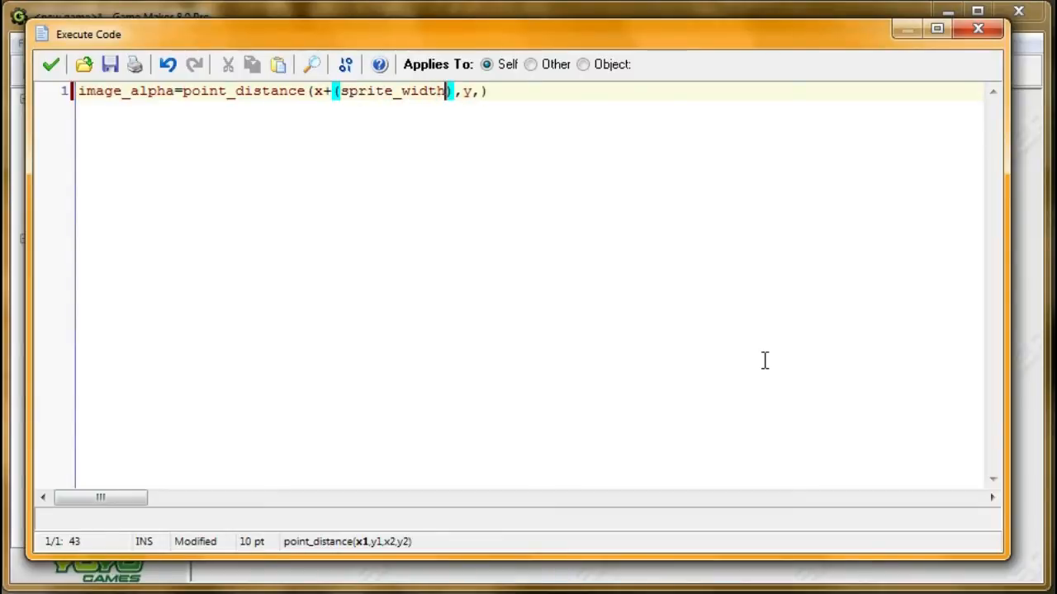
type("/2")
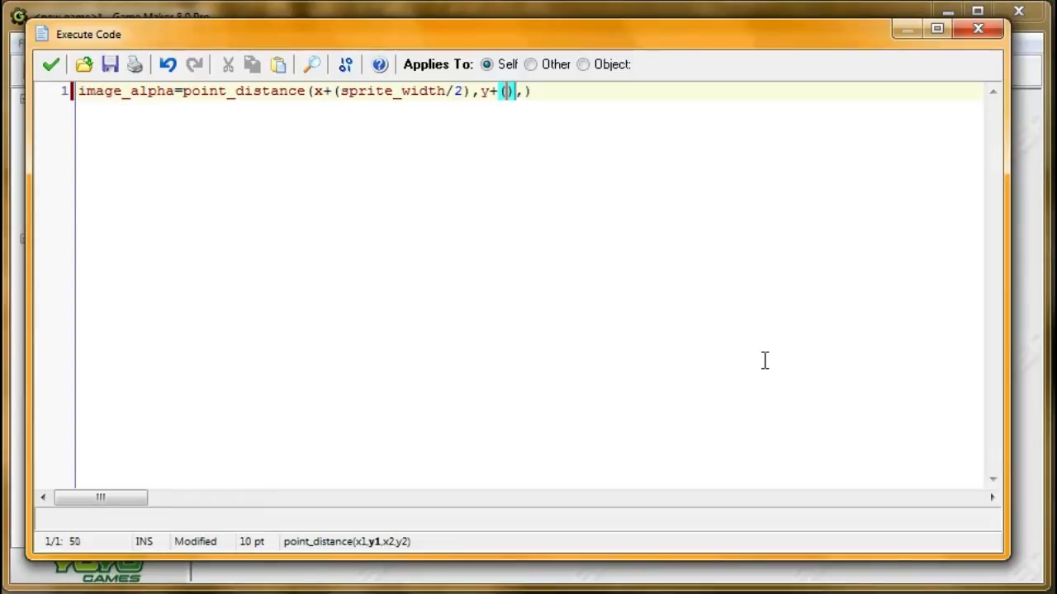
type("sprite_height")
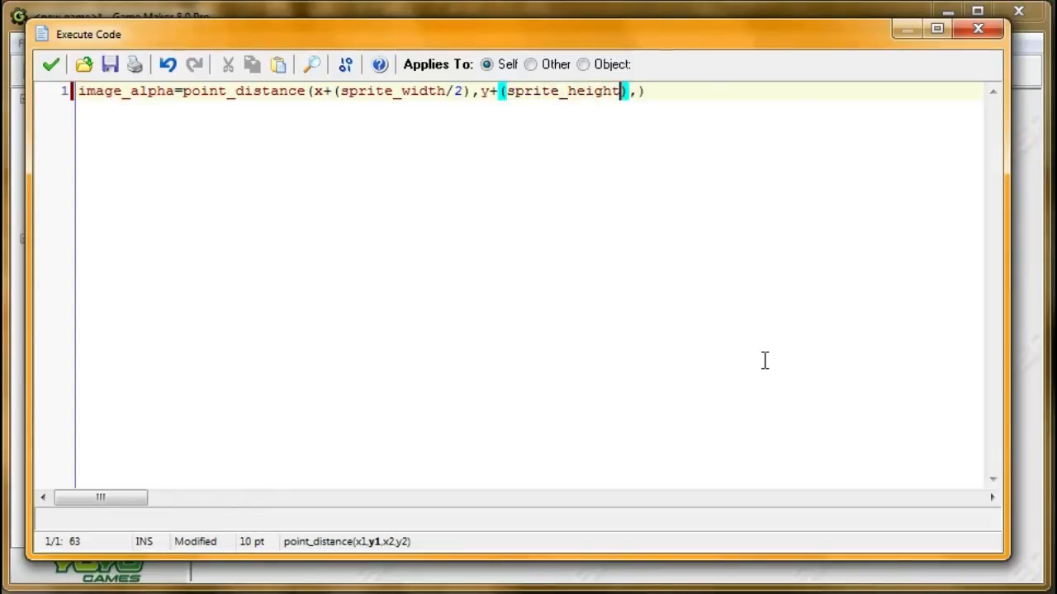
type("/2)")
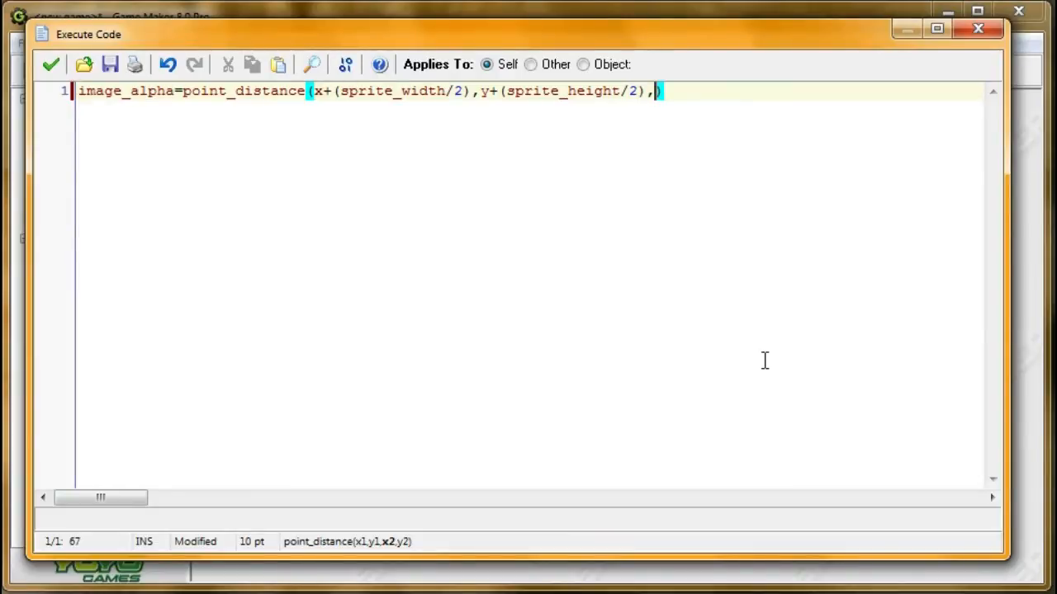
type("mouse_x")
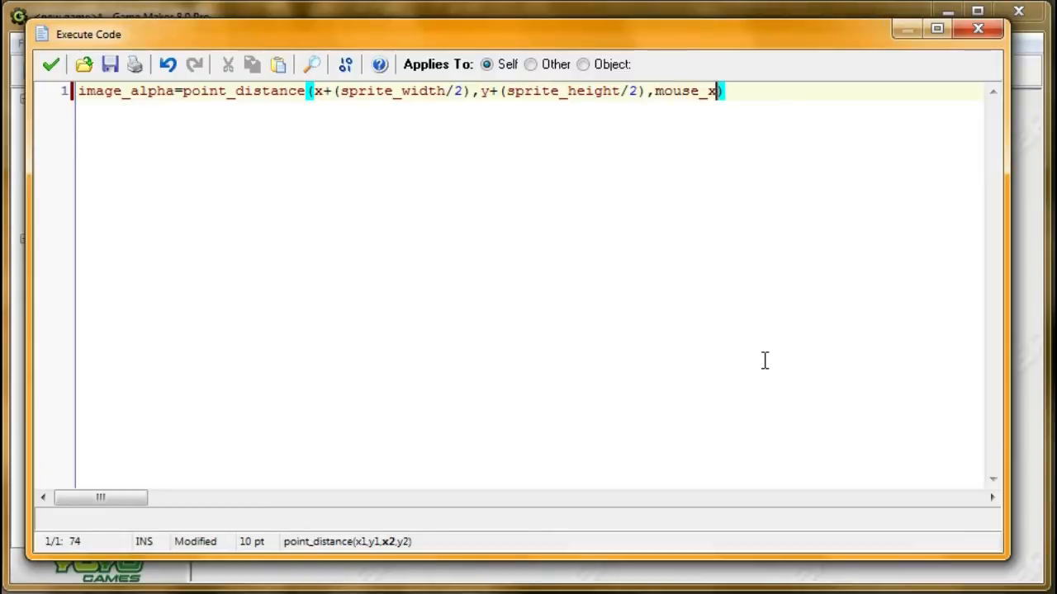
type(",mouse_y")
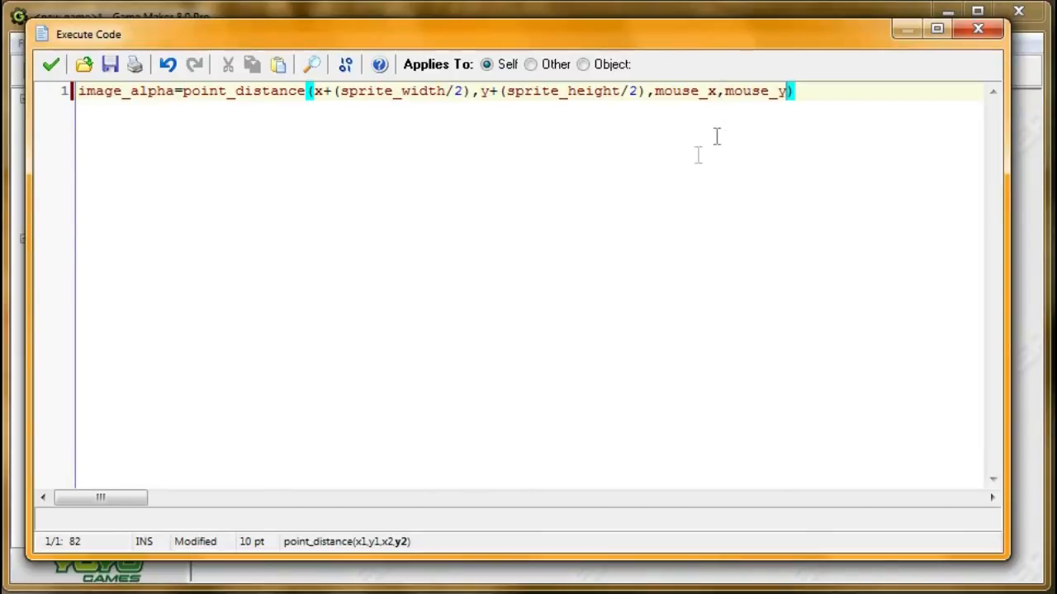
mouse_move(510, 190)
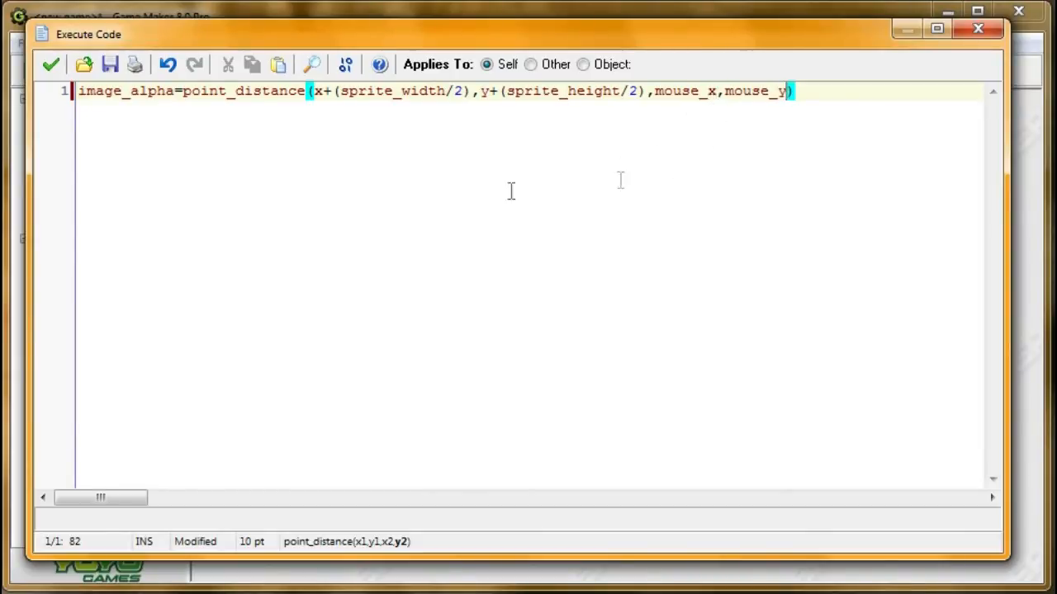
mouse_move(805, 231)
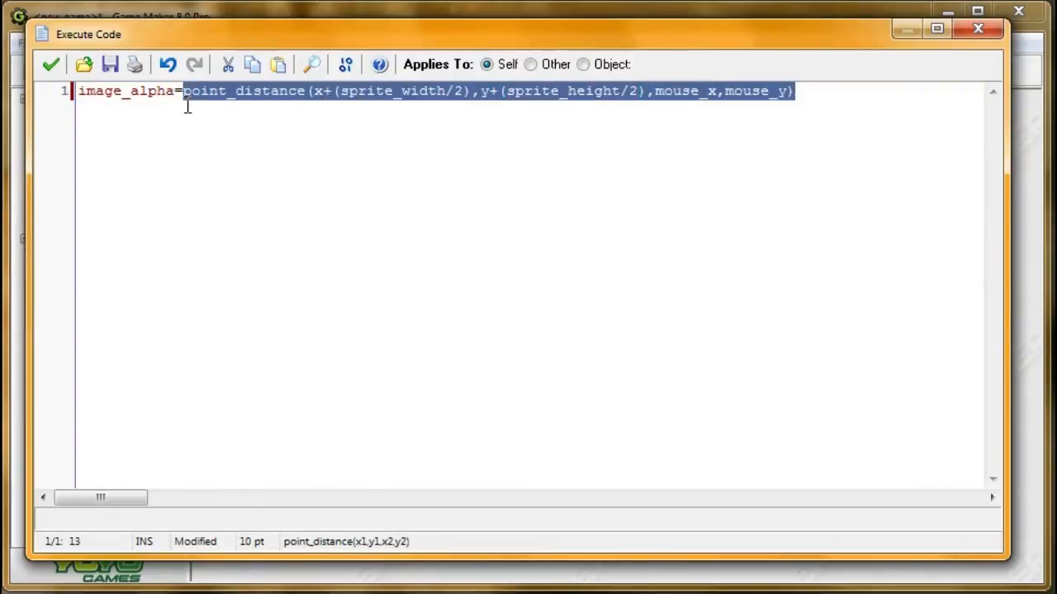
- Append -radius_min and divide by (radius_max-radius_min) in the alpha formula
left_click(797, 91)
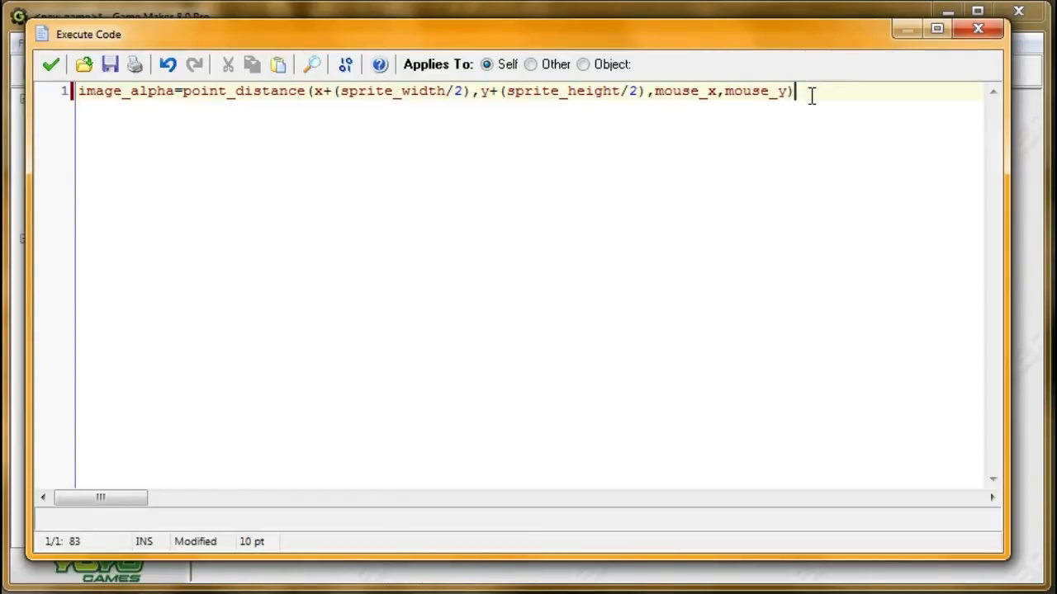
type("-radius")
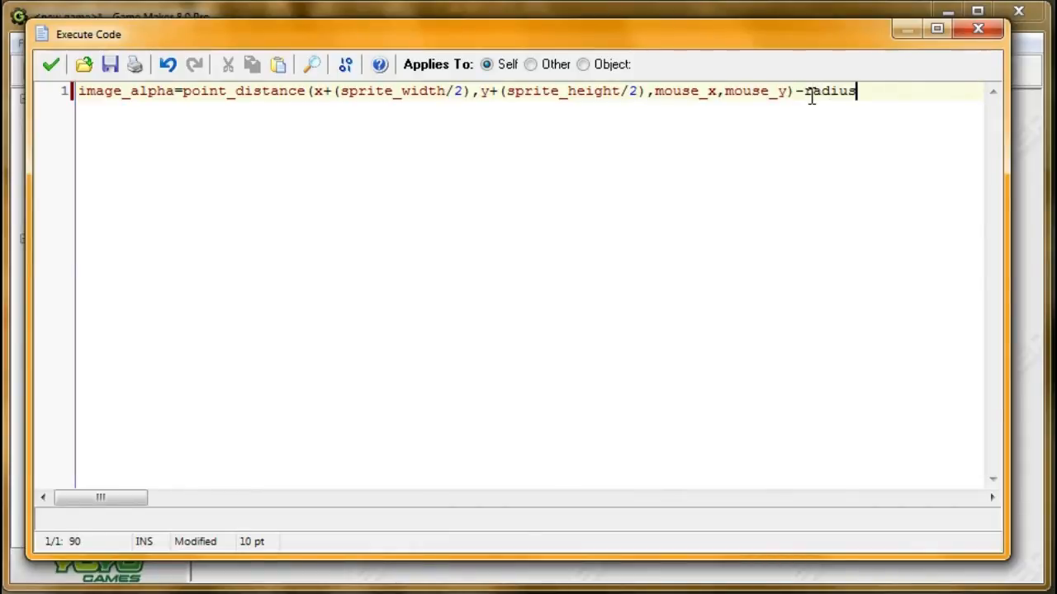
type("_ma")
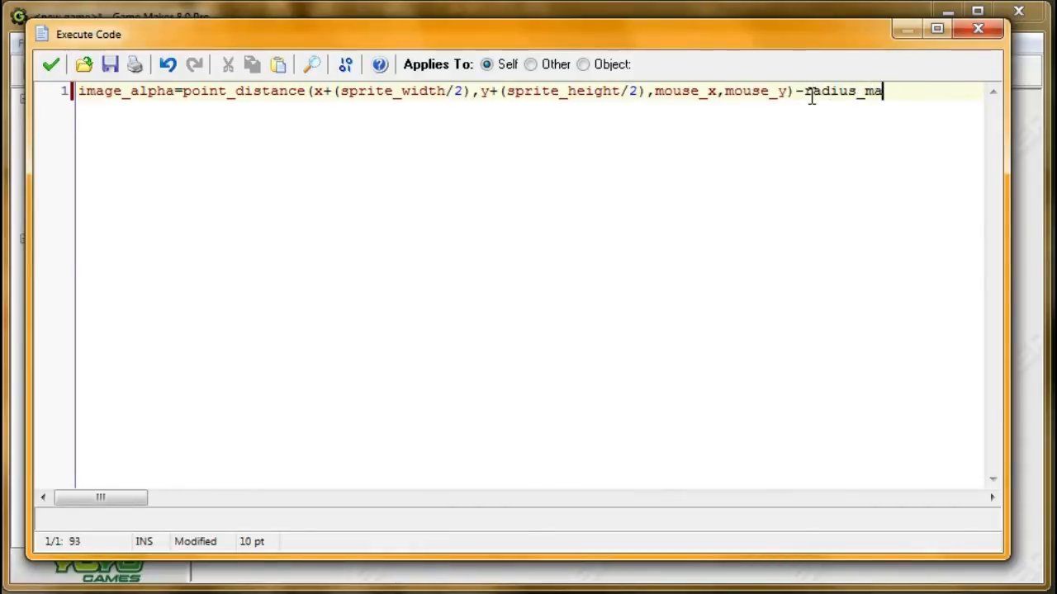
type("in)")
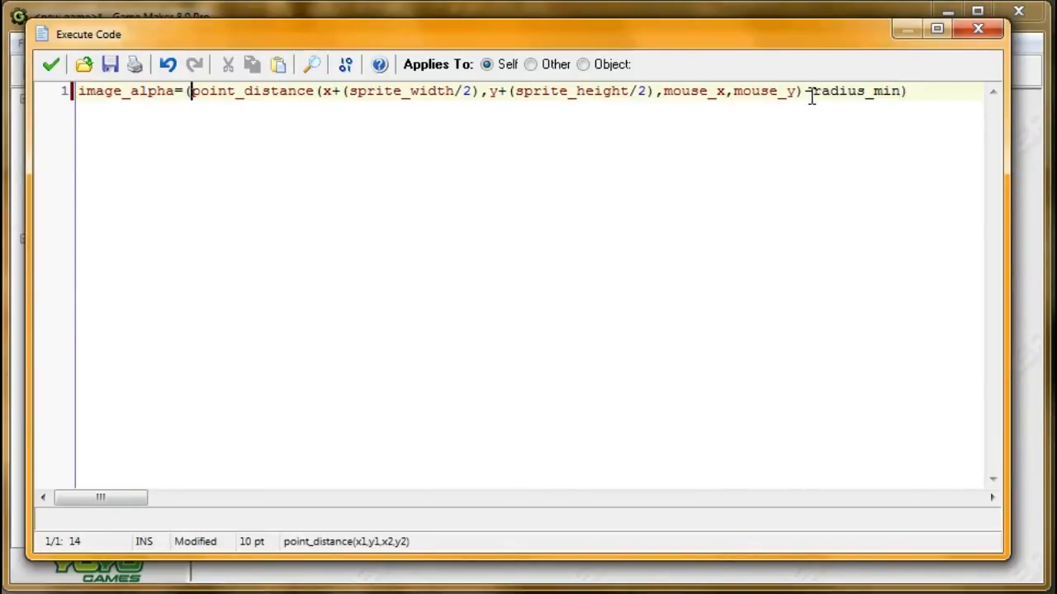
type("/")
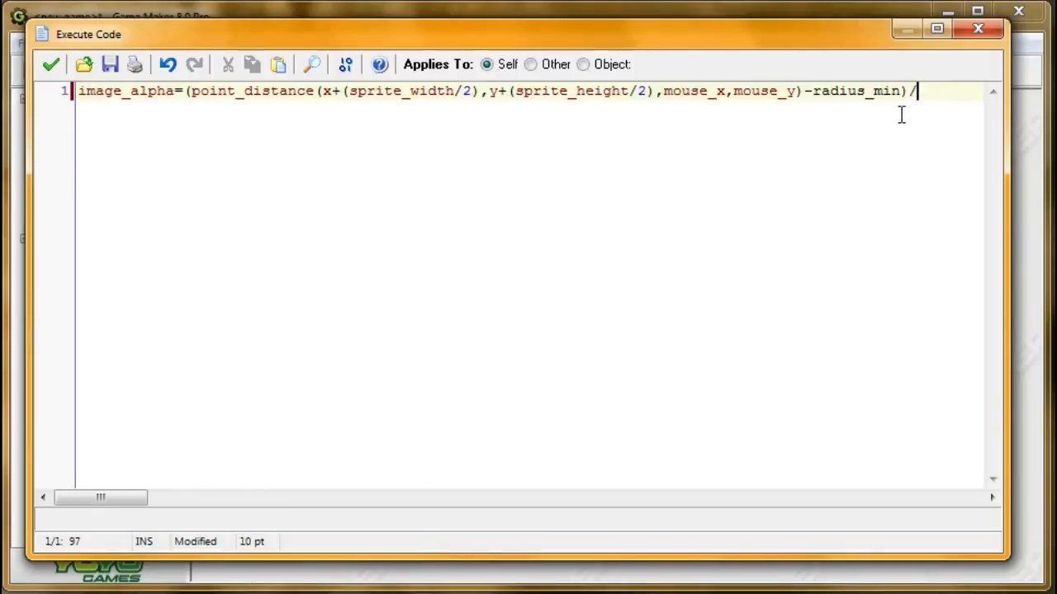
type("()")
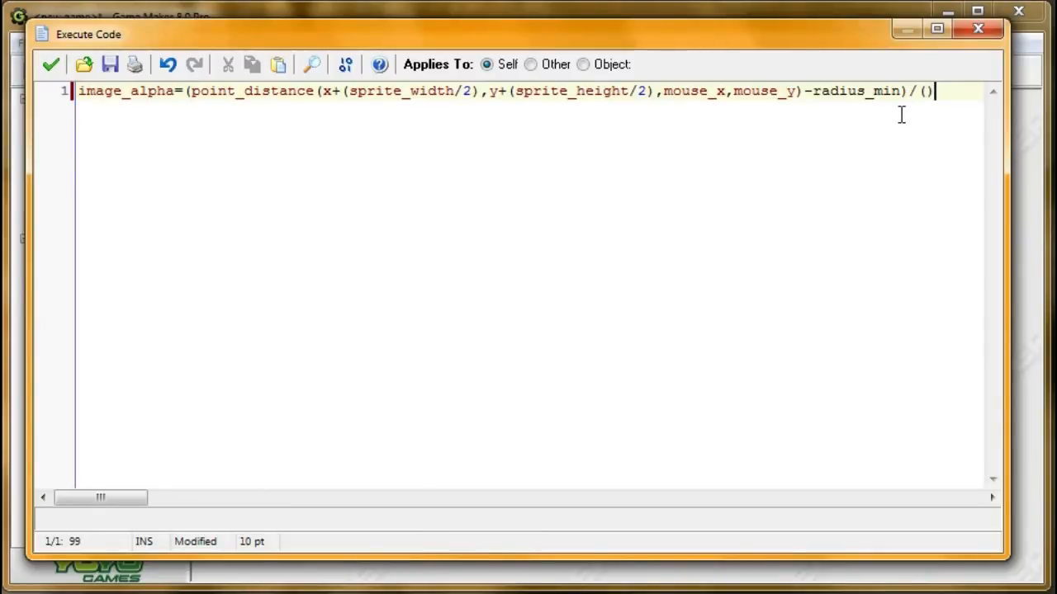
type("radius_max-radius_min")
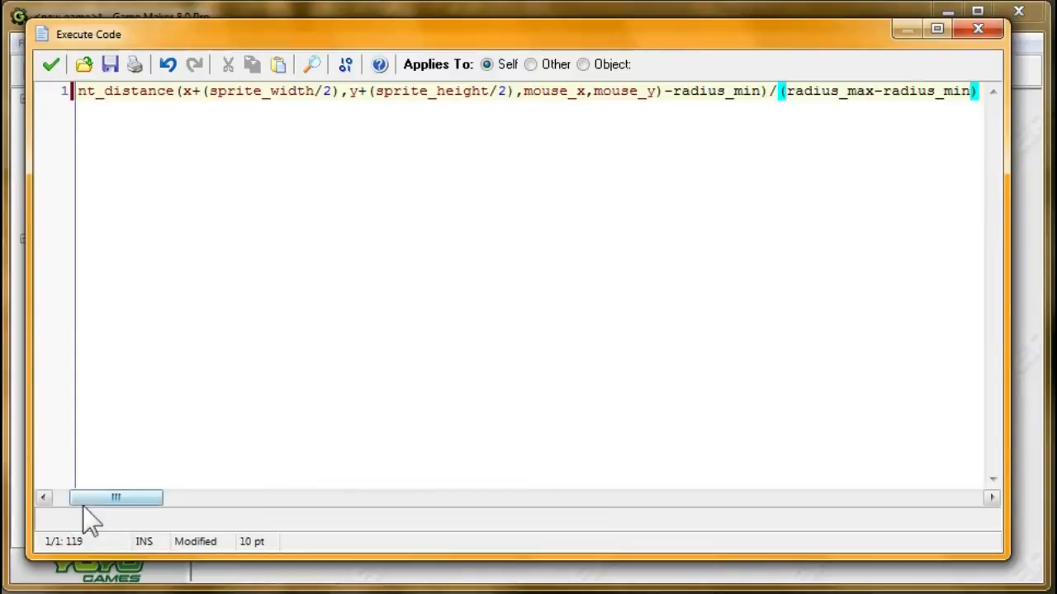
scroll("left", 3)
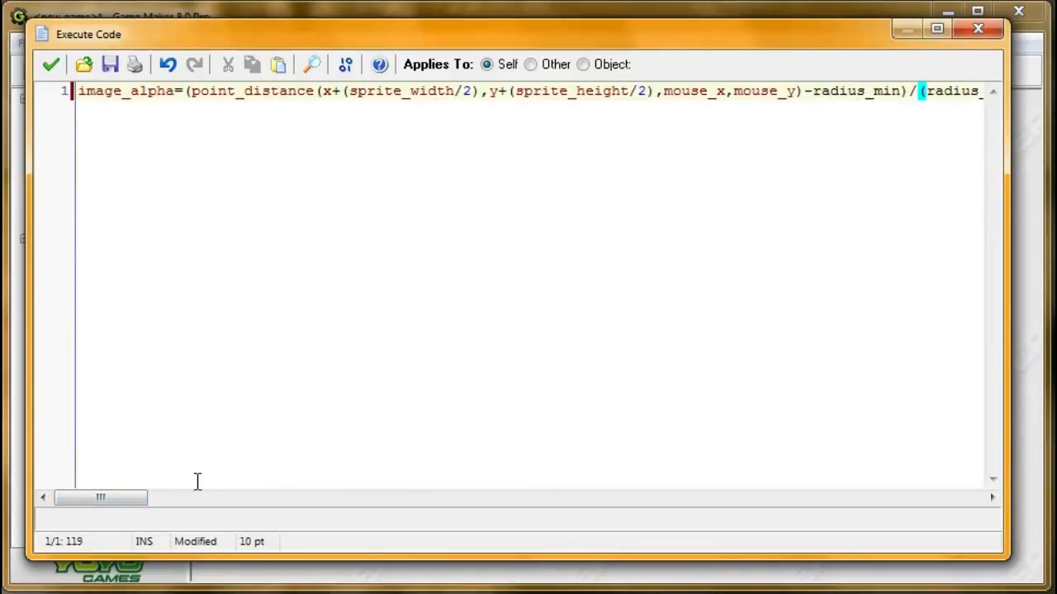
mouse_move(357, 404)
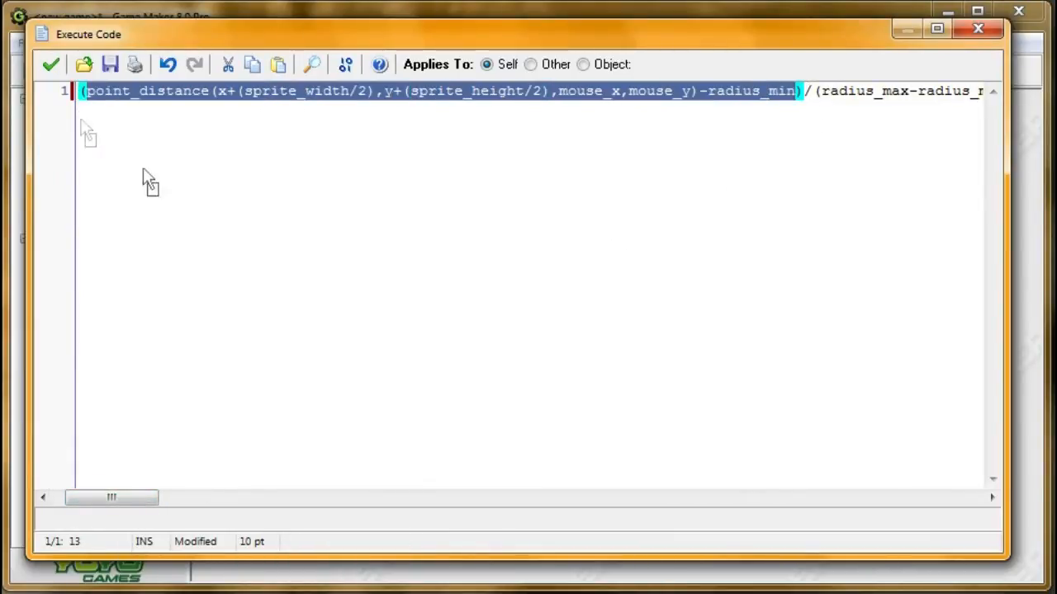
mouse_move(321, 353)
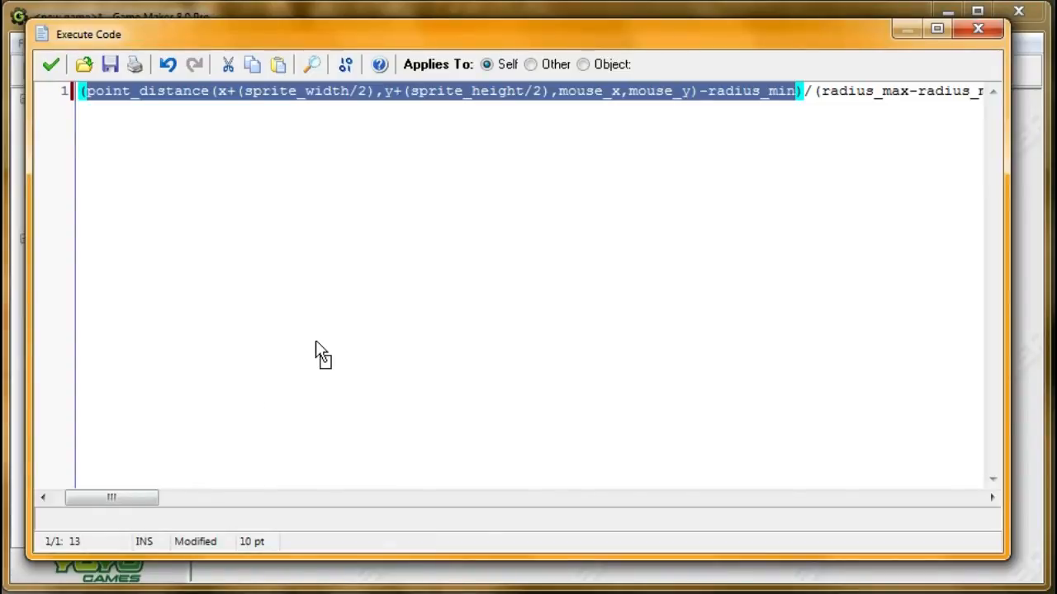
- Insert image_alpha= before the normalised point_distance expression and review the formula
left_click(552, 91)
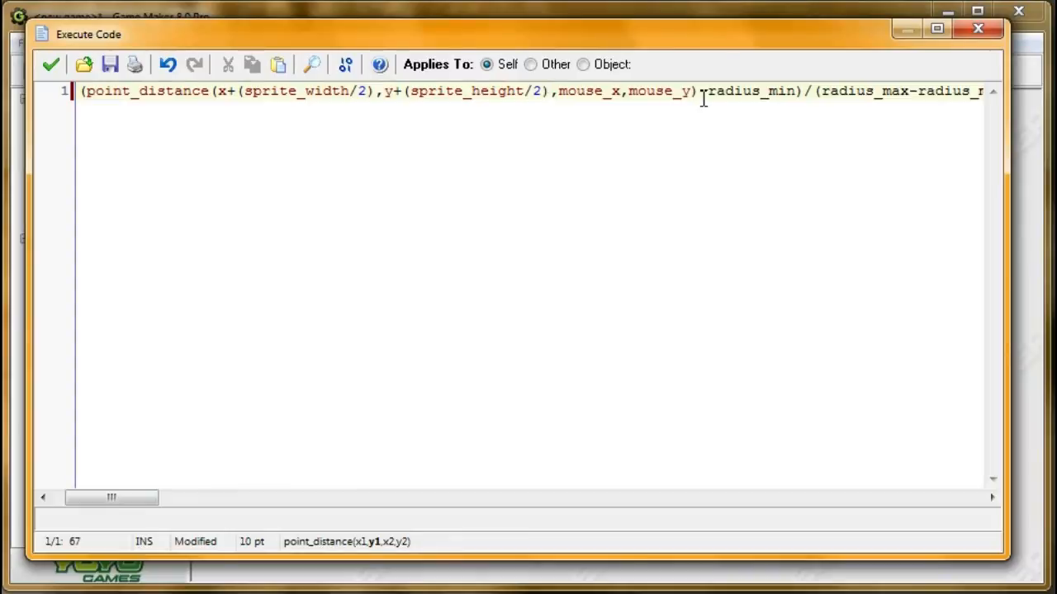
double_click(747, 91)
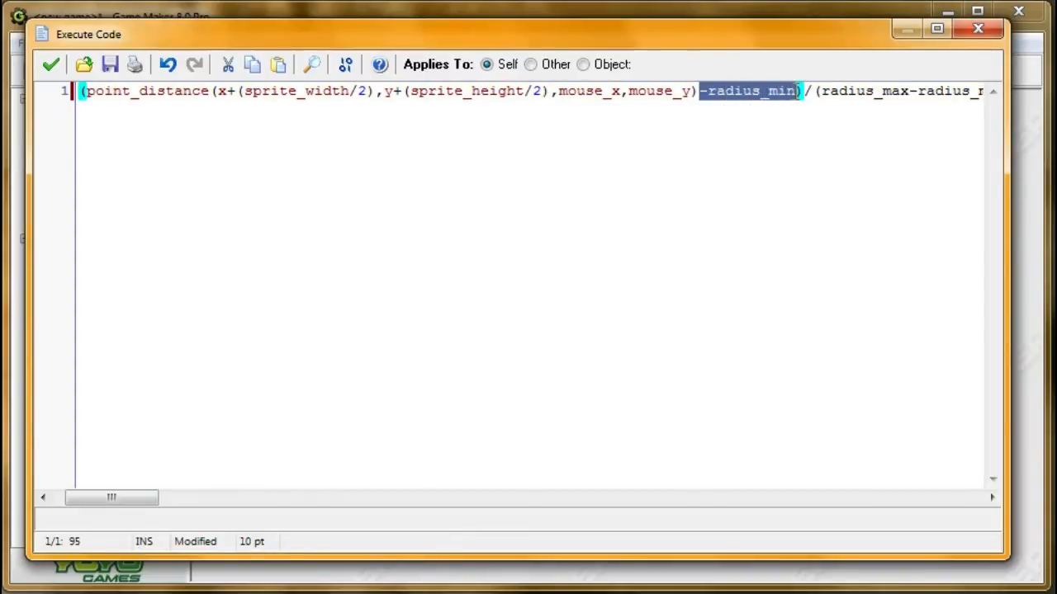
mouse_move(686, 107)
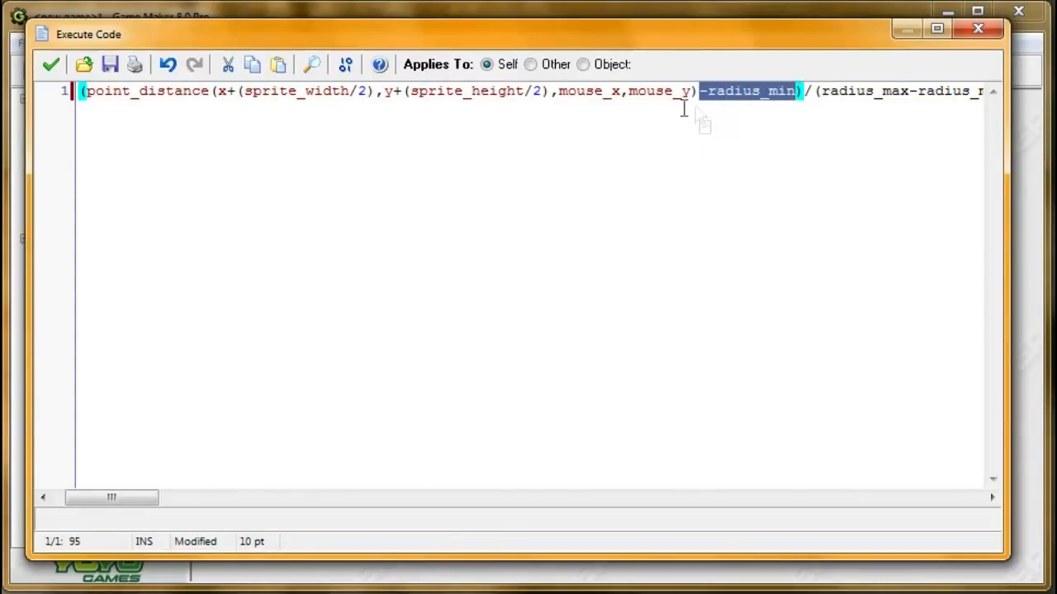
mouse_move(759, 111)
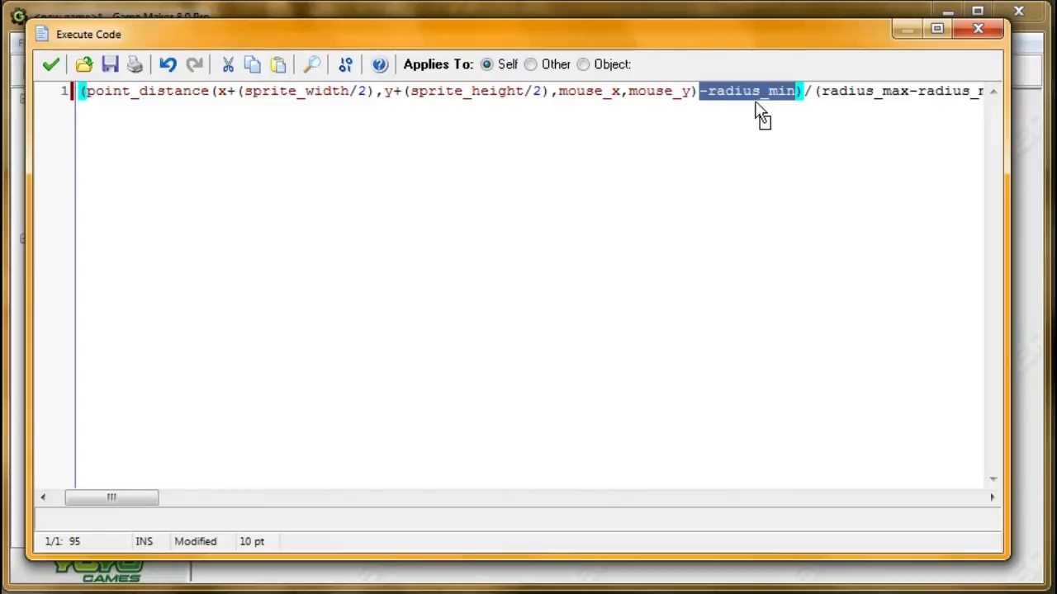
type("image_alpha=")
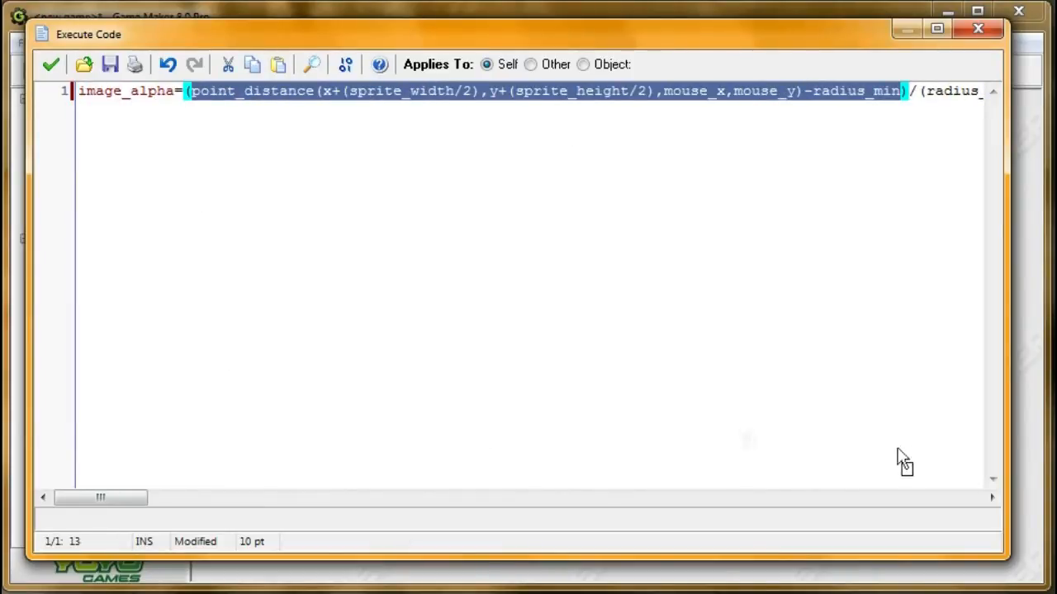
left_click(990, 497)
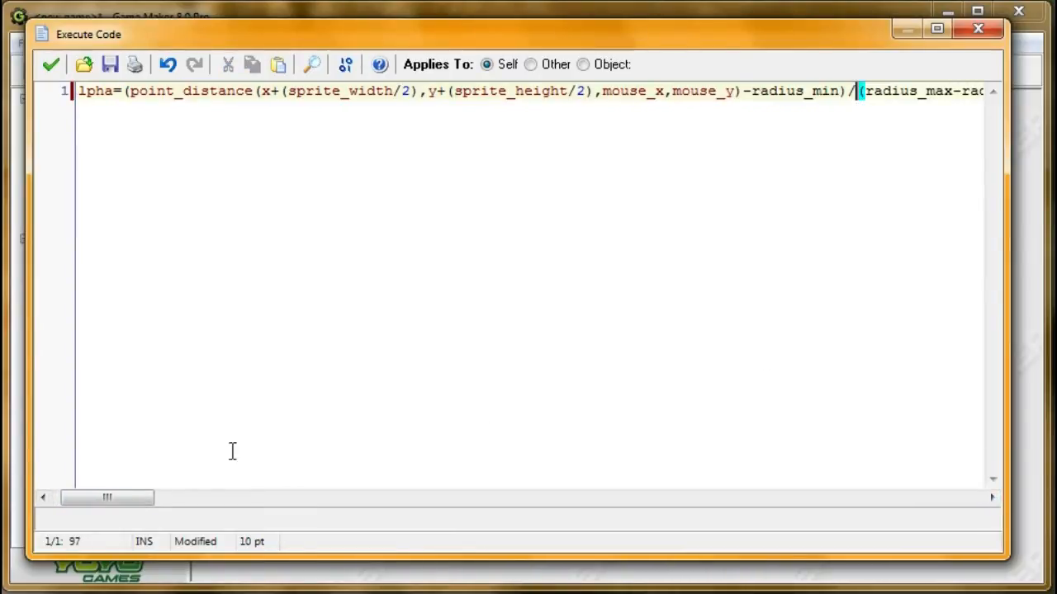
left_click_drag(107, 497, 132, 497)
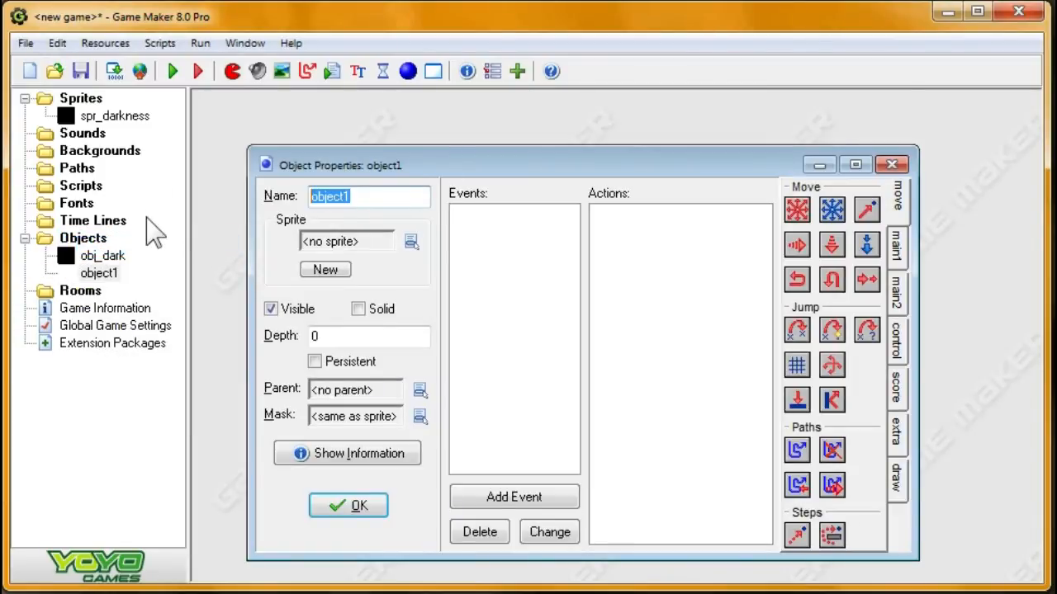
- Name the second object obj_spawn, keep it without a sprite, and open the event list
type("obj_sp")
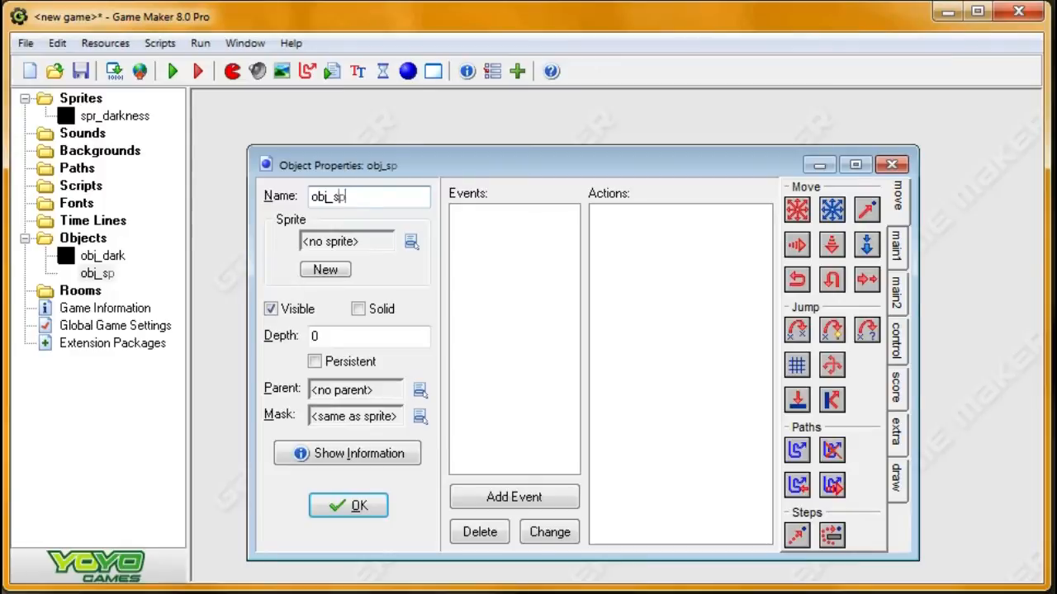
type("awn")
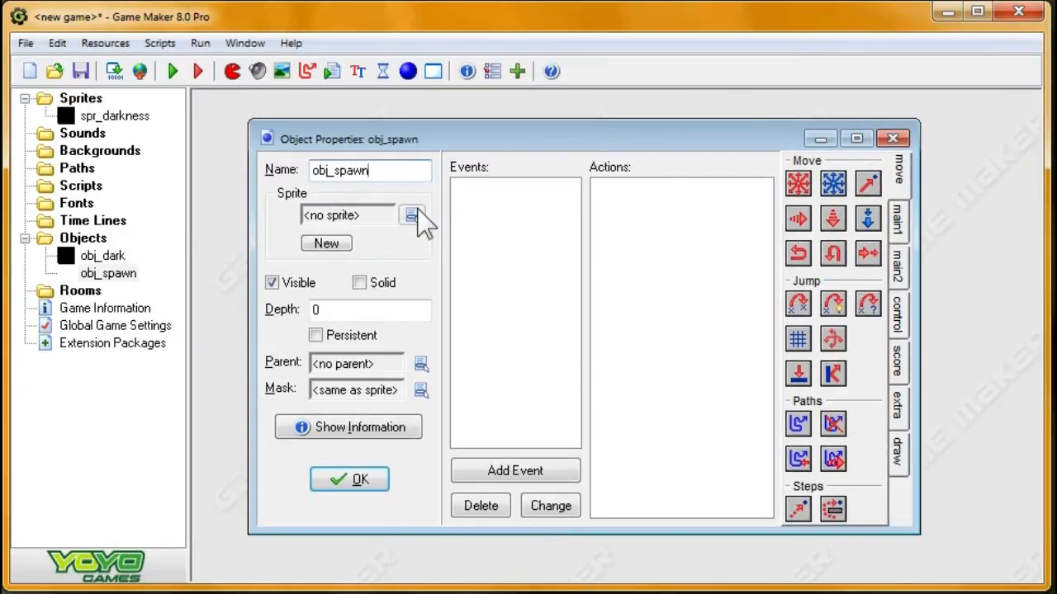
left_click(412, 215)
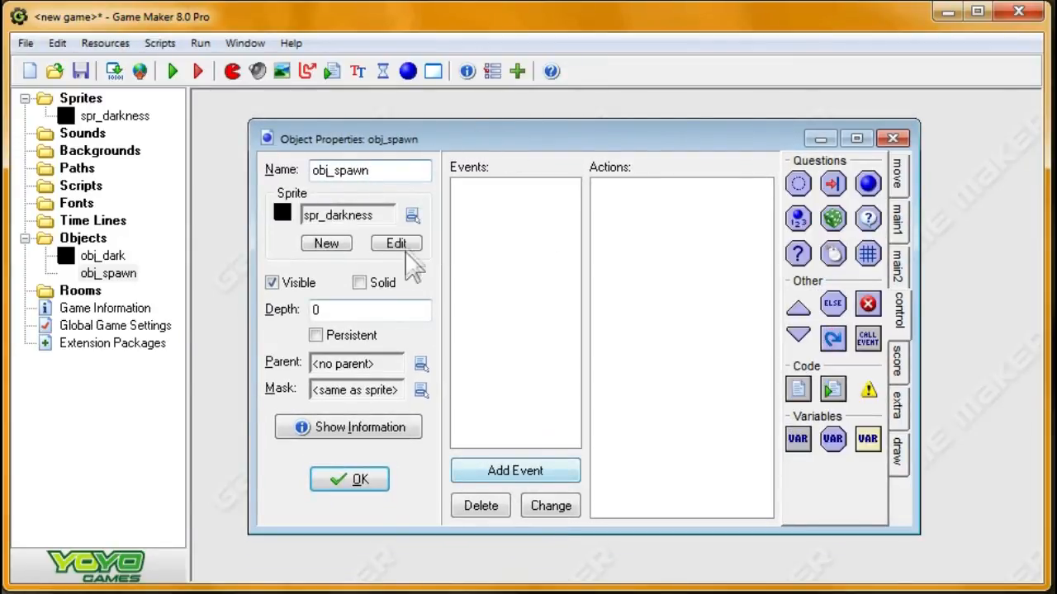
left_click(515, 470)
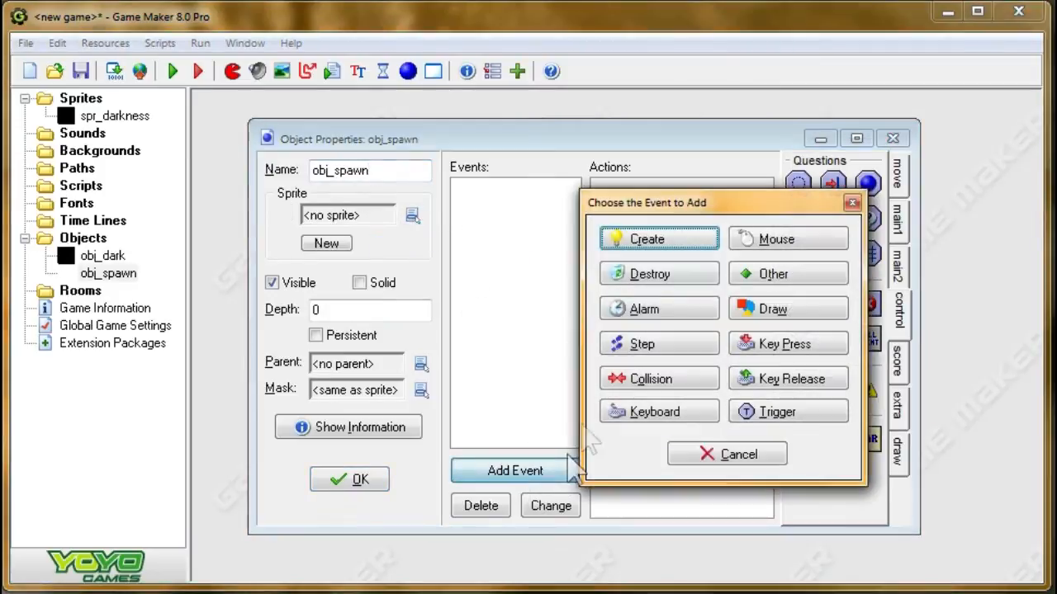
- Begin the creation code with for(i=0;i<room_width;i+=obj_dark.sprite_width)
left_click(648, 238)
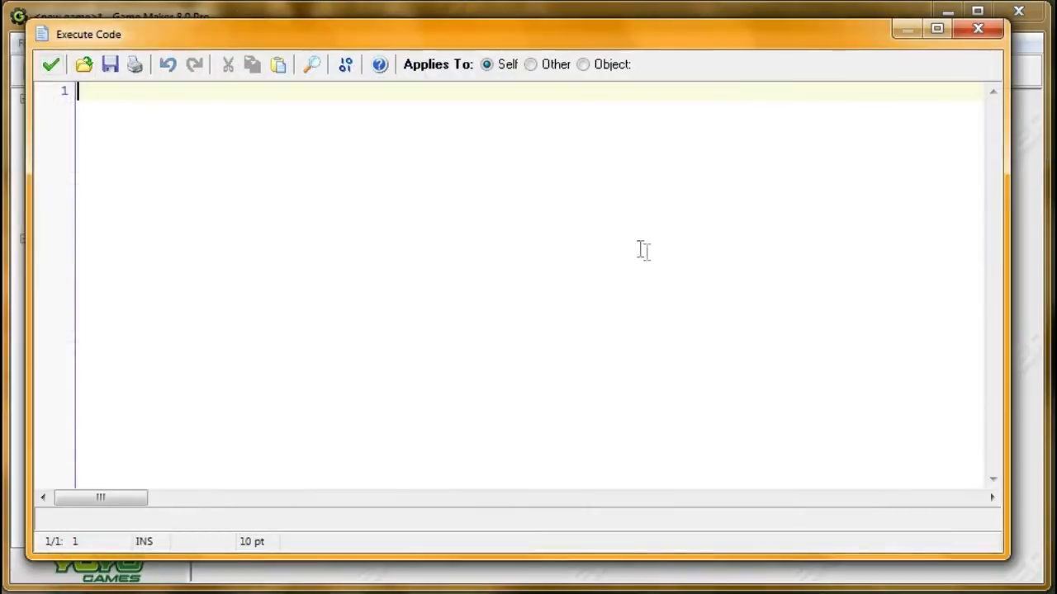
mouse_move(674, 312)
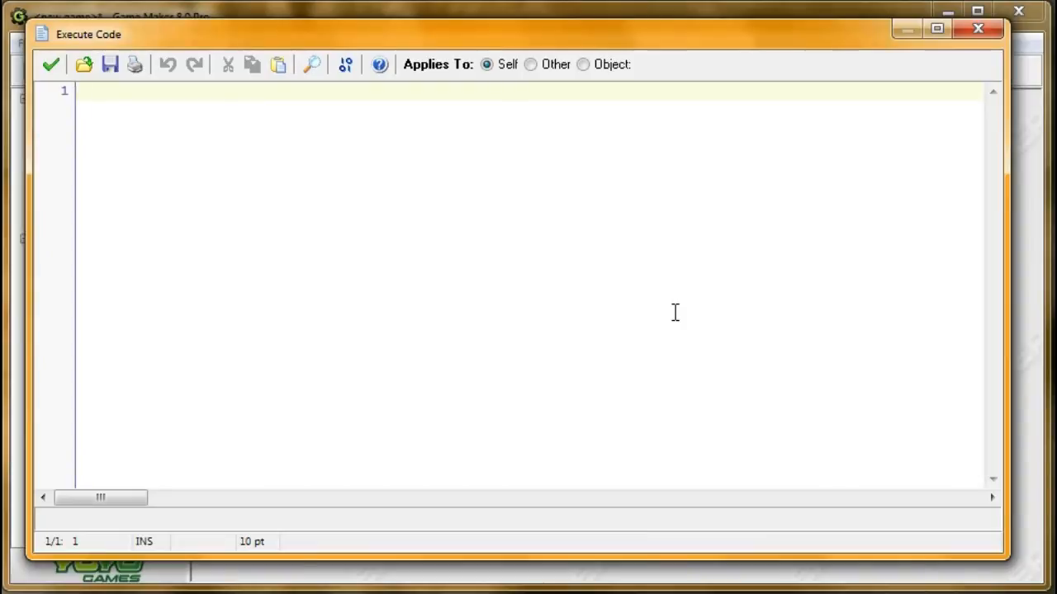
type("for()")
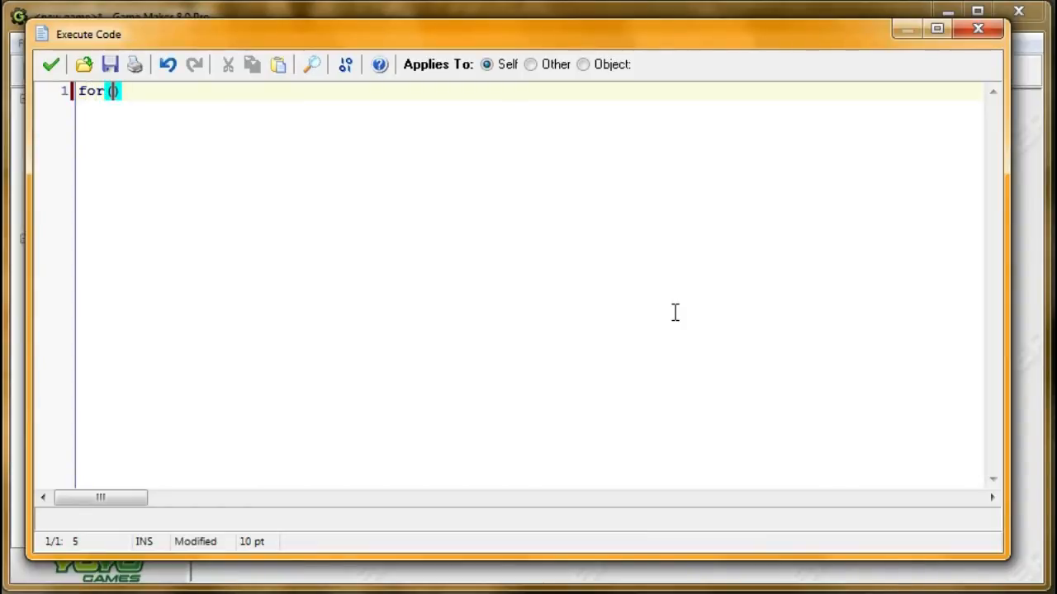
type("i=0")
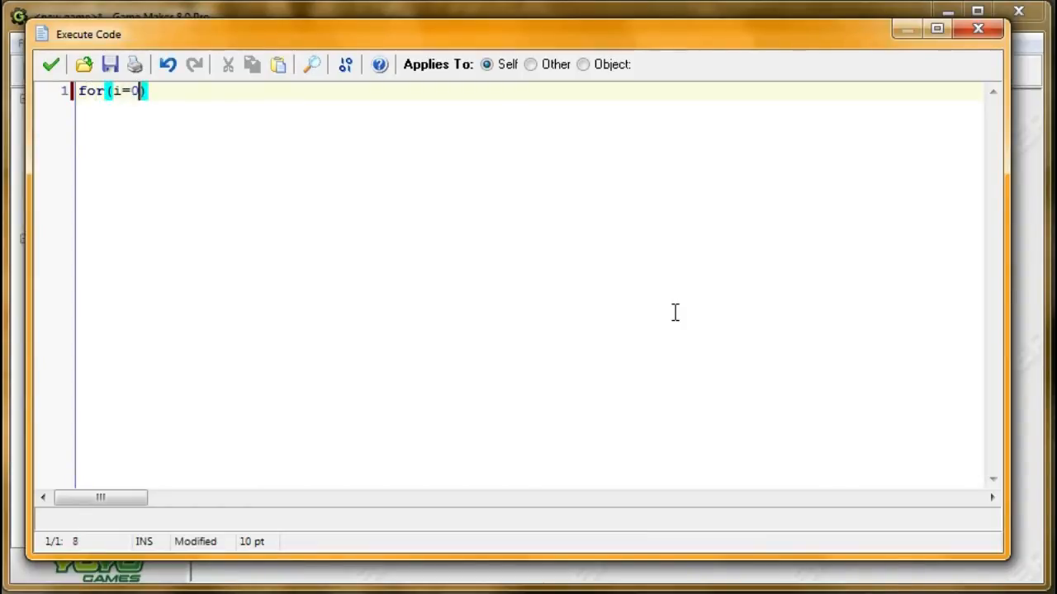
type(";i<room_width")
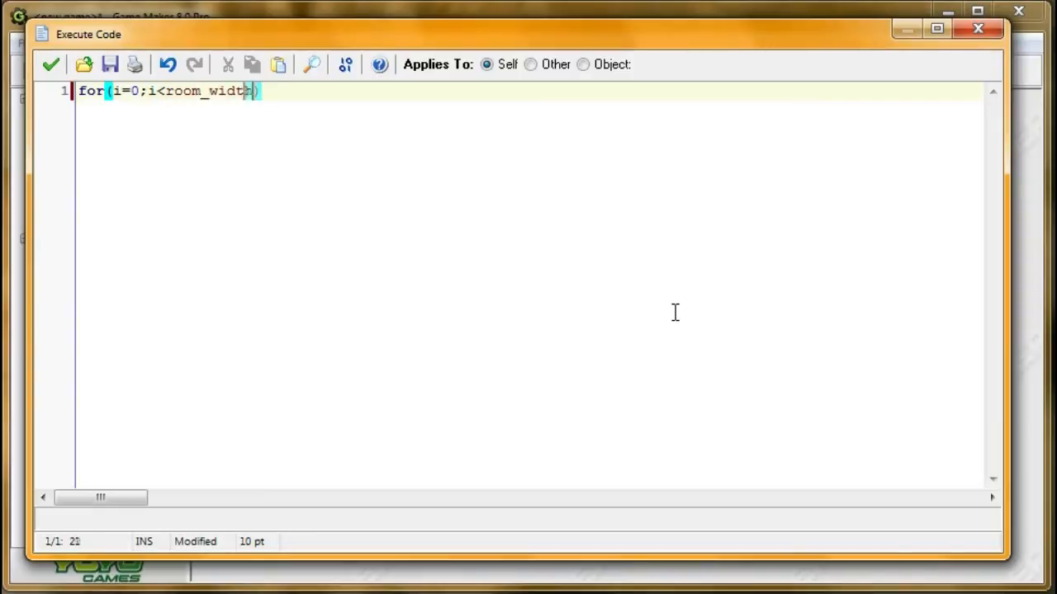
type(";i+=obj_darkness.")
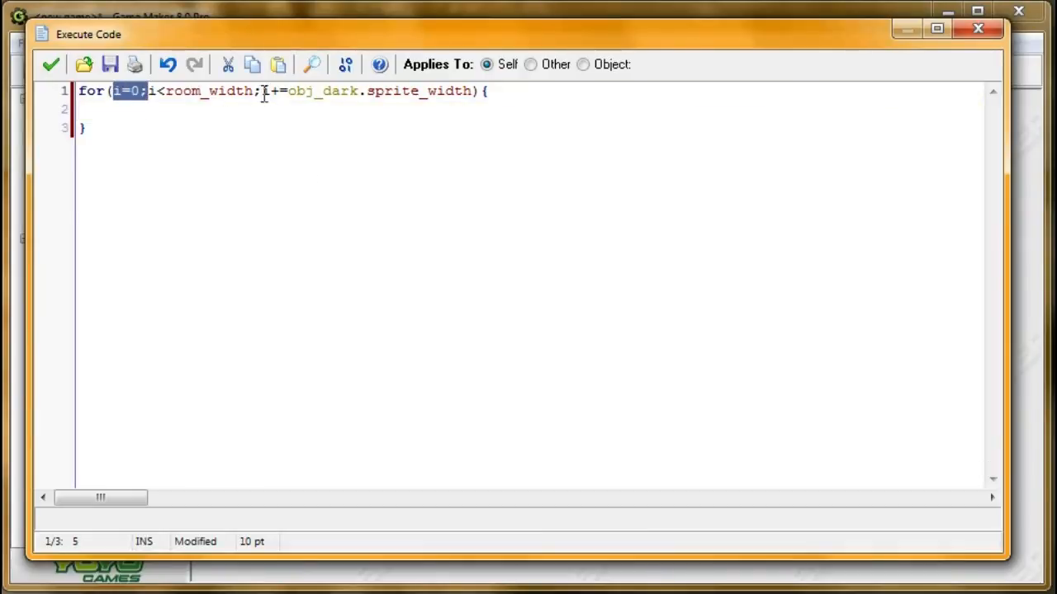
- Go over the loop's start, condition and step, and add a //code placeholder body
left_click(254, 91)
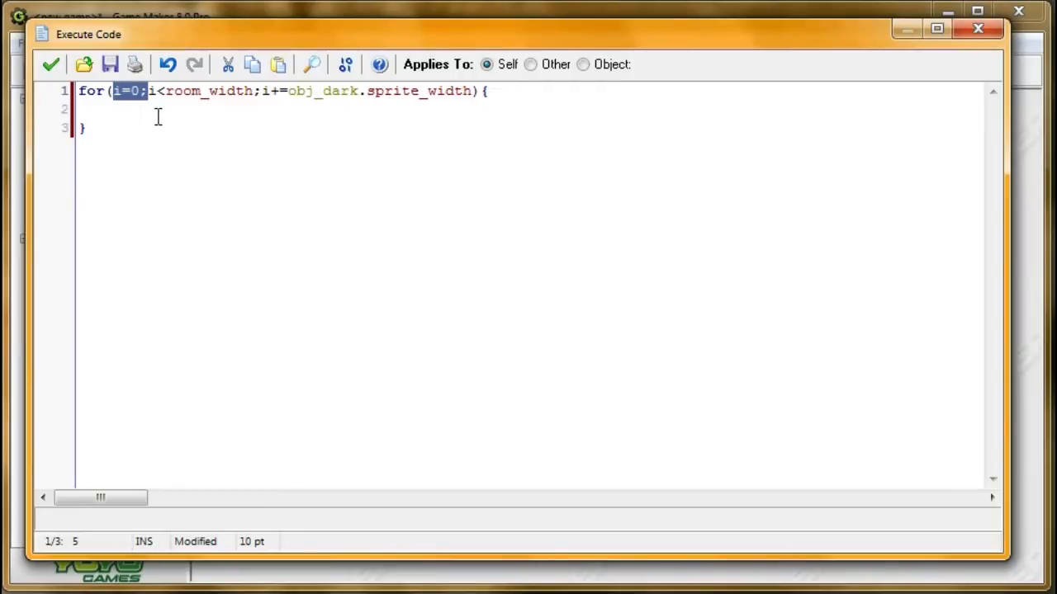
left_click(220, 109)
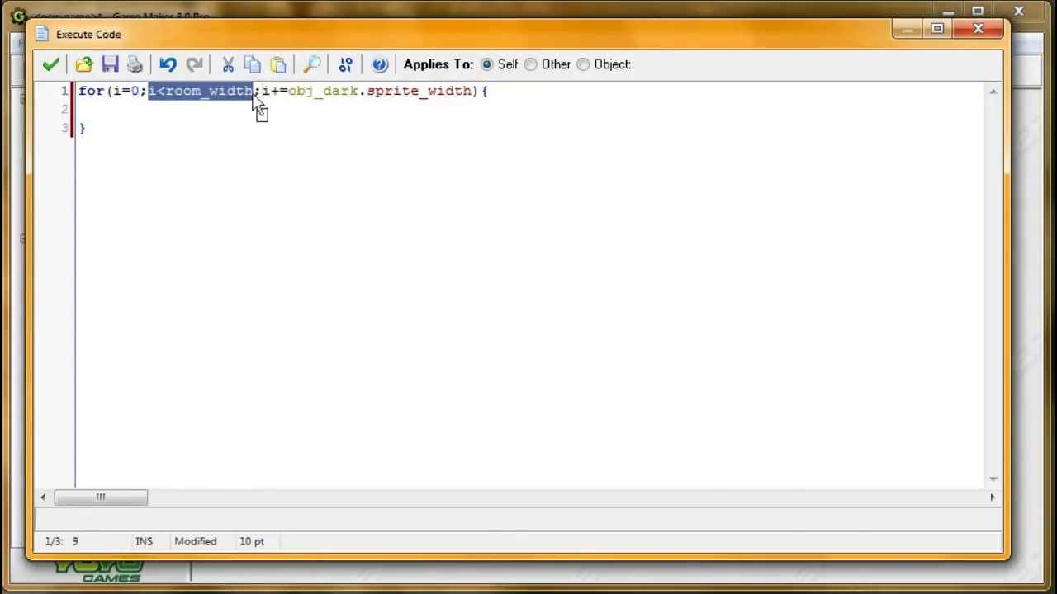
left_click_drag(258, 91, 475, 90)
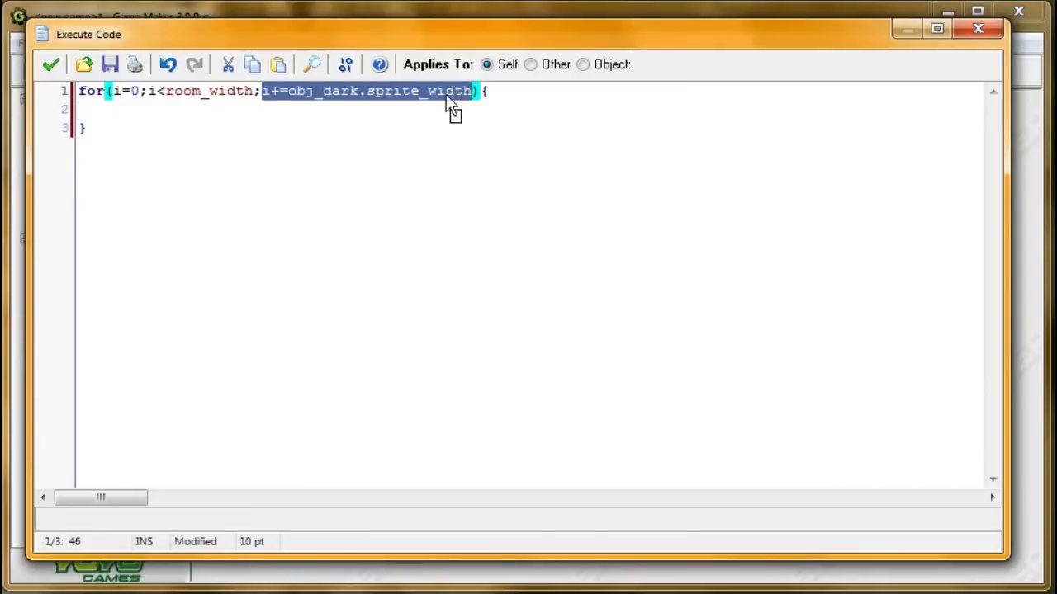
left_click(138, 91)
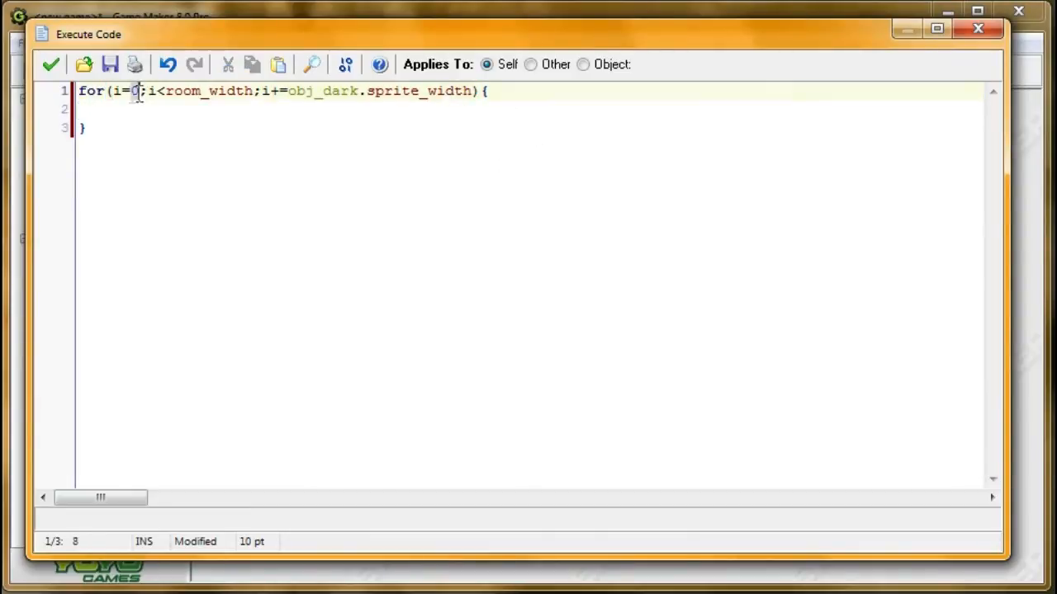
type("//")
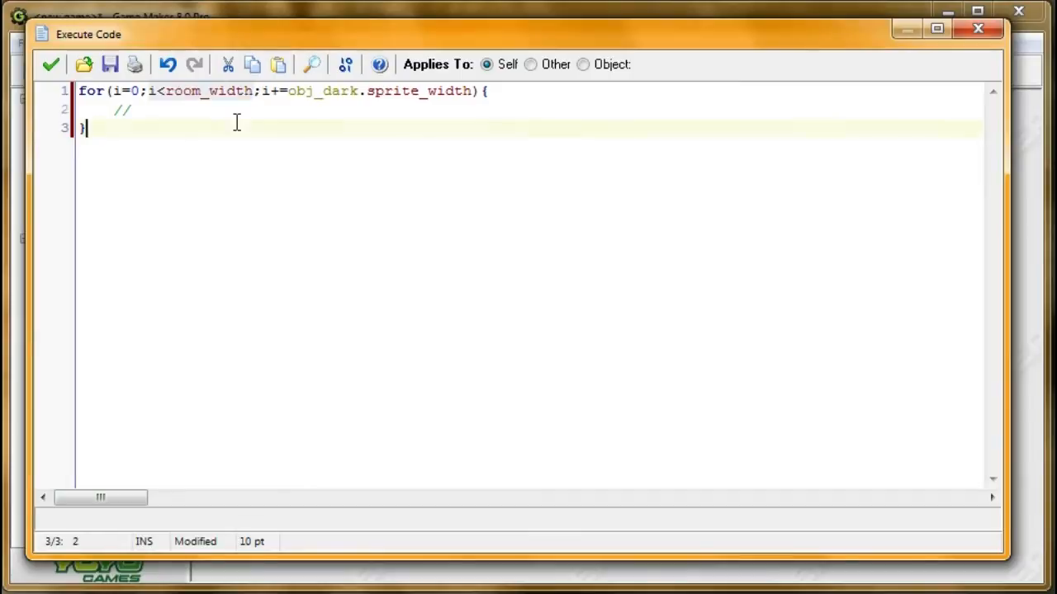
type("code")
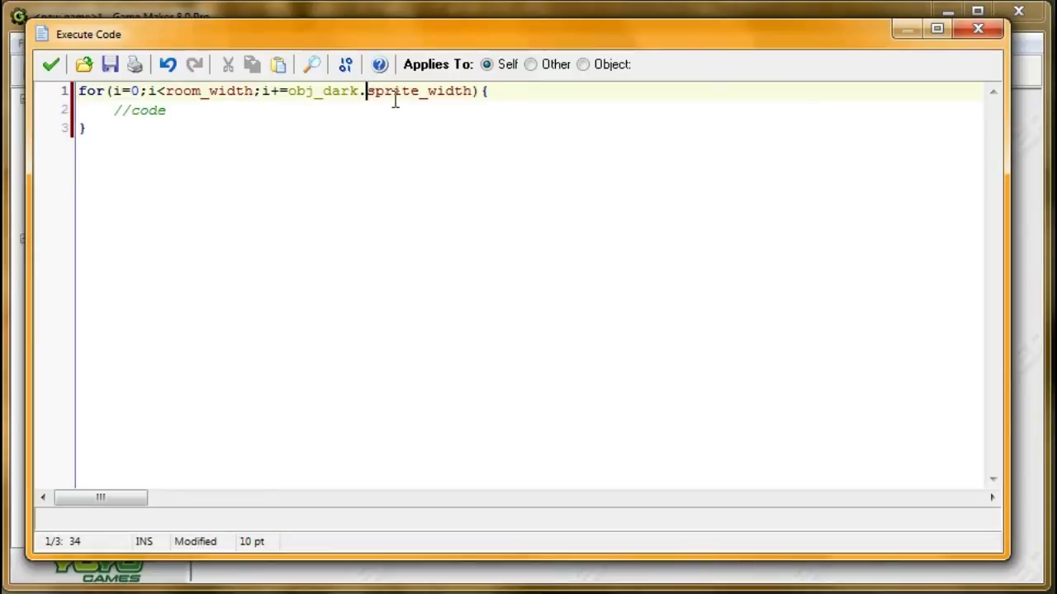
mouse_move(241, 130)
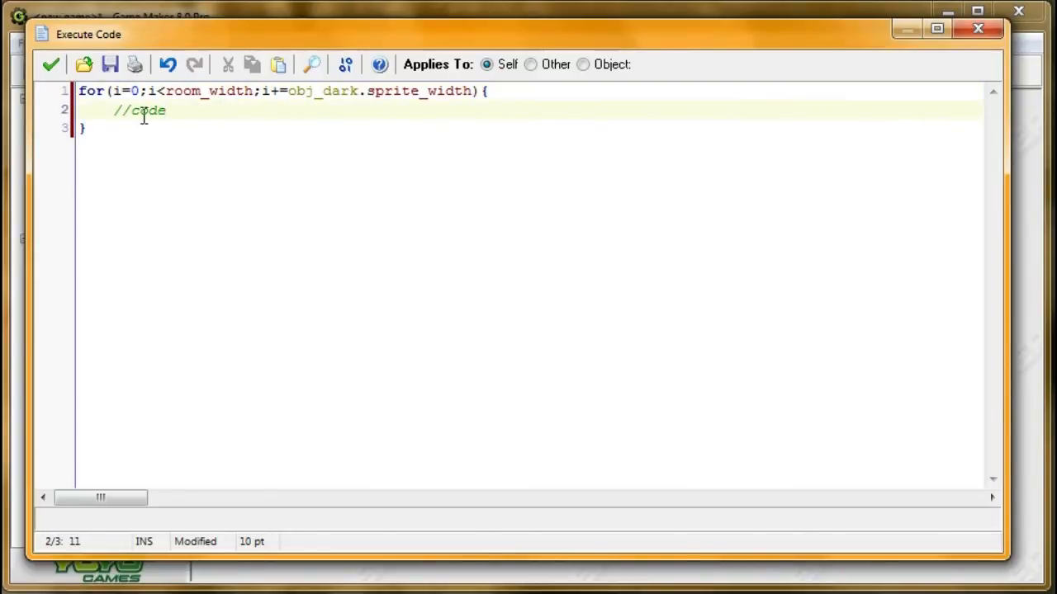
left_click(357, 91)
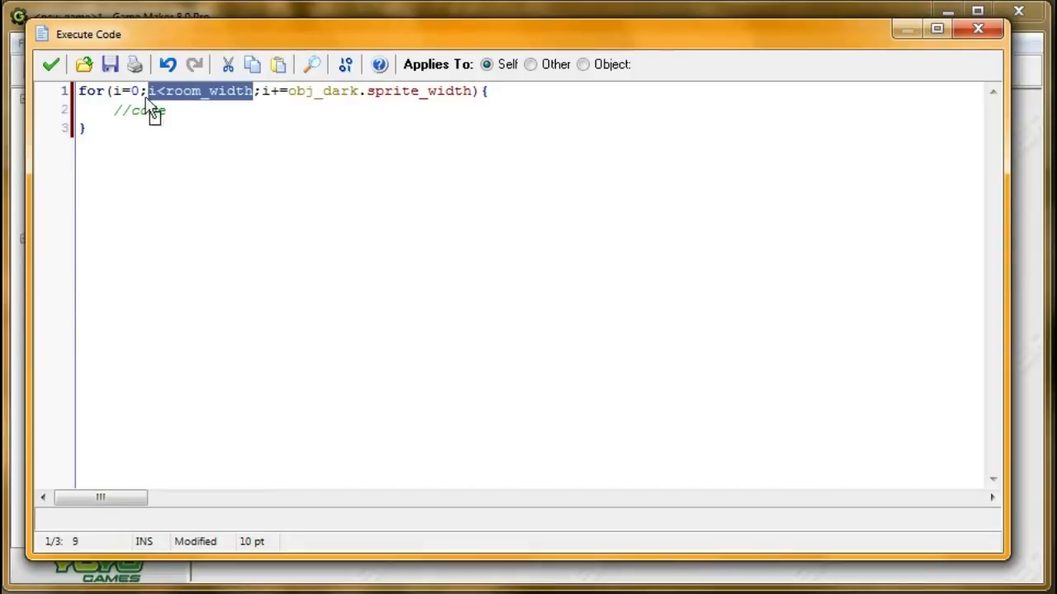
key("Return")
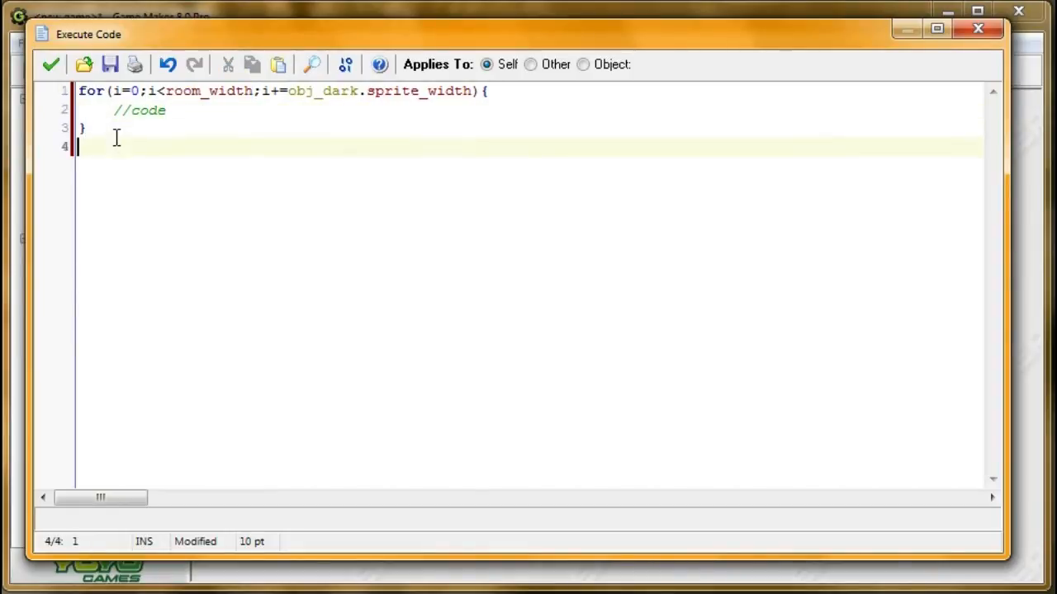
key("Backspace")
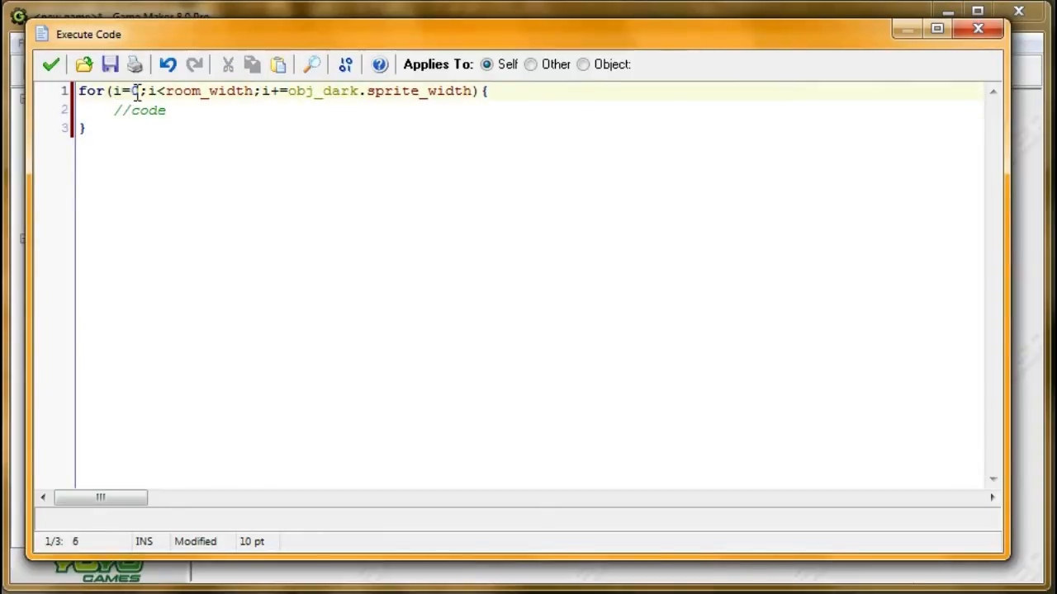
- Highlight the placeholder comment and obj_dark step, then start clearing the loop body
double_click(140, 110)
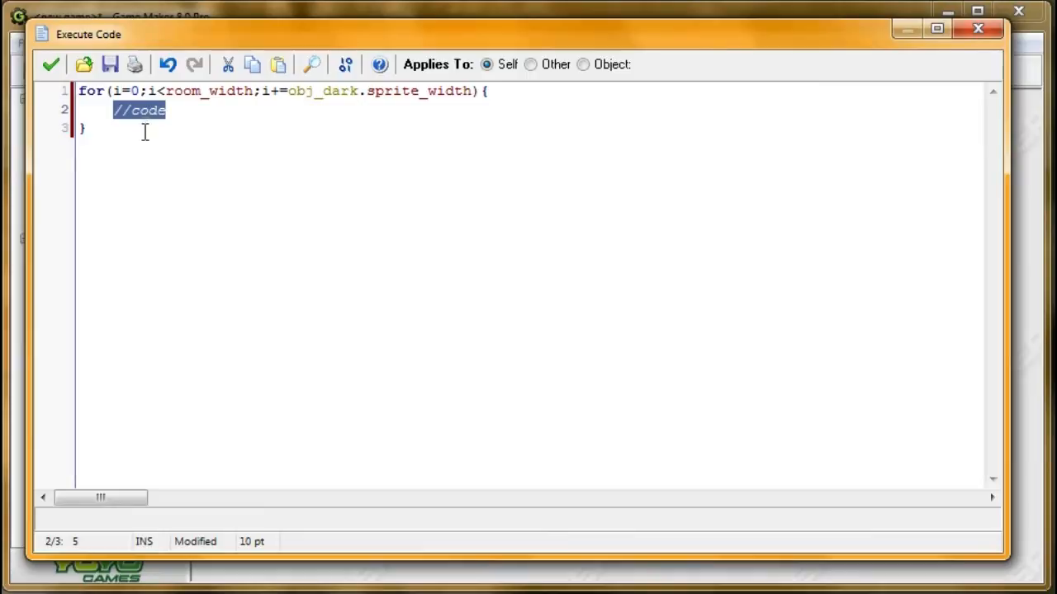
left_click(87, 128)
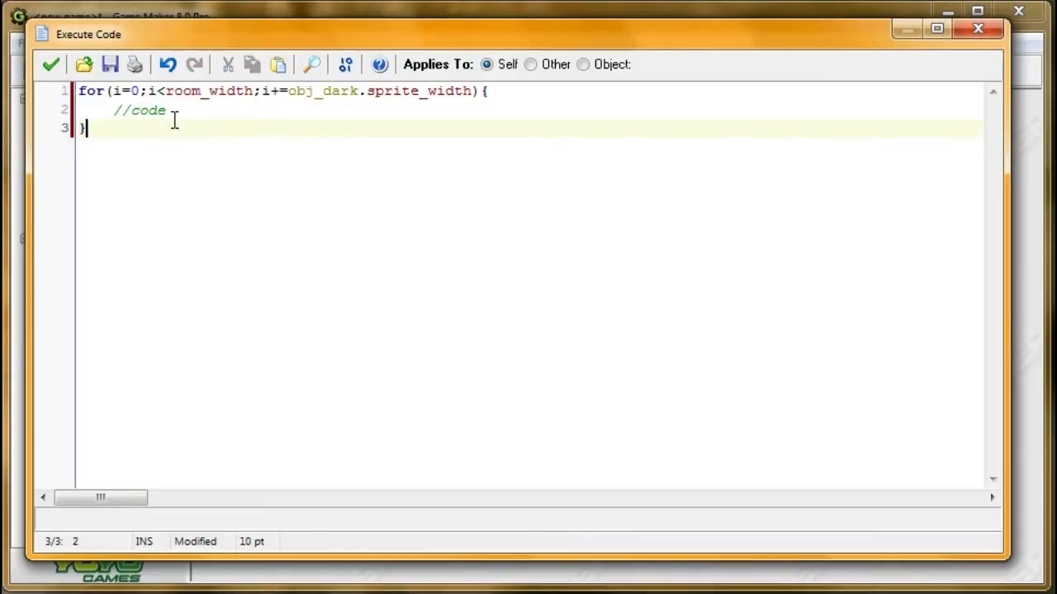
left_click(165, 110)
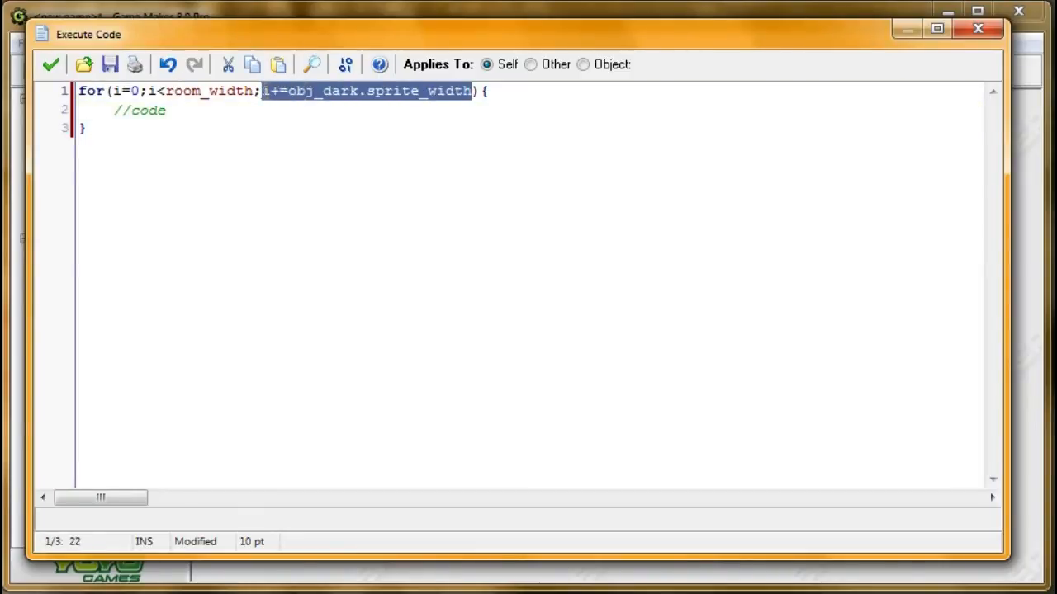
left_click(284, 91)
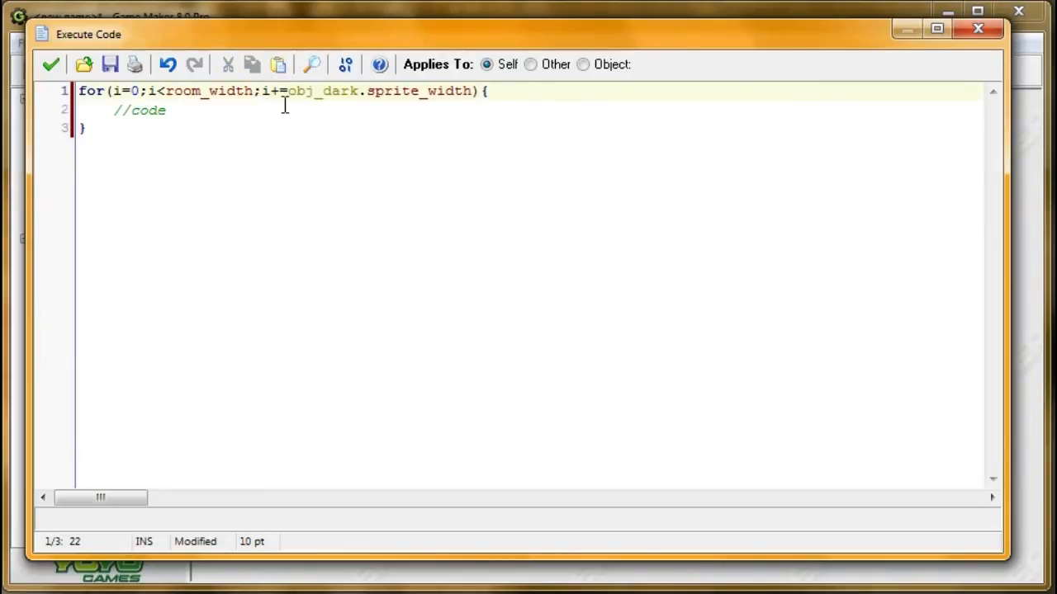
mouse_move(281, 91)
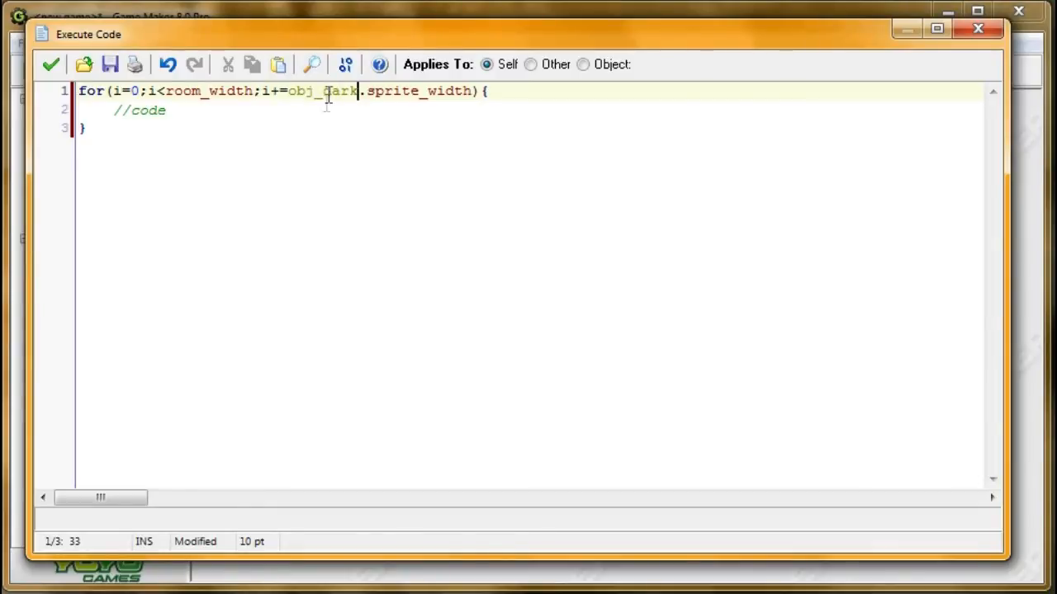
left_click(165, 110)
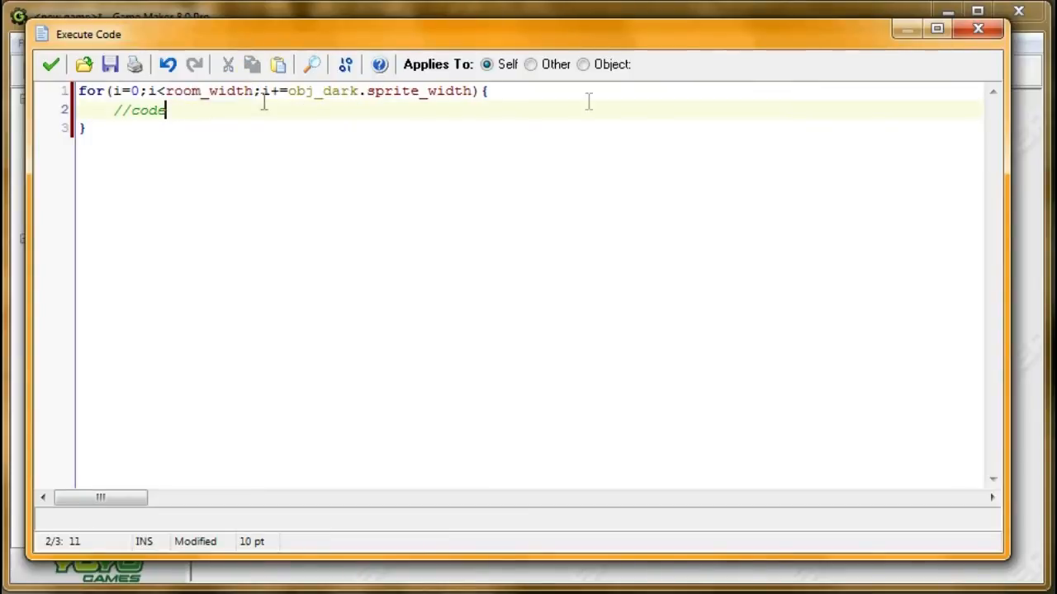
key("BackSpace")
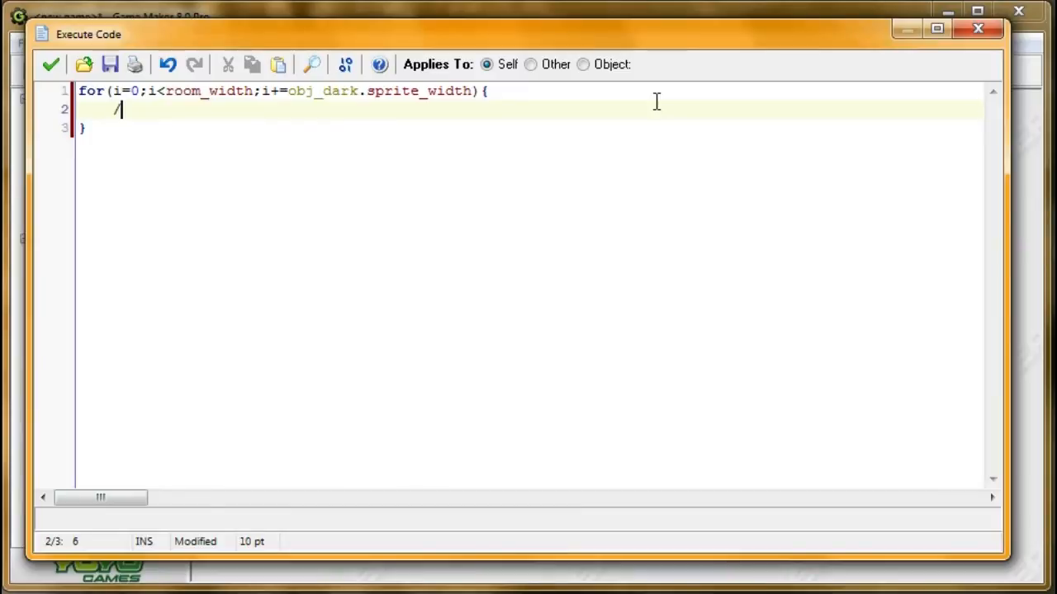
- Type the inner loop for(j=0;j<room_height;j+=obj_dark.sprite_height) on the new line
key("Backspace")
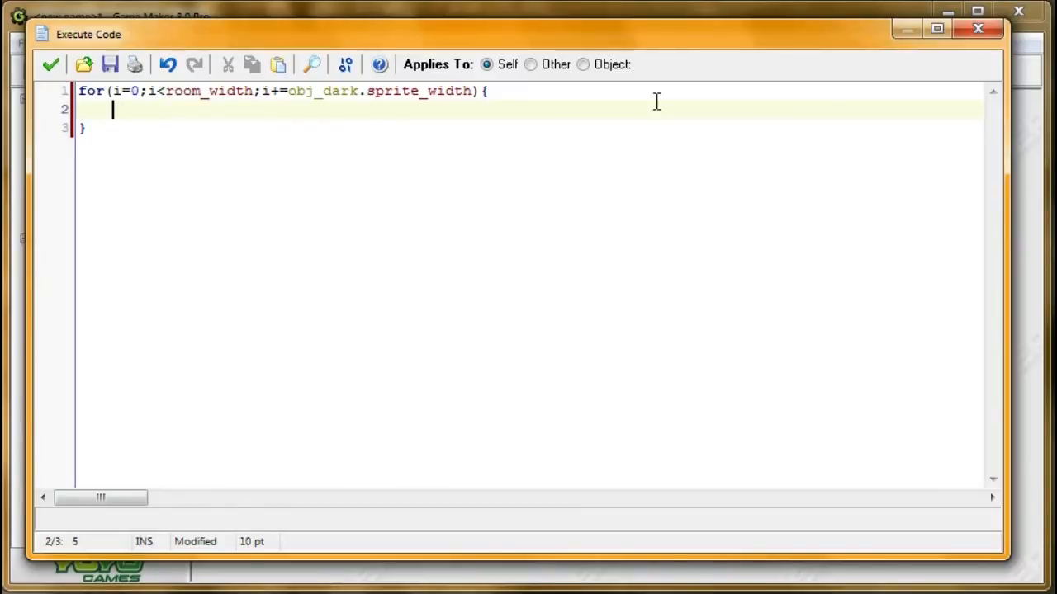
type("for(j)")
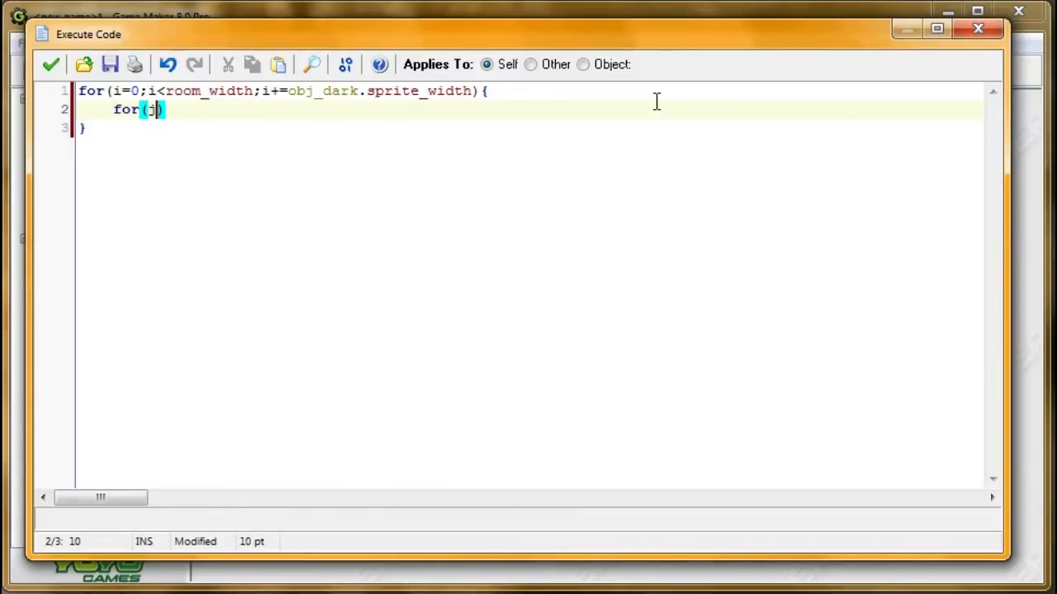
type("=0")
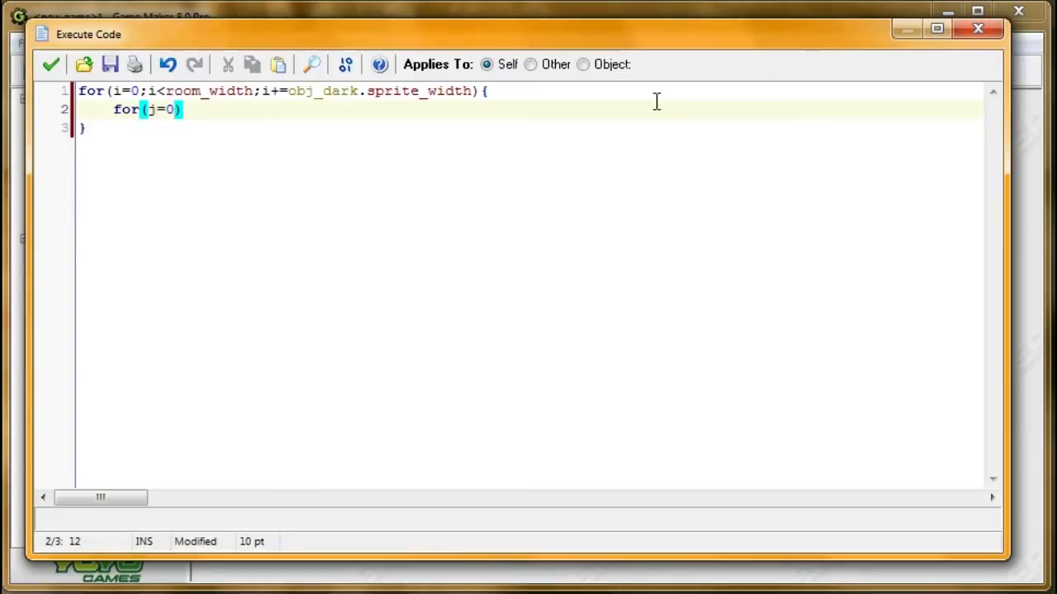
type(";")
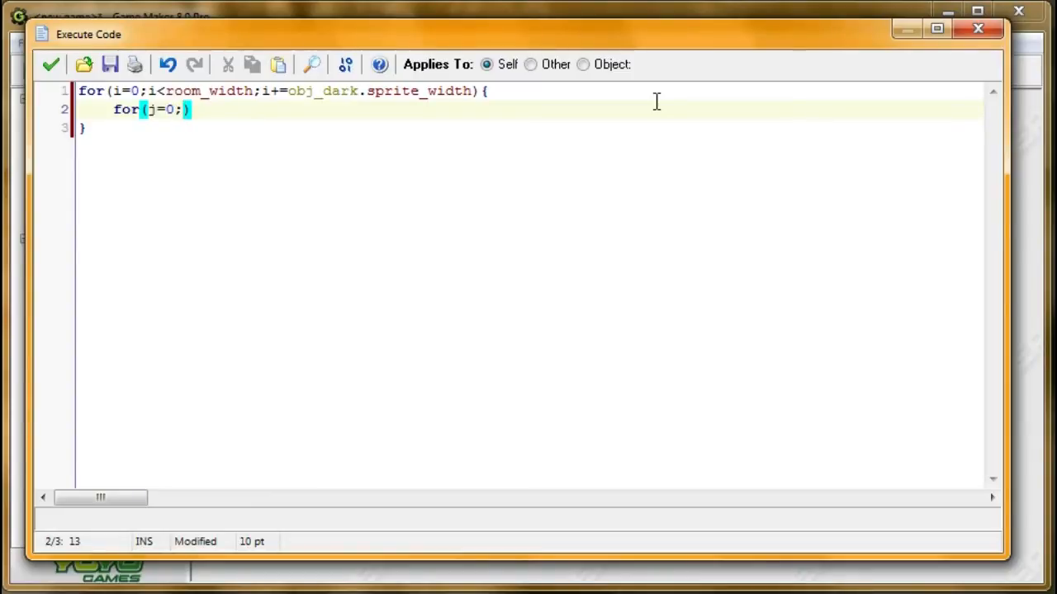
type("j<")
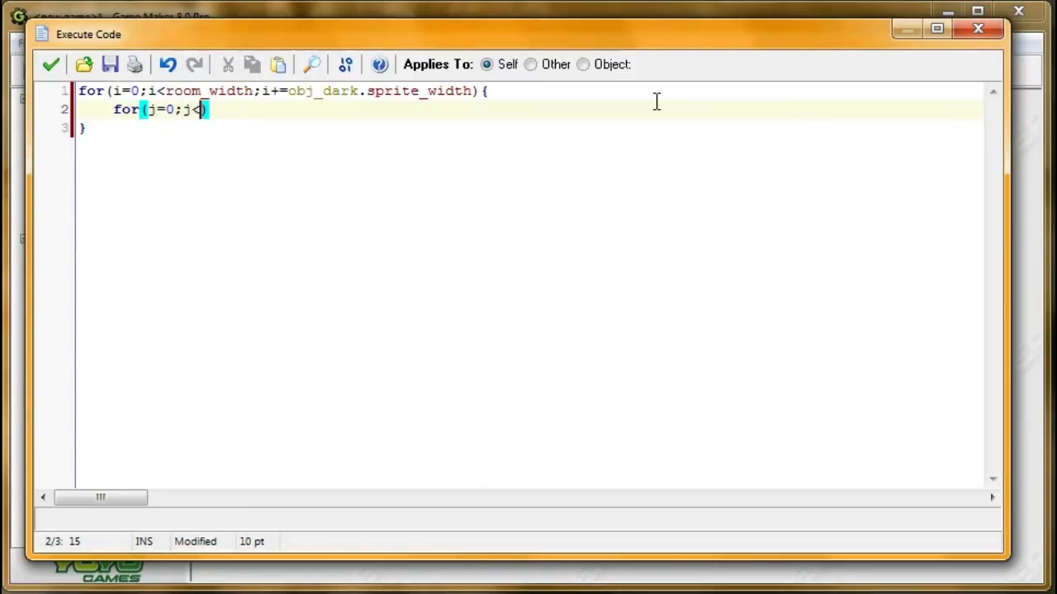
type("room_height;")
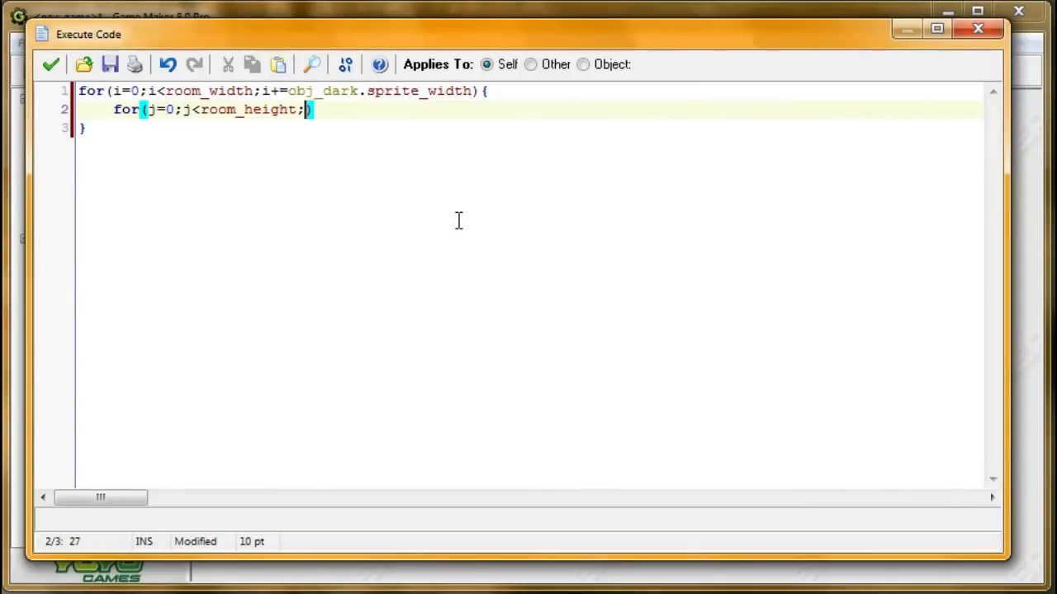
type("j")
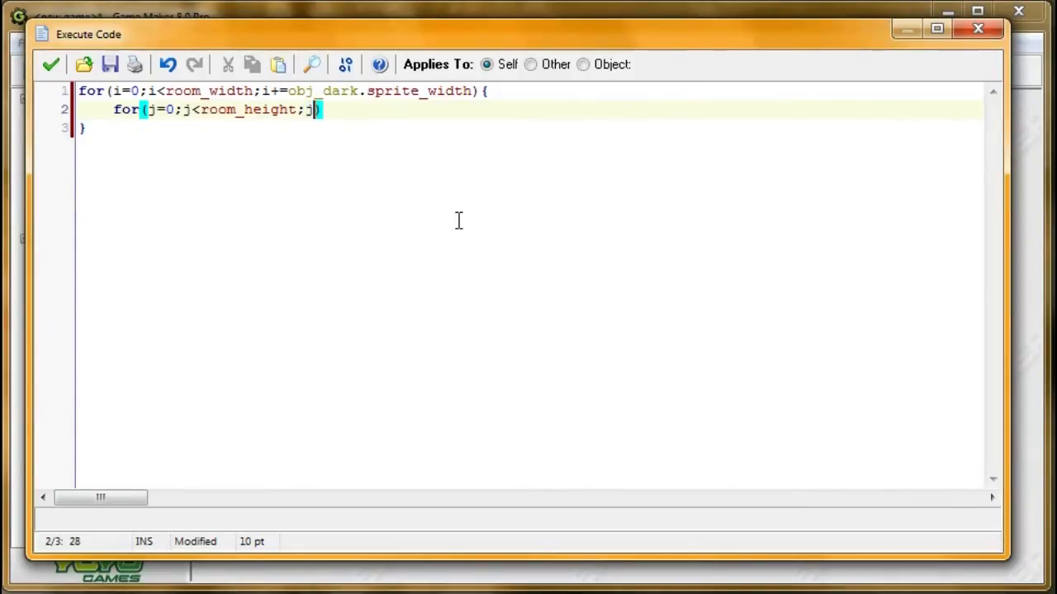
type("+")
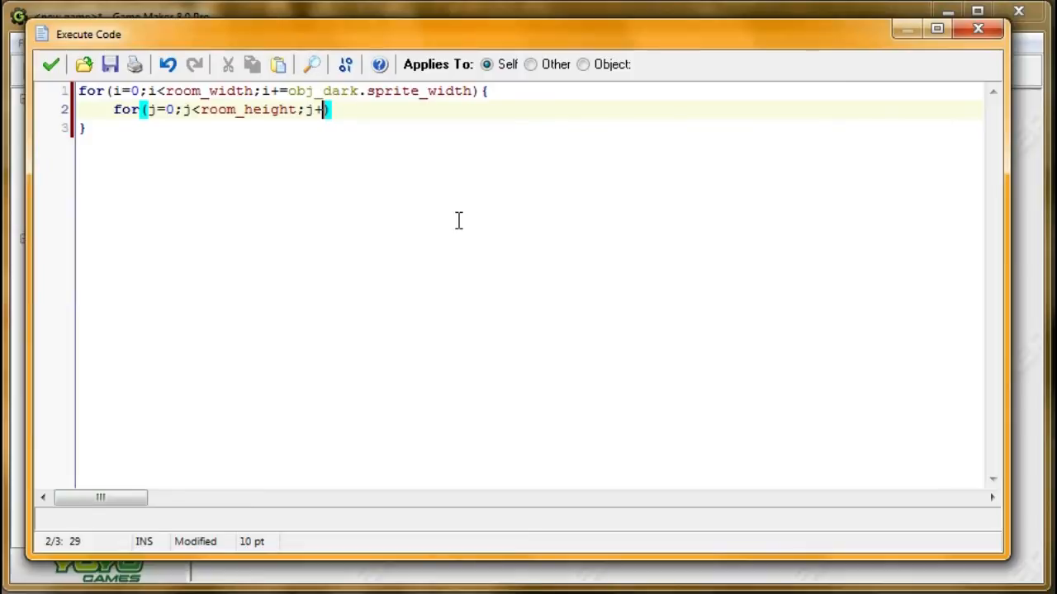
type("=obj_dar")
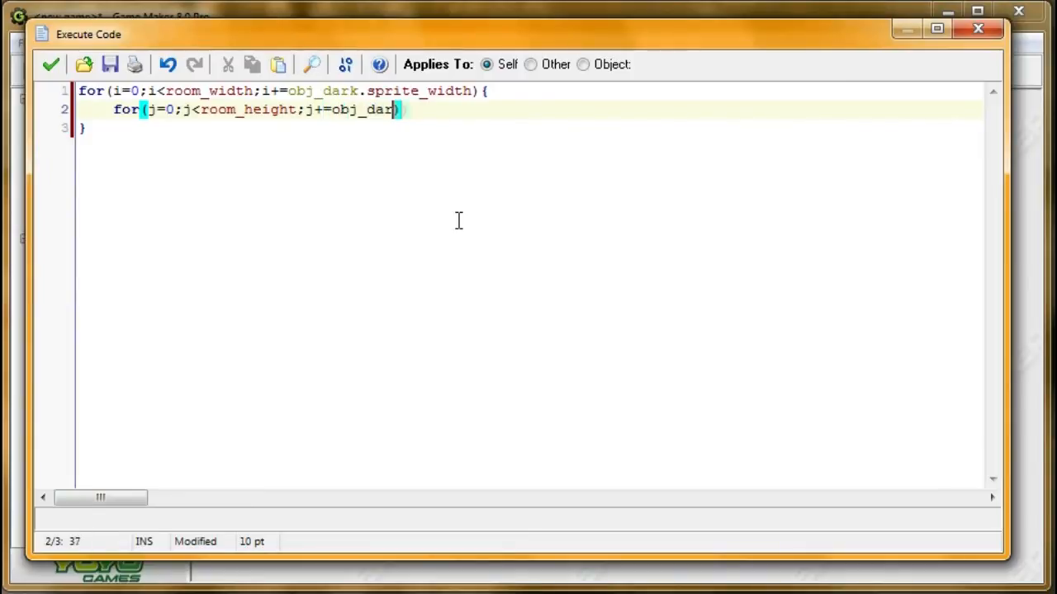
type("k.sprite_height")
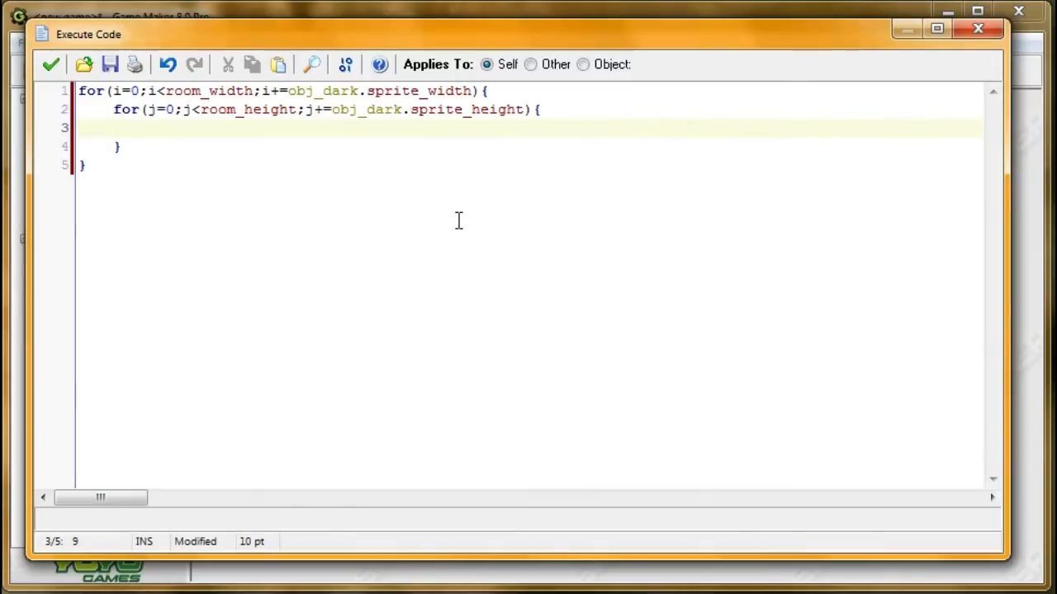
- Write instance_create(i,j,obj_dark) inside the inner loop, fixing the misspelled name
type("ins")
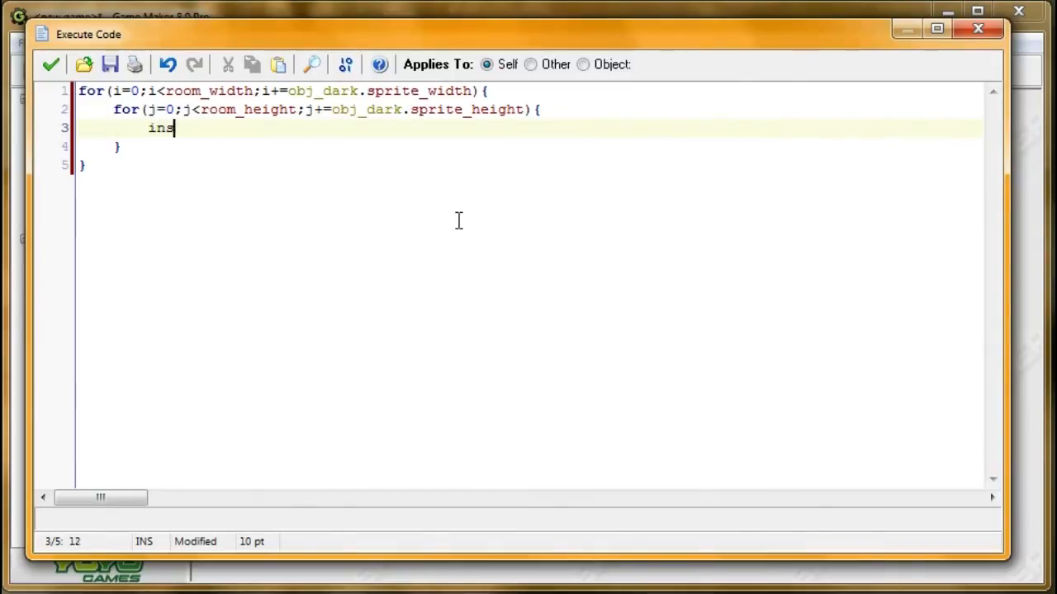
type("tna")
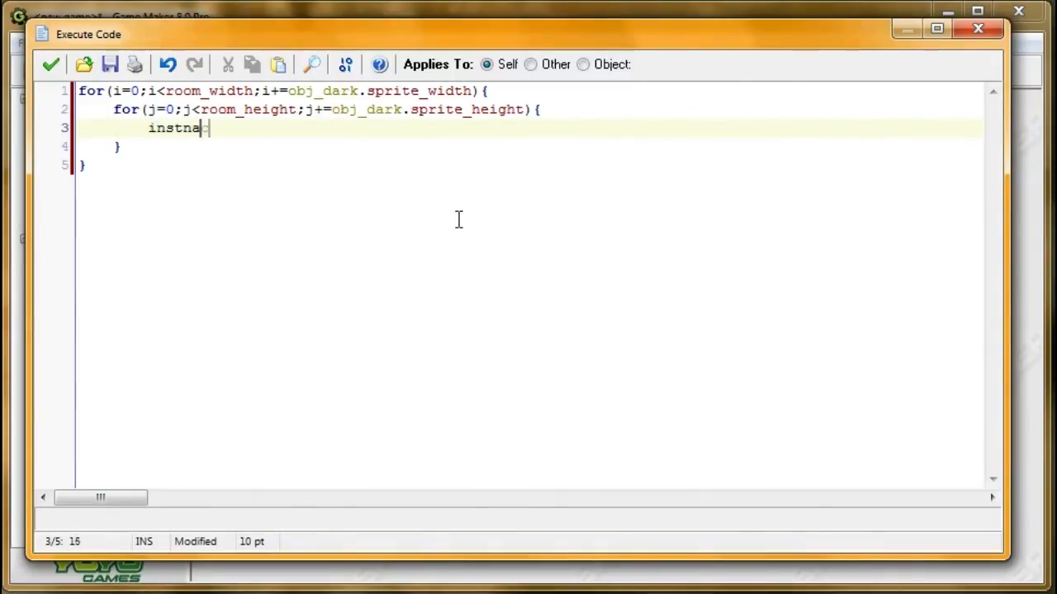
key("Backspace")
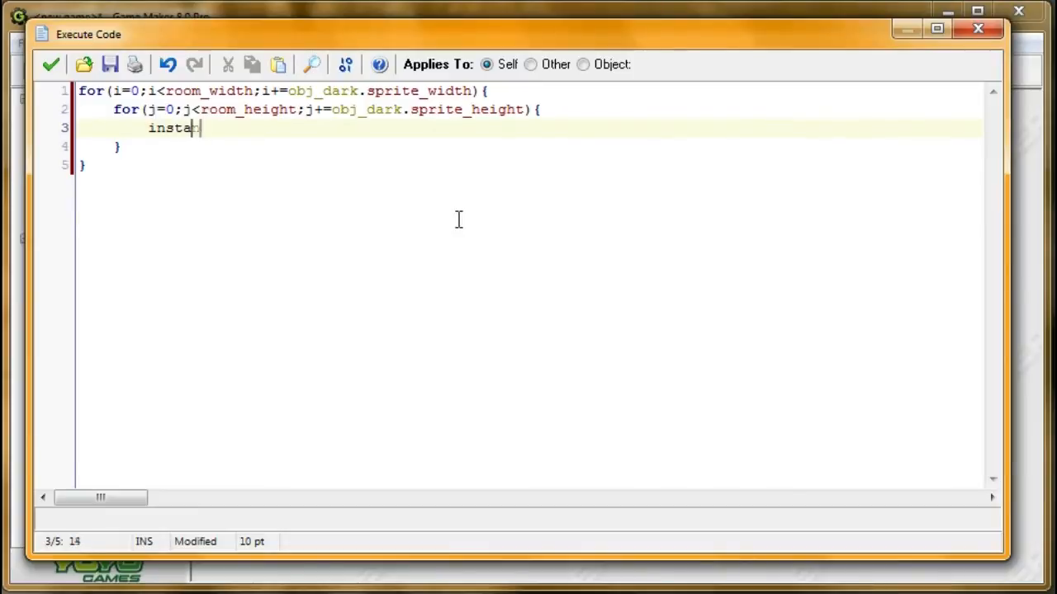
type("nce_create()")
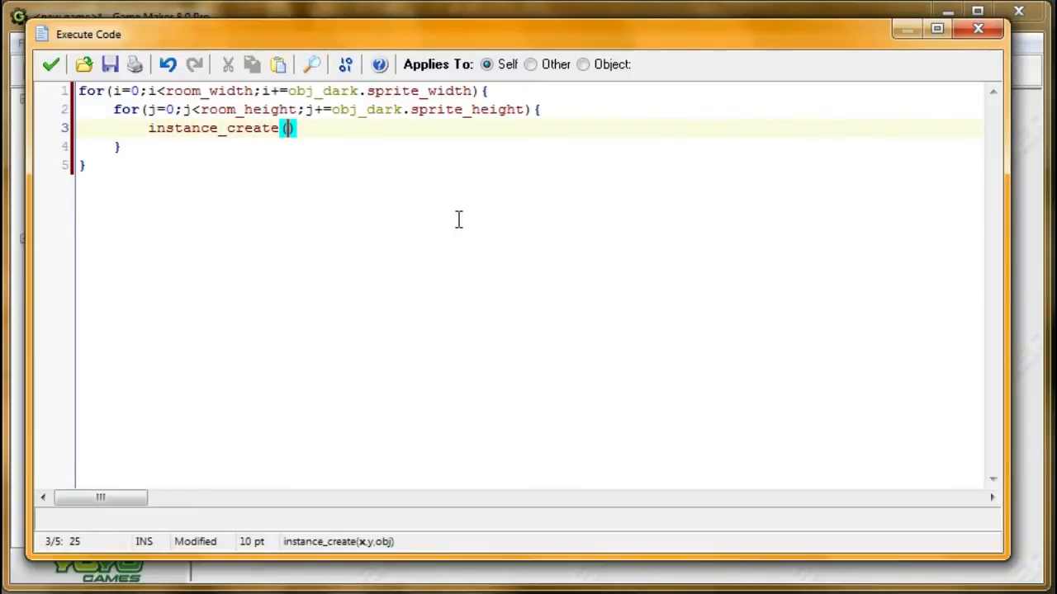
type("i,j")
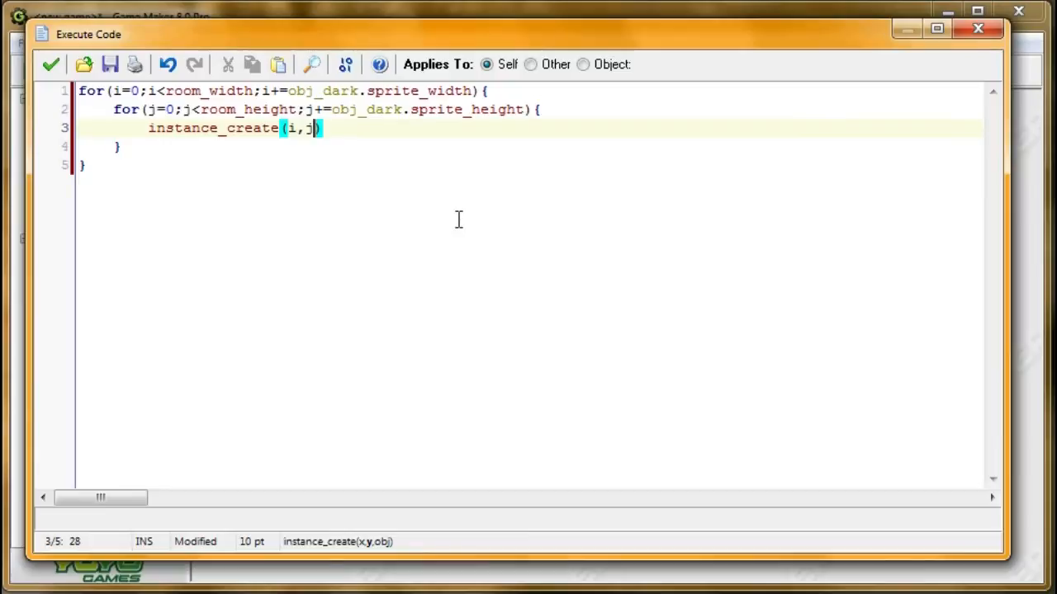
type(",")
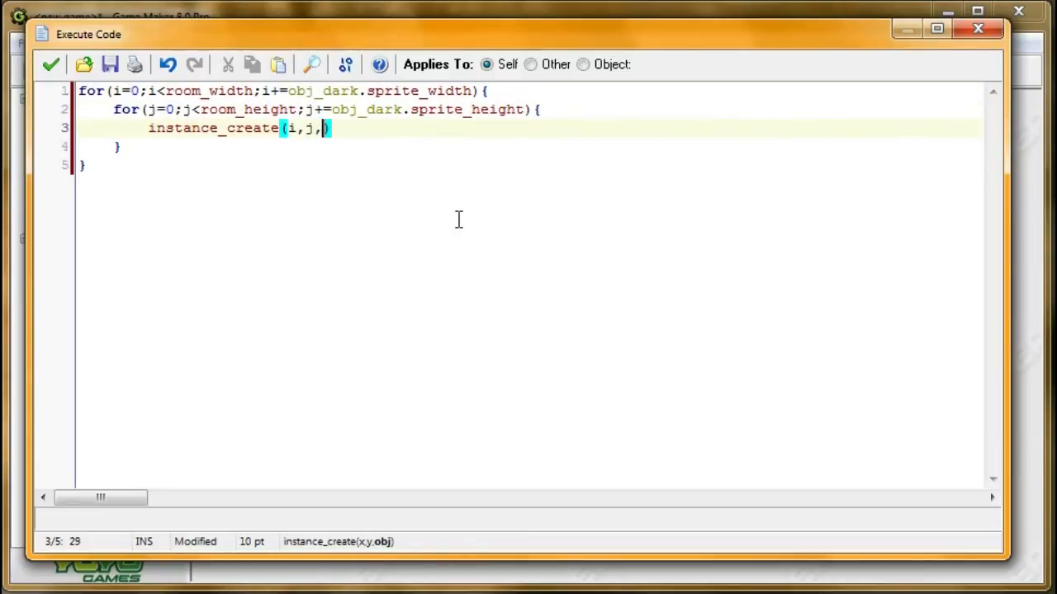
type("obj_dark")
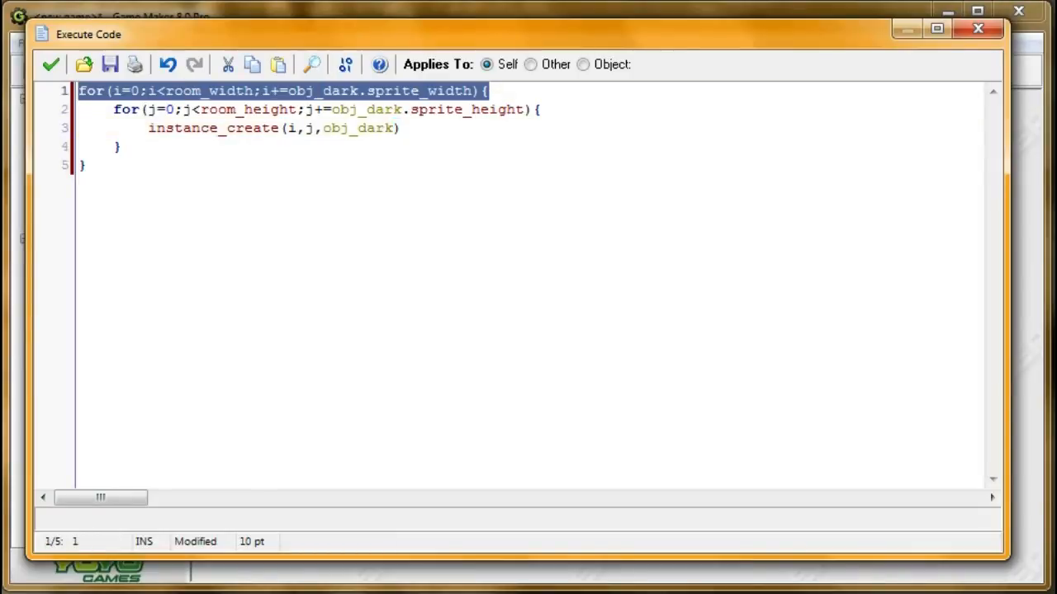
- Highlight the outer and inner loop lines to explain the nested loops
left_click(260, 110)
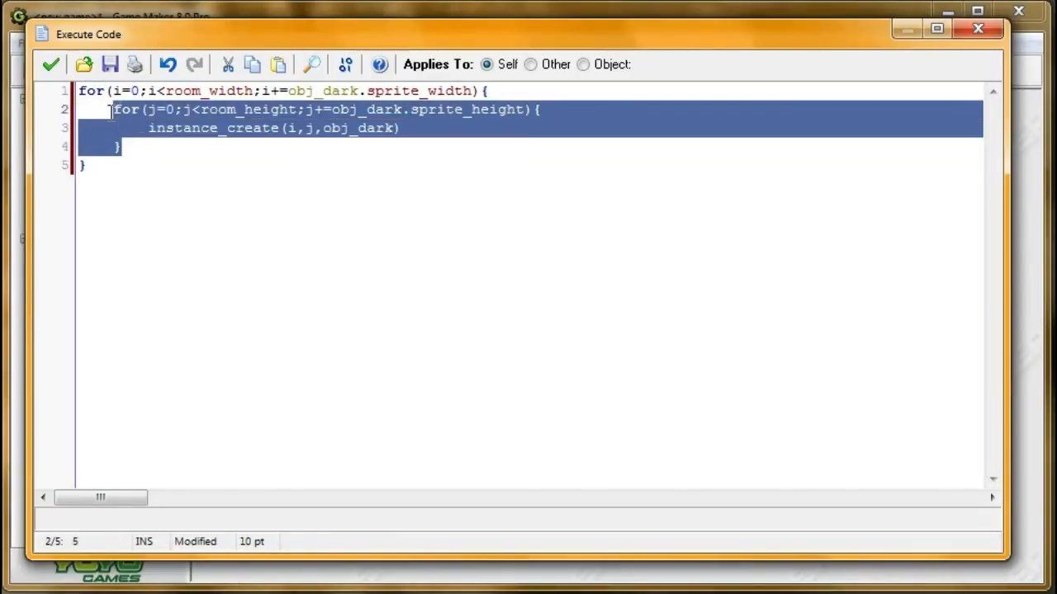
left_click(405, 128)
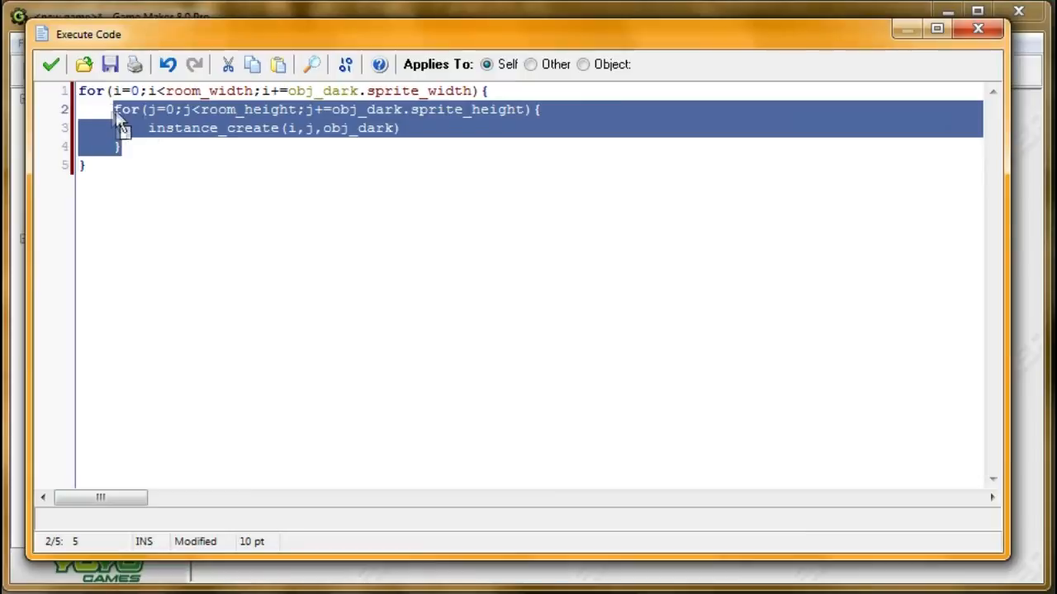
mouse_move(417, 132)
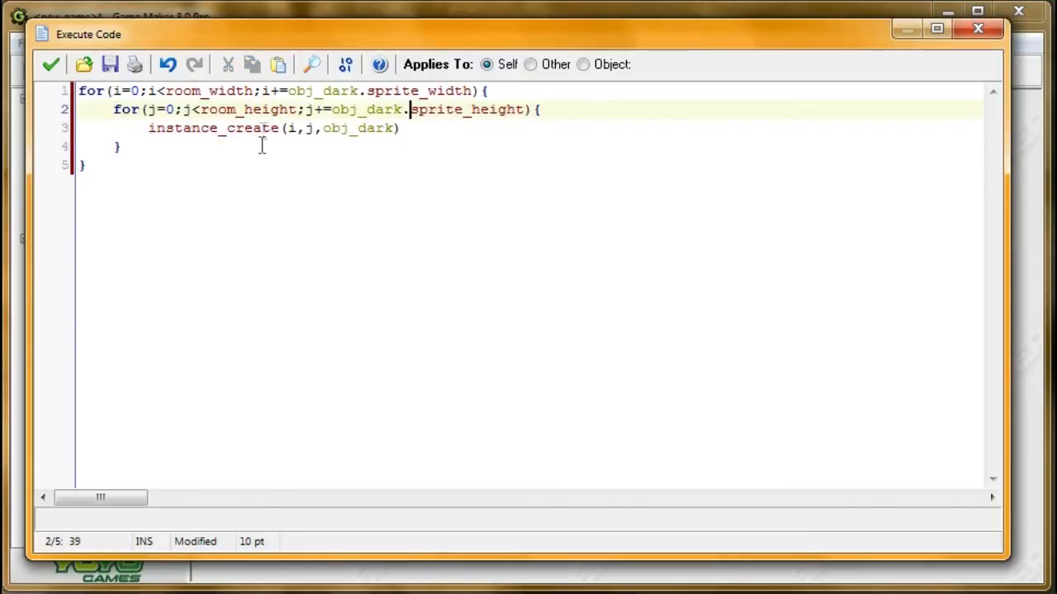
left_click(185, 159)
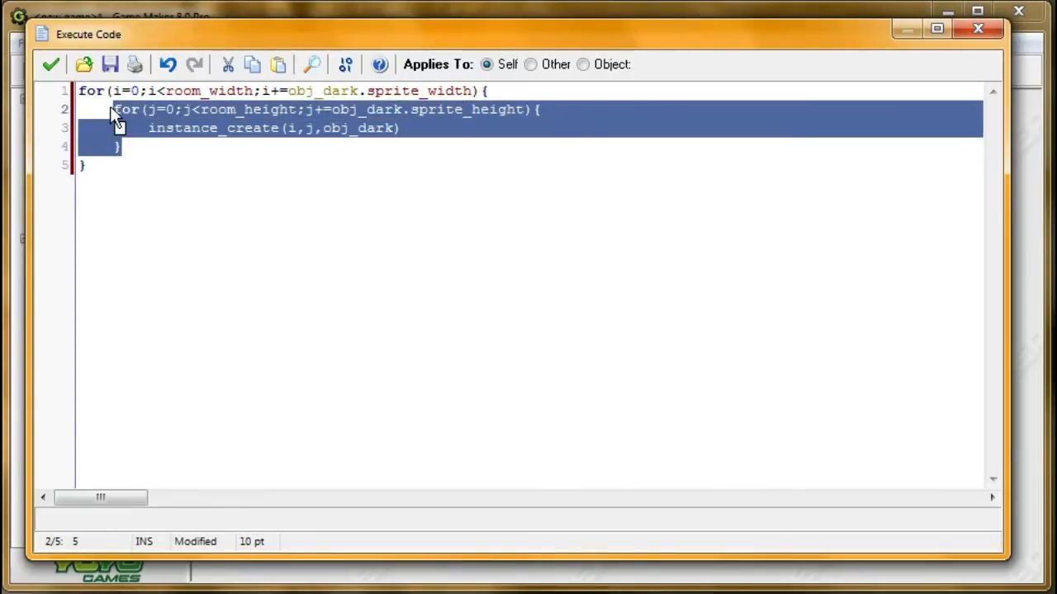
mouse_move(174, 161)
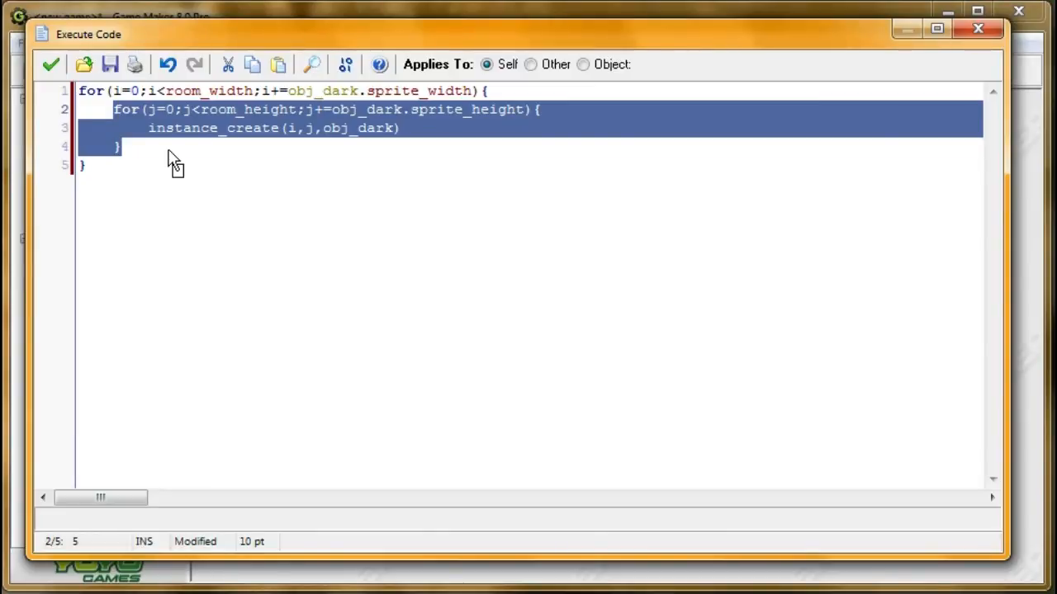
left_click(122, 146)
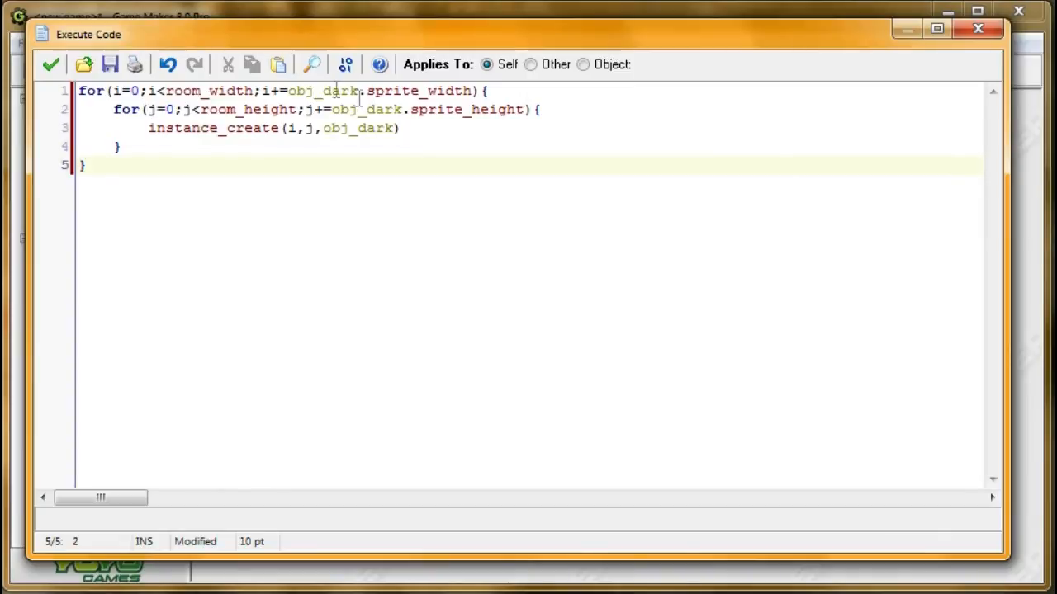
- Highlight the outer loop's step expression, then keep the code and close the editor
left_click_drag(264, 91, 474, 91)
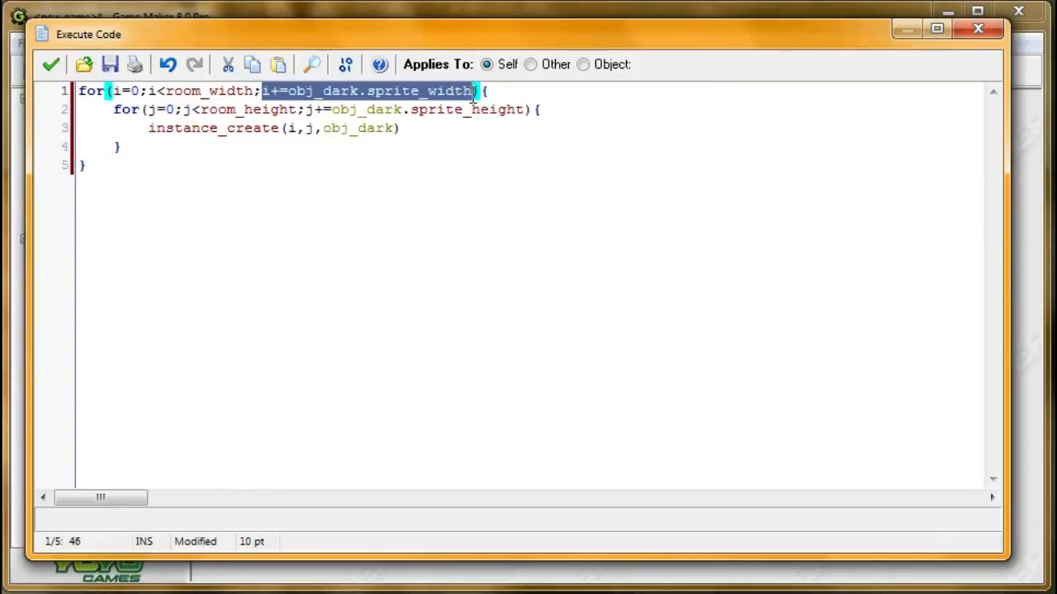
left_click(268, 91)
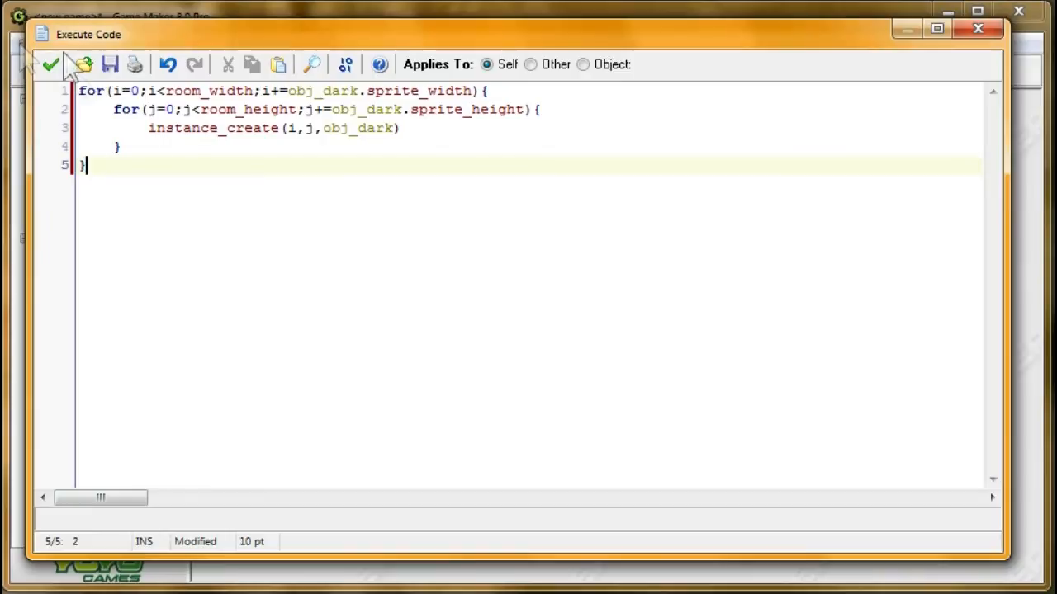
left_click(50, 64)
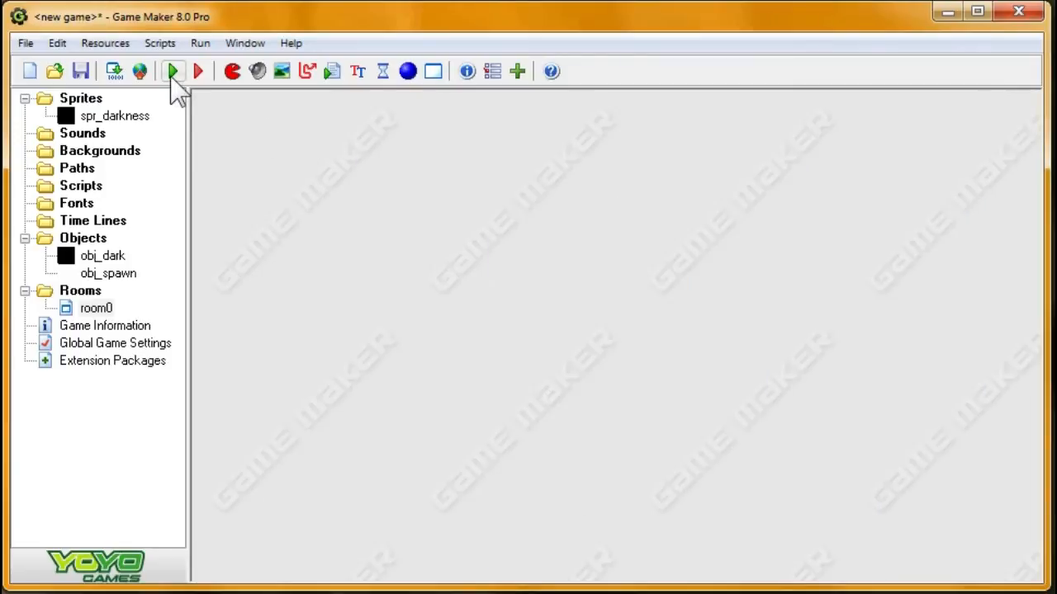
left_click(172, 71)
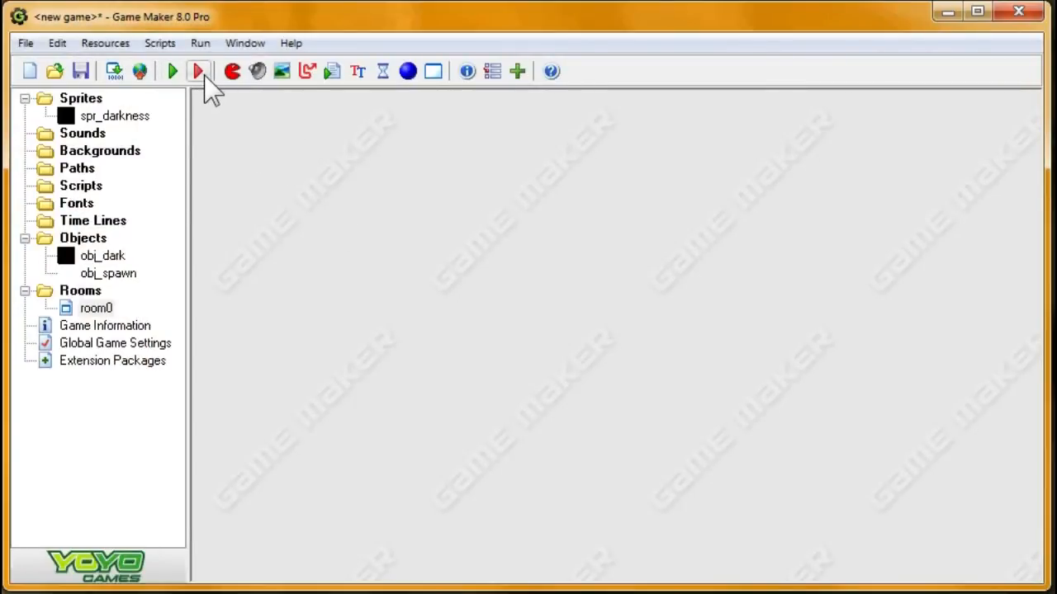
left_click(198, 71)
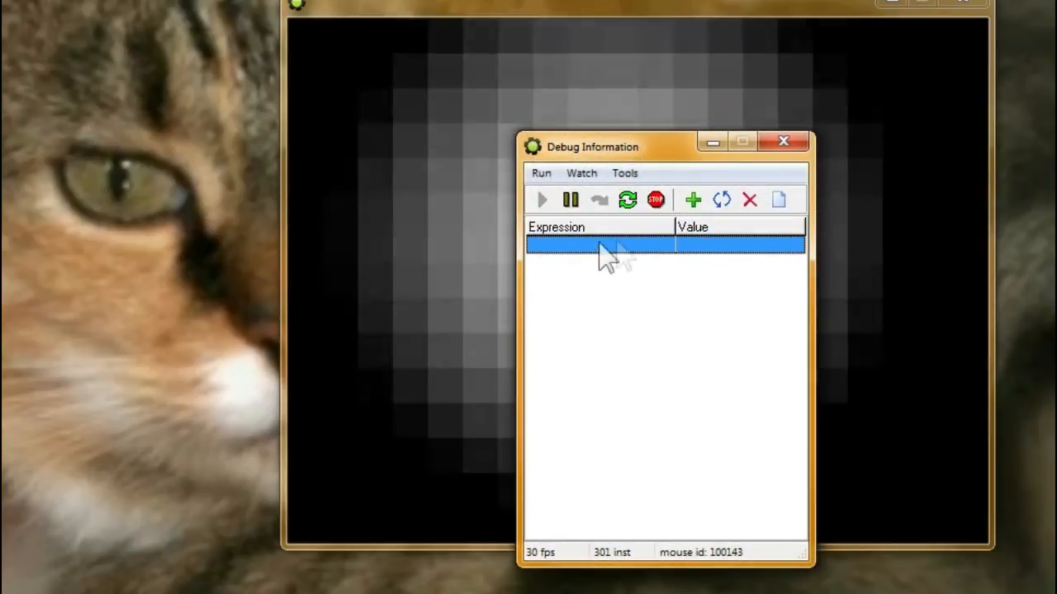
left_click_drag(592, 147, 156, 118)
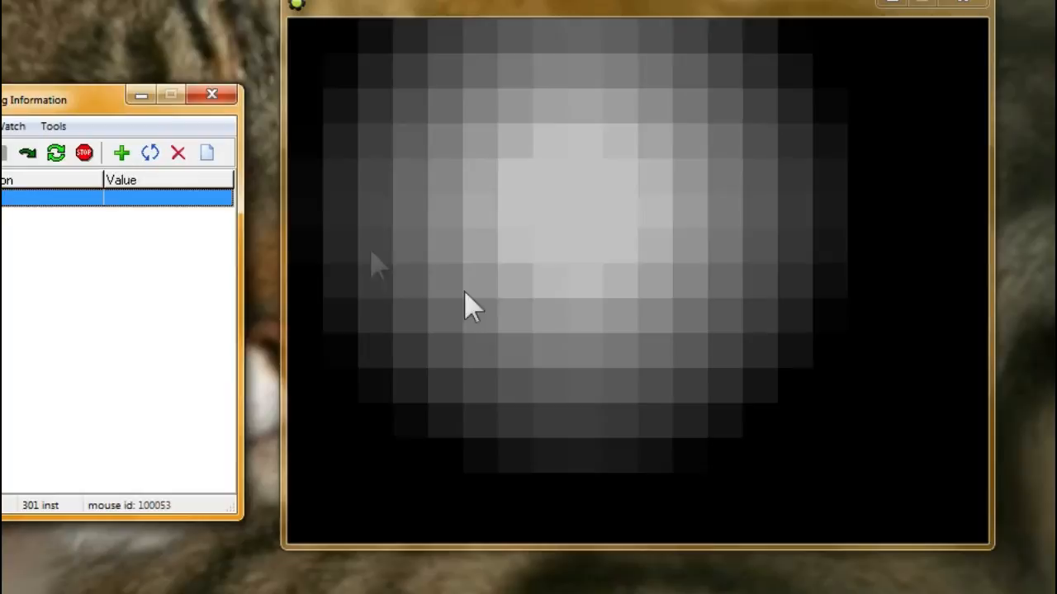
mouse_move(739, 404)
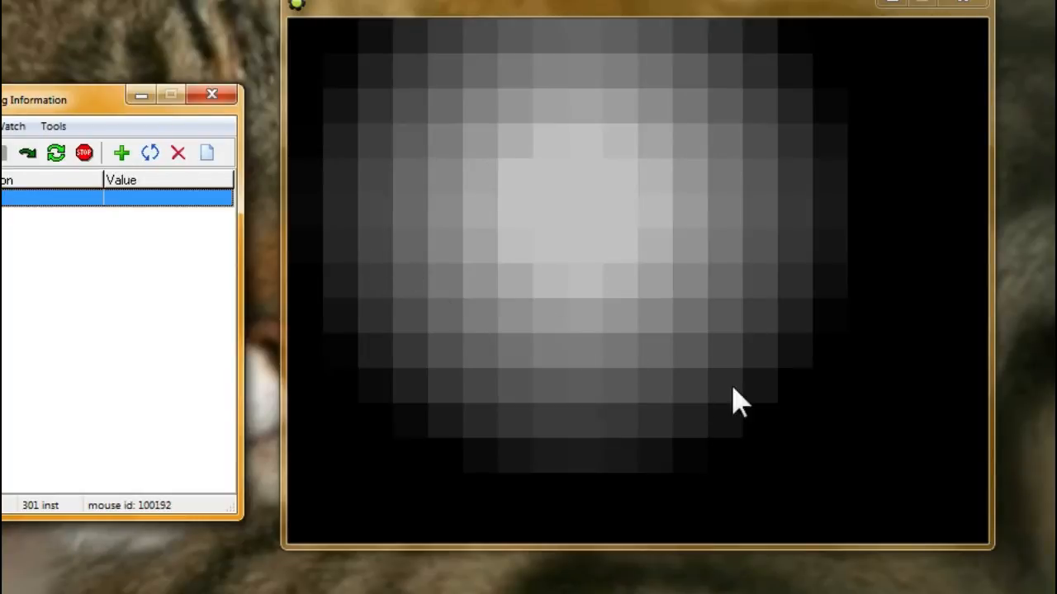
mouse_move(913, 413)
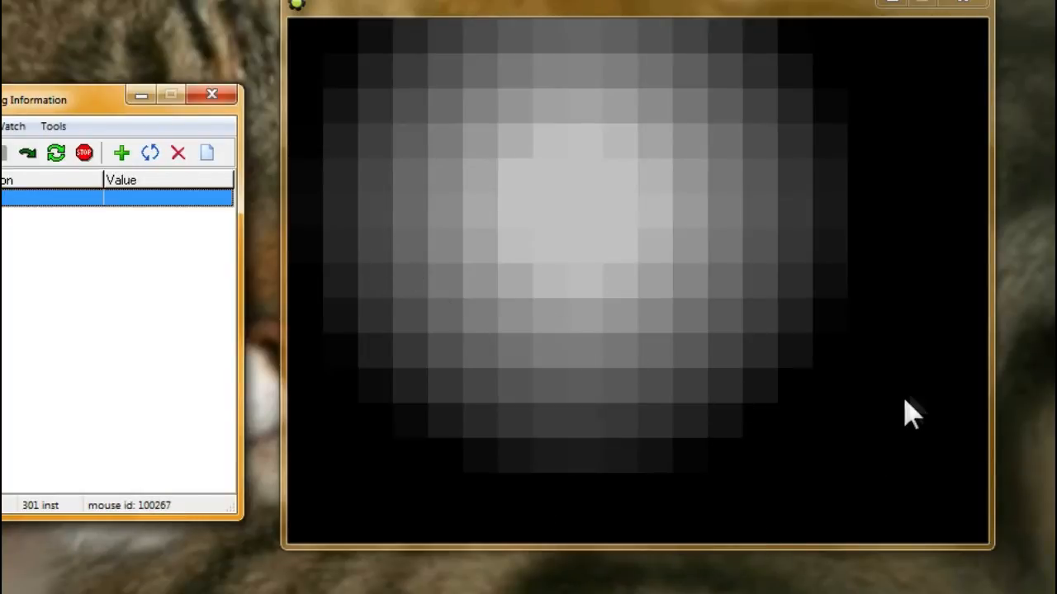
mouse_move(892, 368)
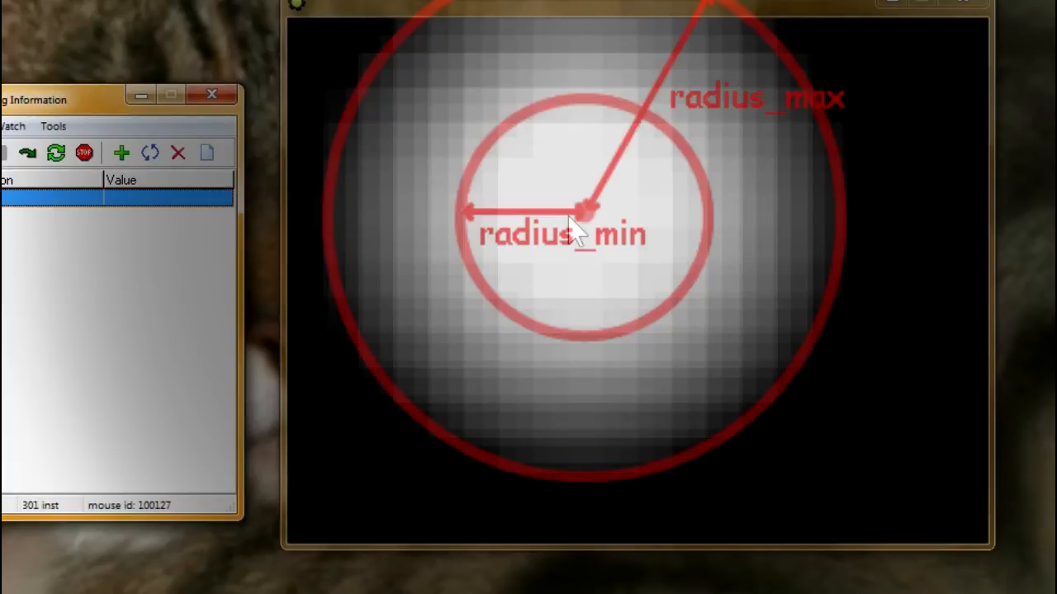
mouse_move(578, 217)
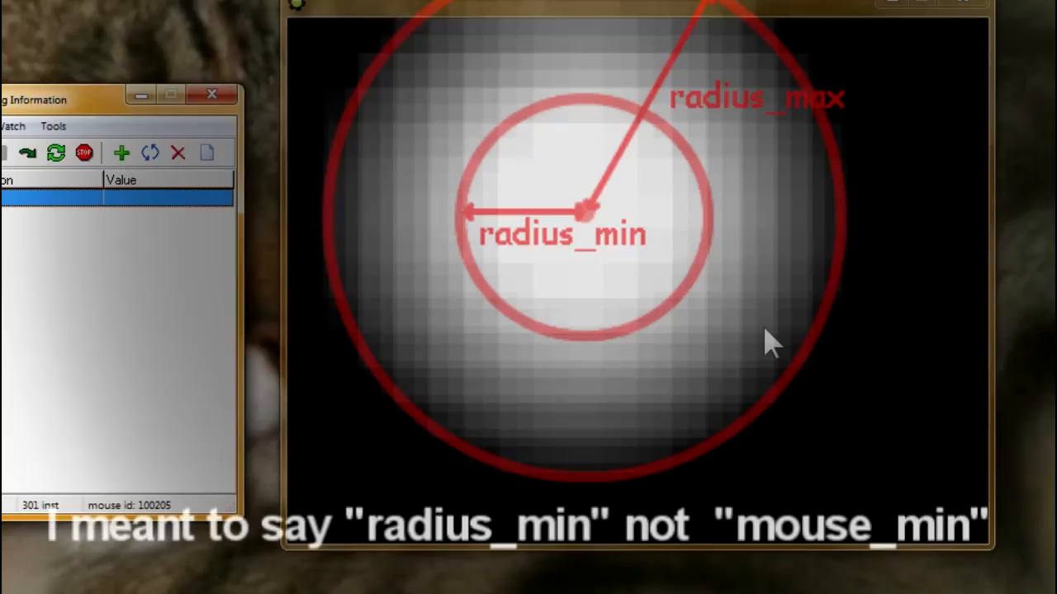
mouse_move(925, 281)
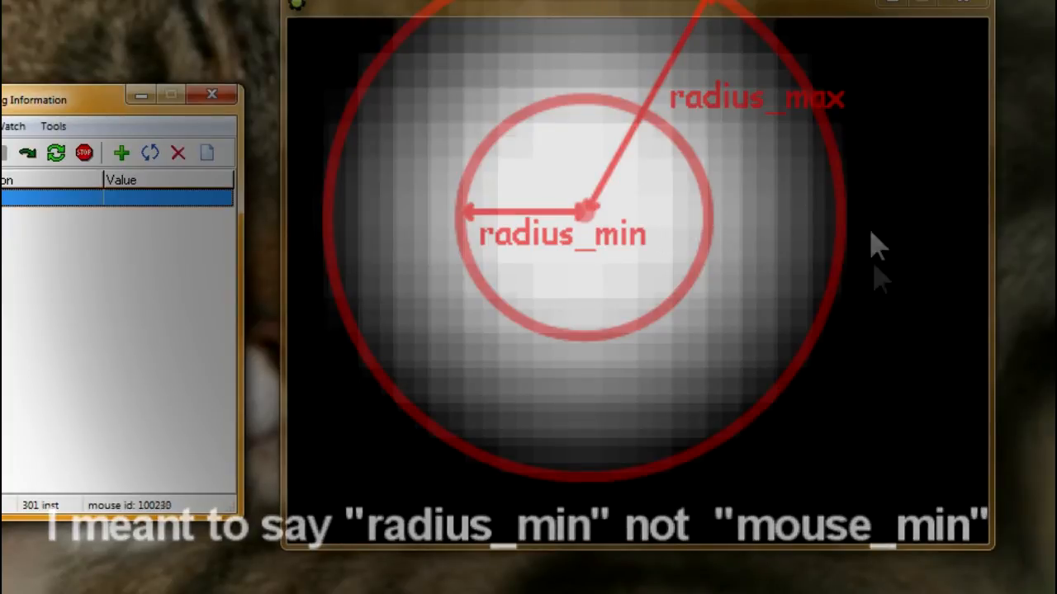
mouse_move(520, 285)
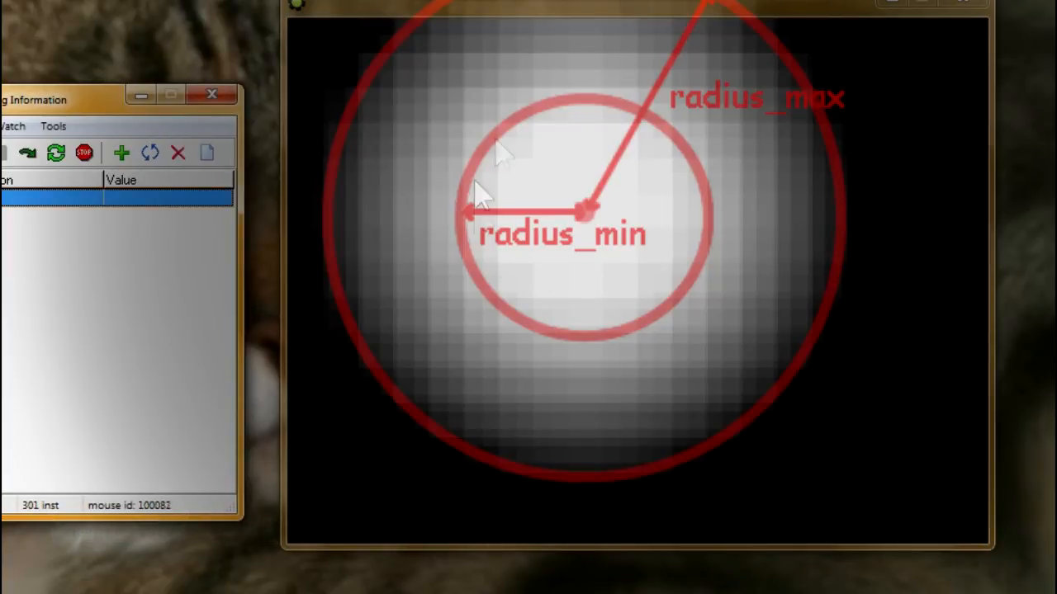
mouse_move(566, 227)
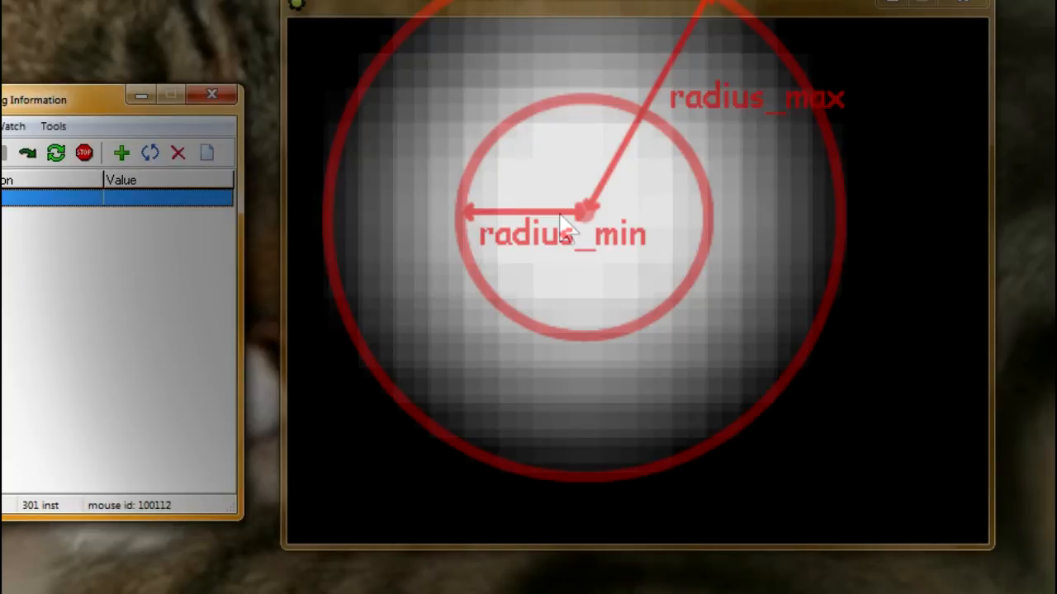
mouse_move(829, 339)
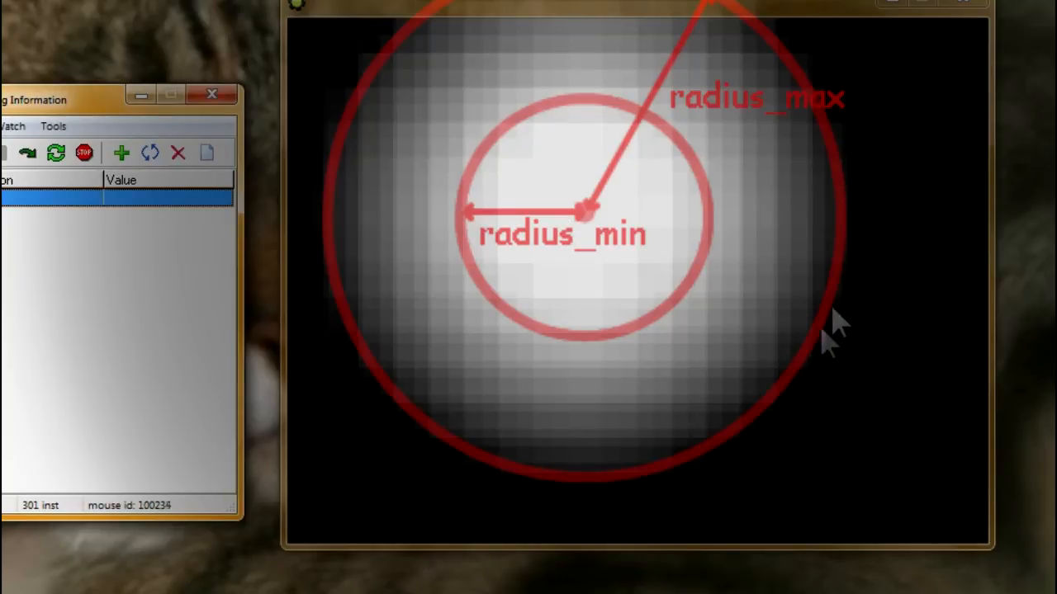
mouse_move(429, 24)
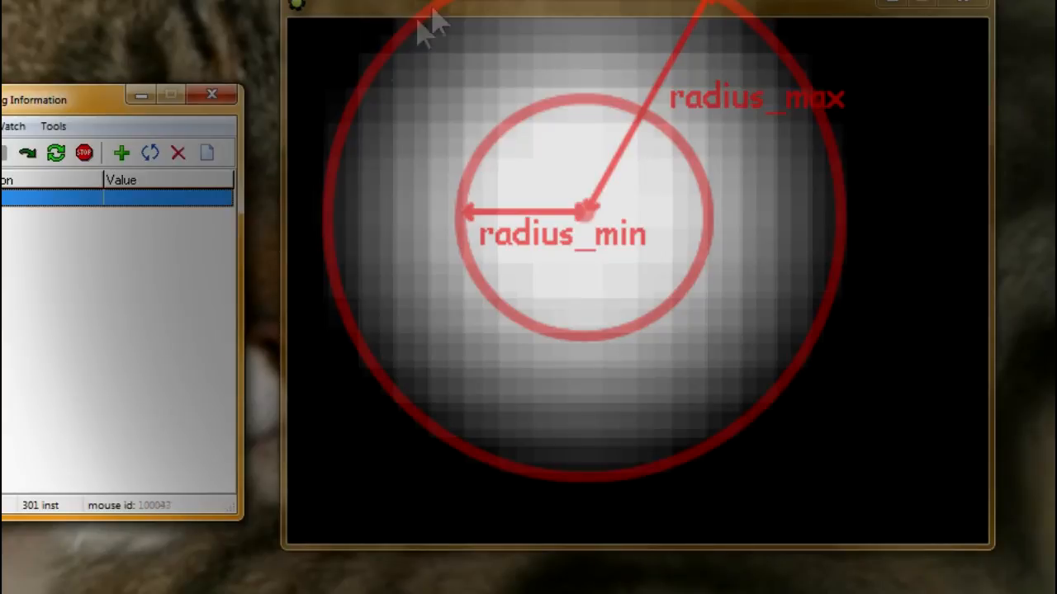
mouse_move(399, 326)
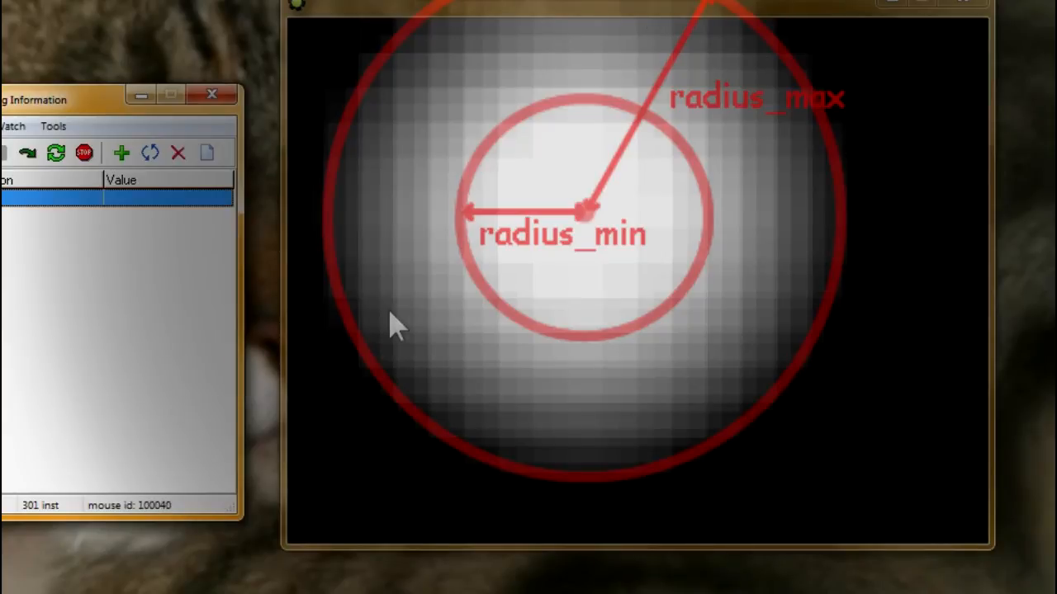
mouse_move(751, 318)
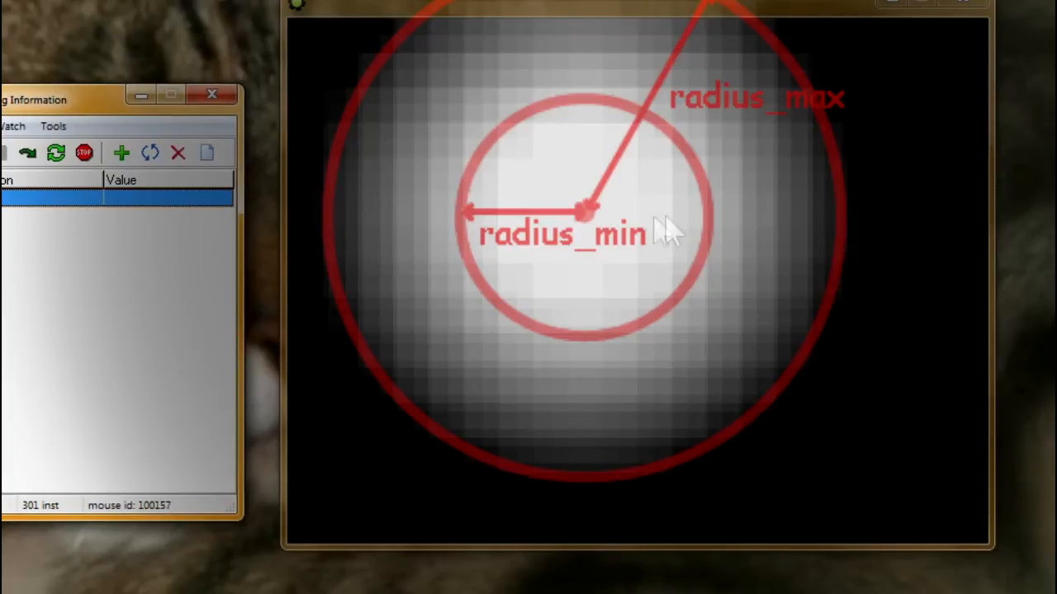
mouse_move(591, 210)
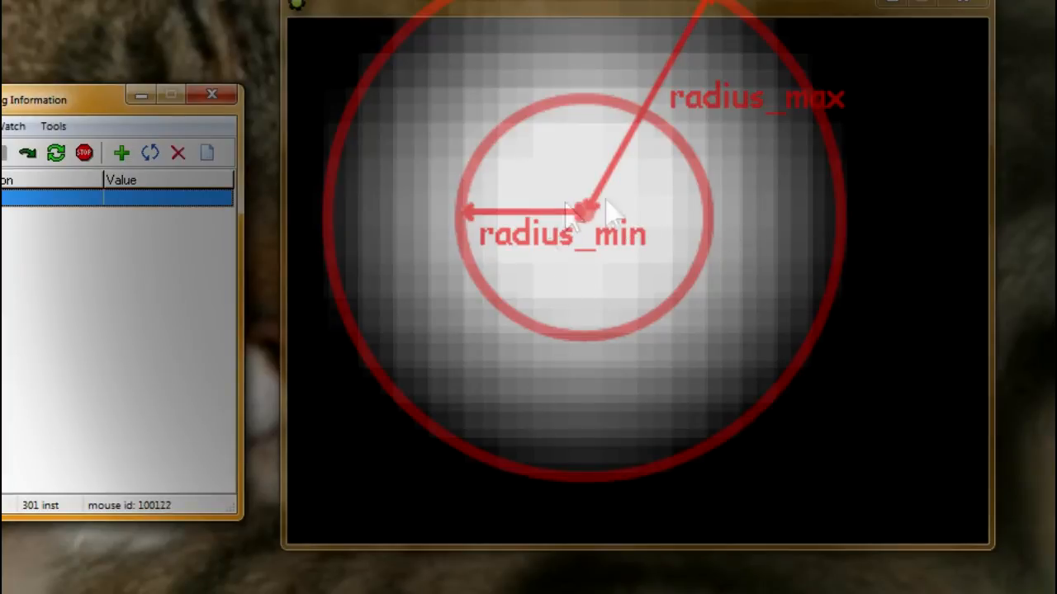
mouse_move(644, 190)
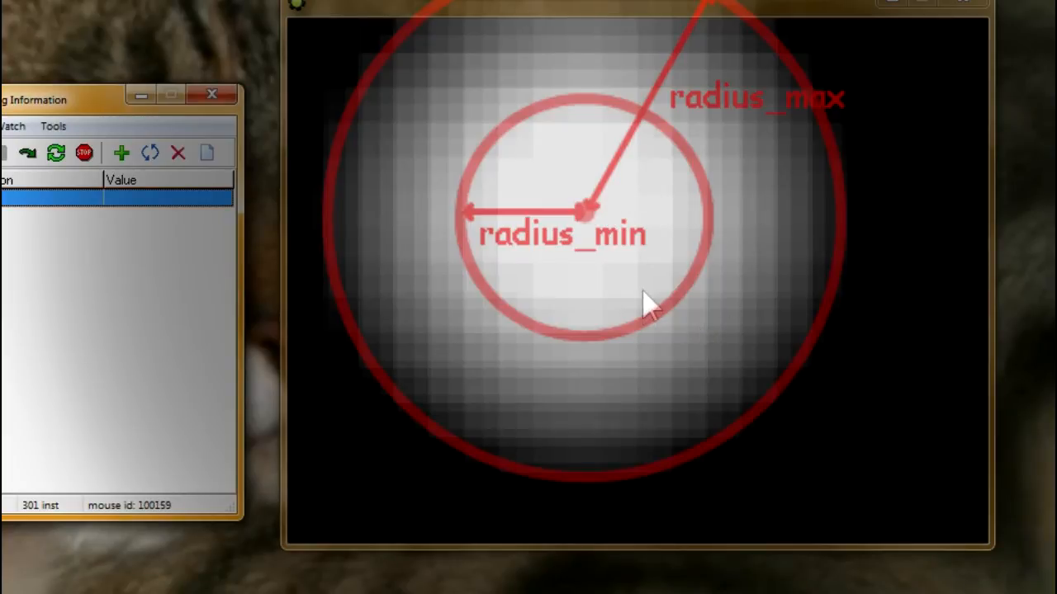
mouse_move(219, 235)
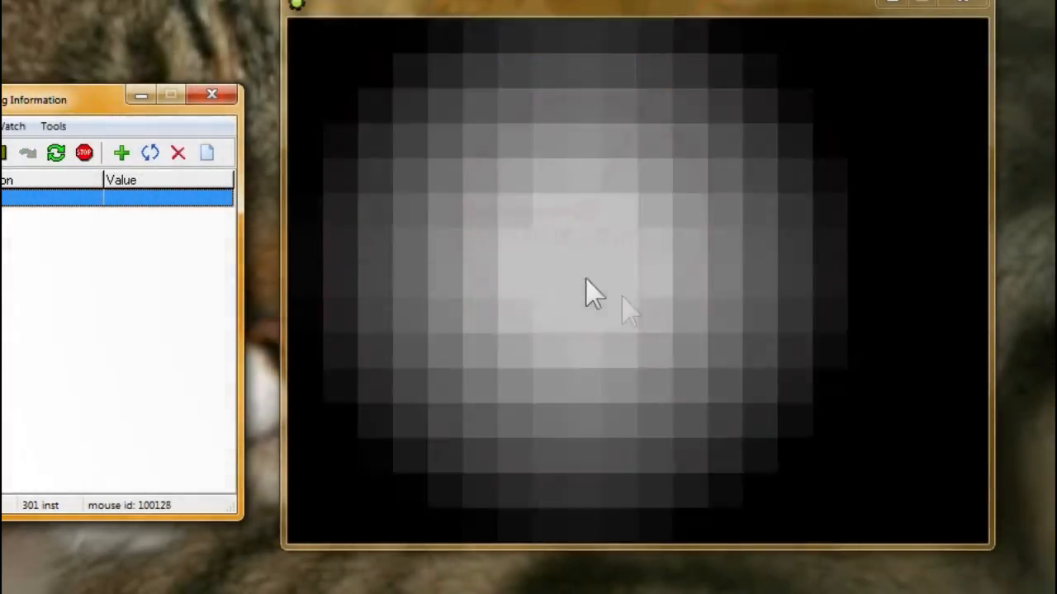
mouse_move(660, 264)
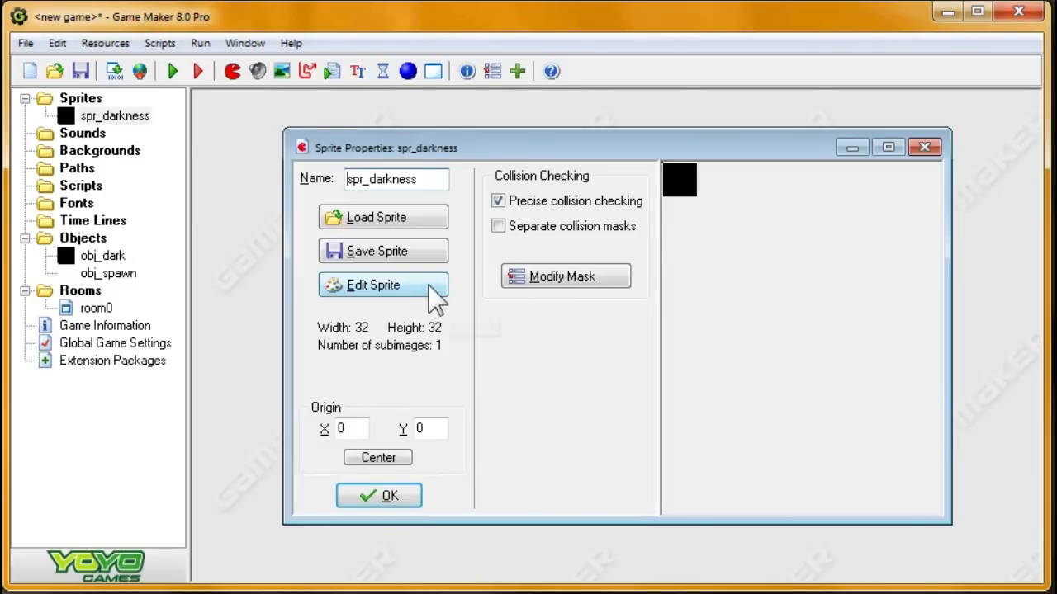
- Stretch spr_darkness to 50% (16 × 16 px) in the sprite editor
left_click(372, 285)
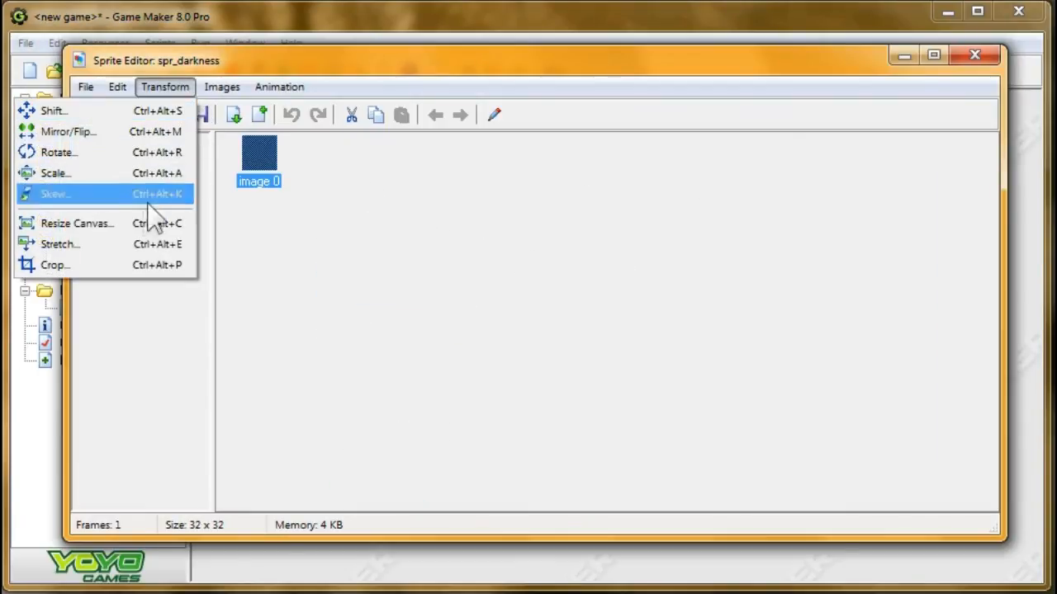
left_click(77, 223)
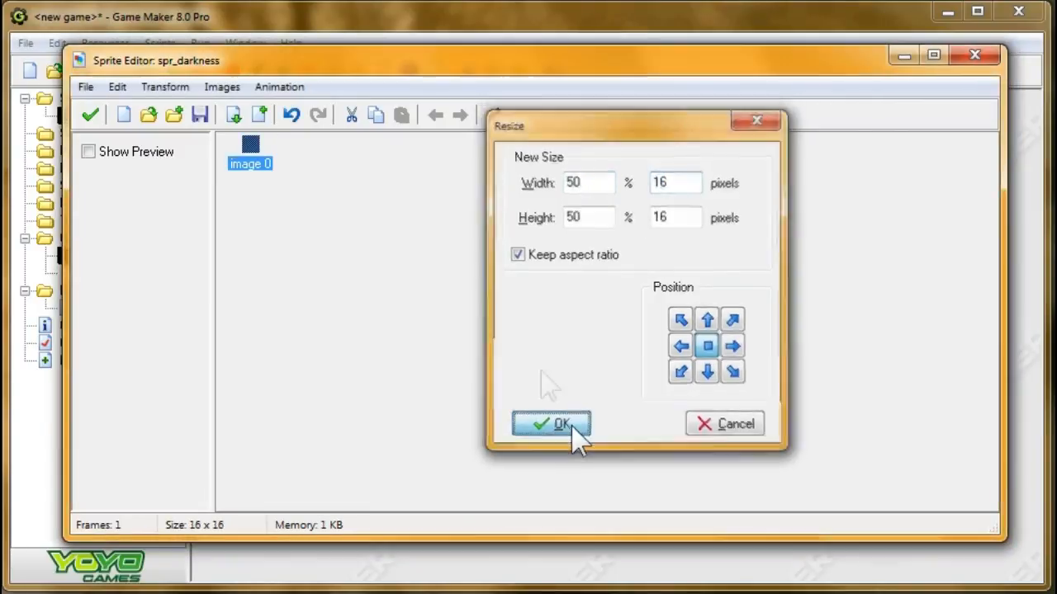
left_click(551, 423)
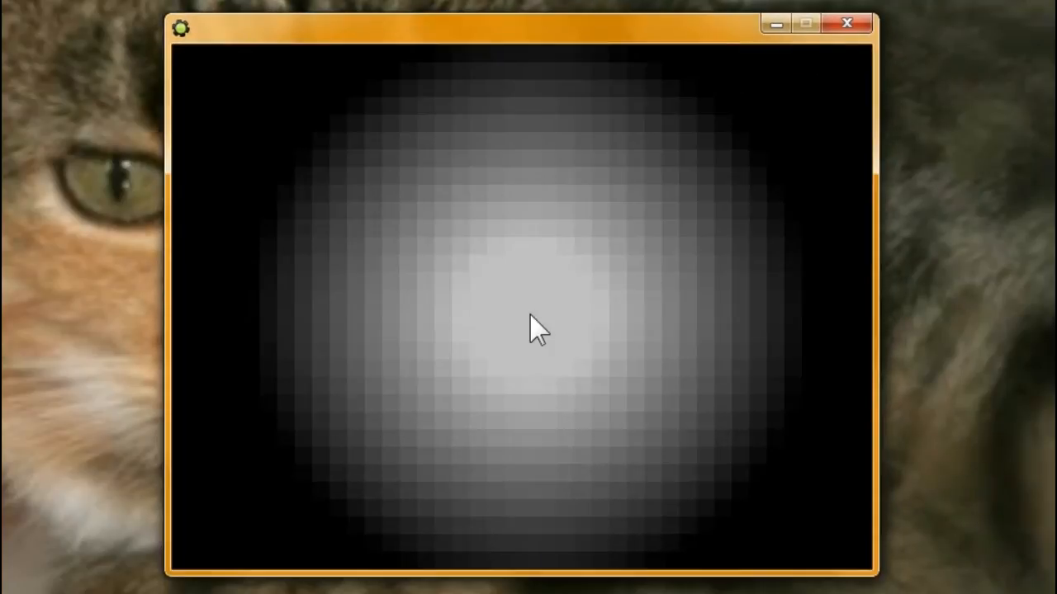
mouse_move(611, 330)
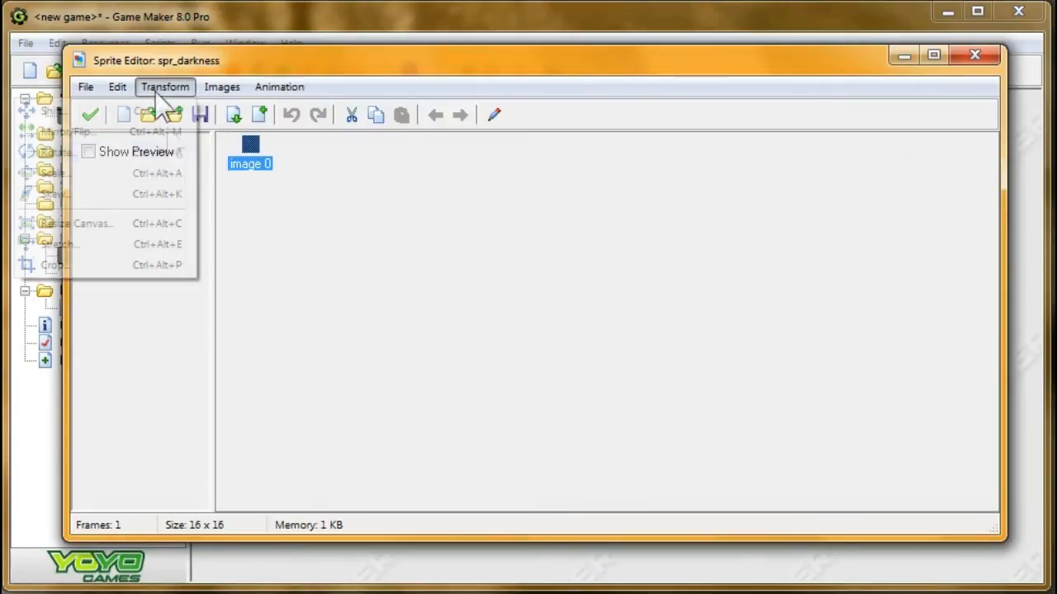
- Stretch spr_darkness to 1 × 1 pixel and accept the sprite changes
left_click(70, 223)
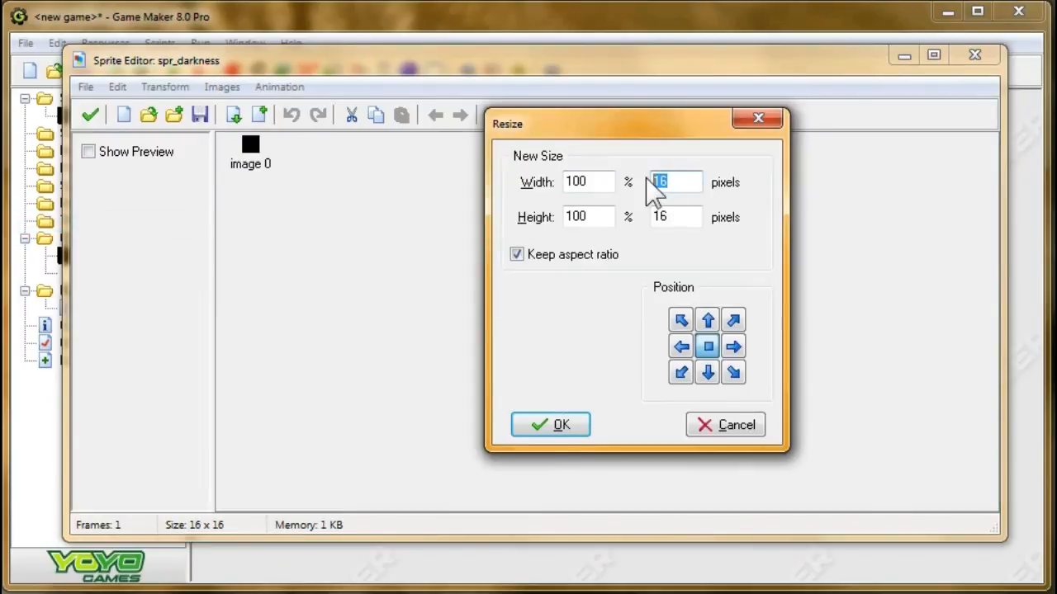
left_click(550, 424)
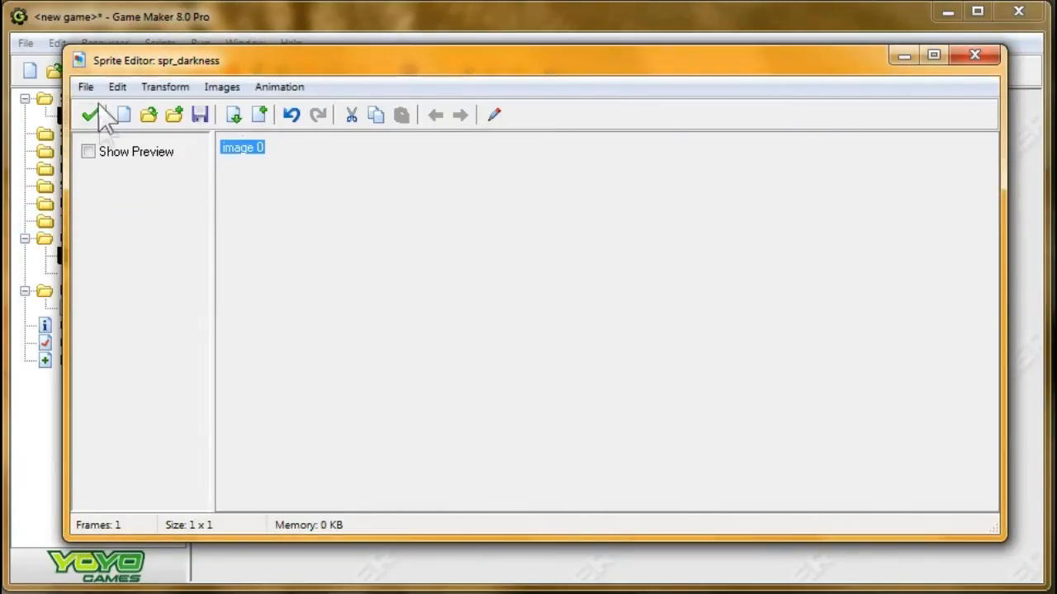
left_click(88, 115)
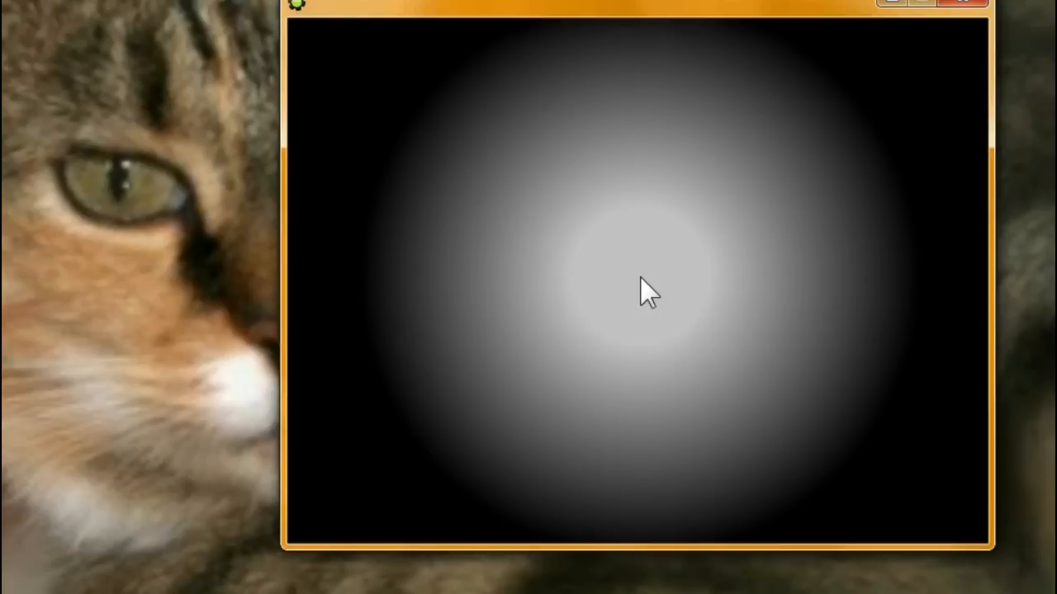
mouse_move(630, 289)
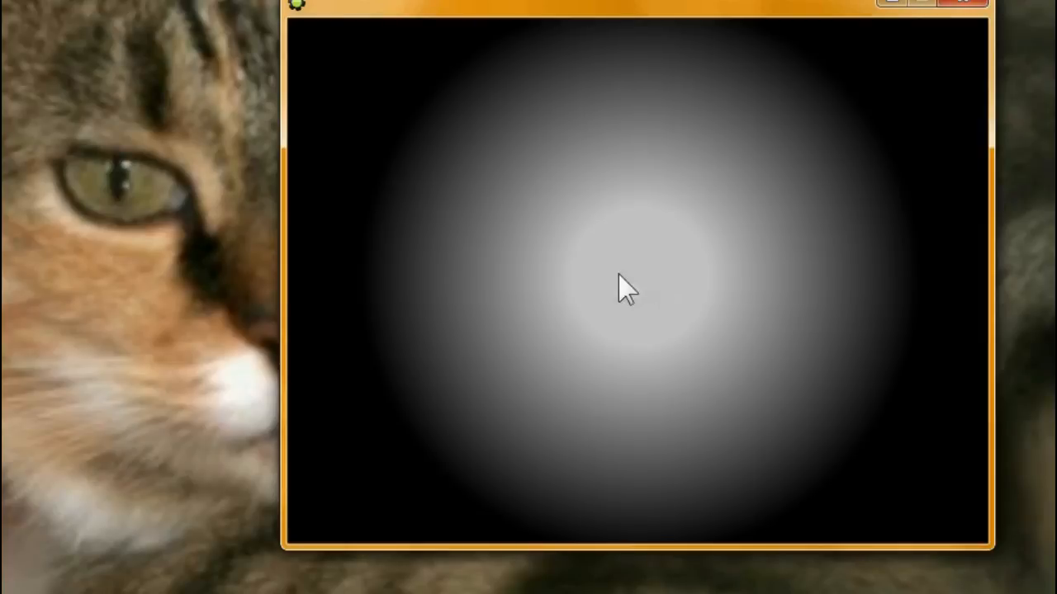
mouse_move(487, 268)
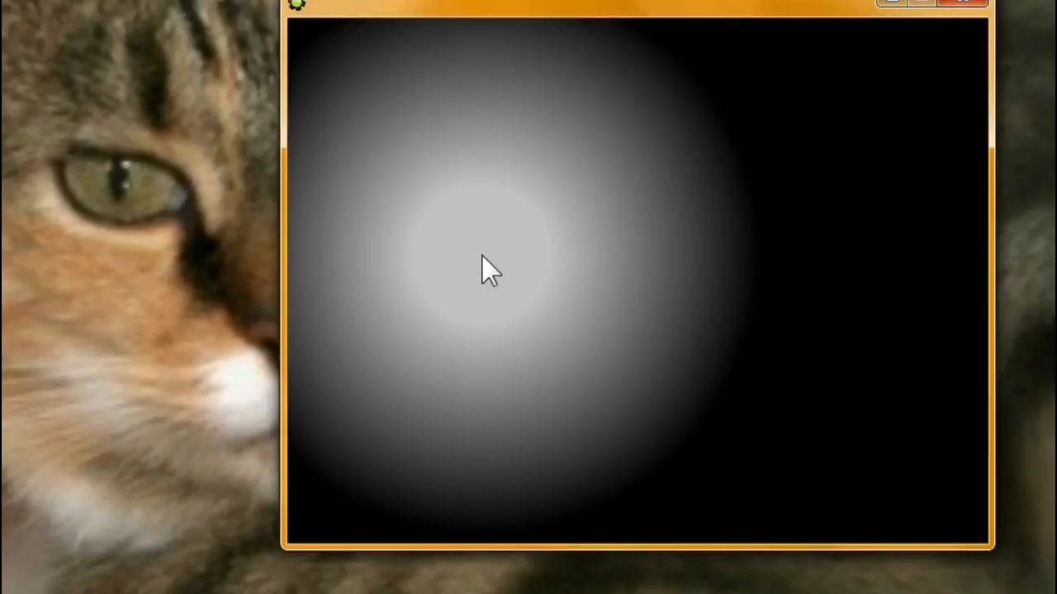
mouse_move(491, 276)
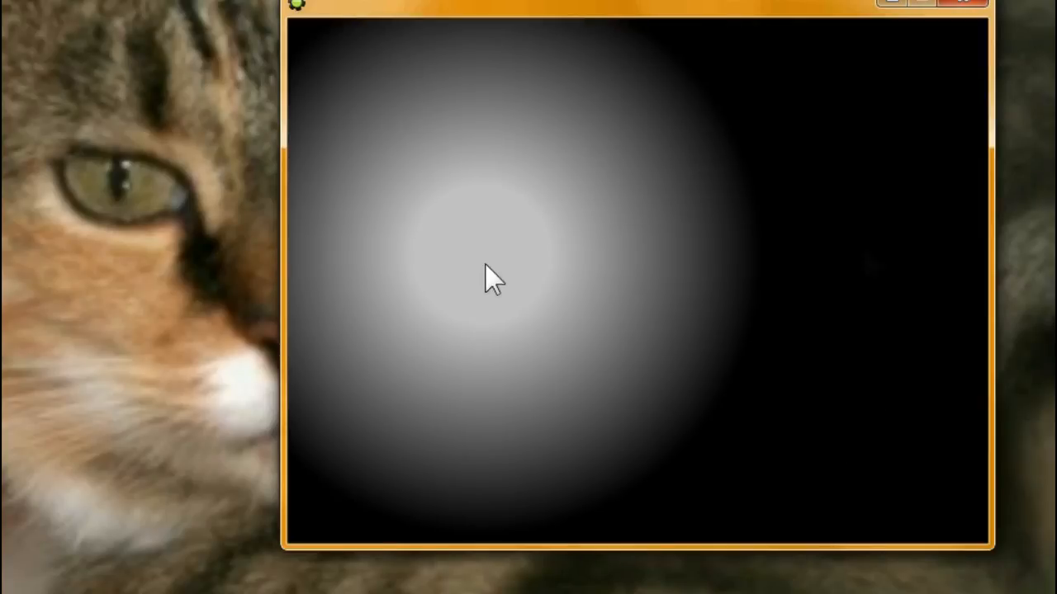
mouse_move(896, 285)
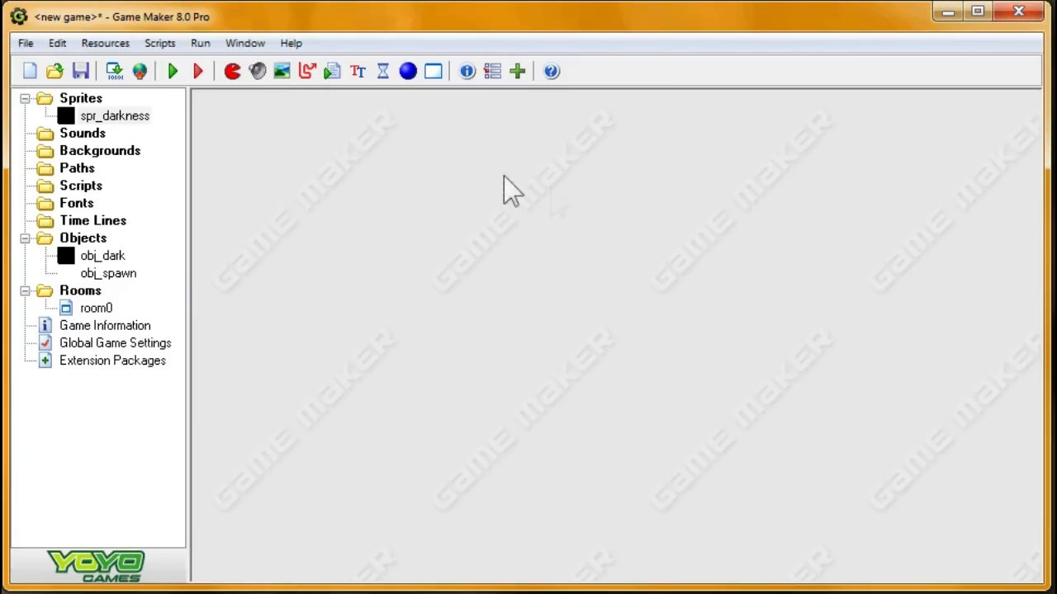
mouse_move(557, 202)
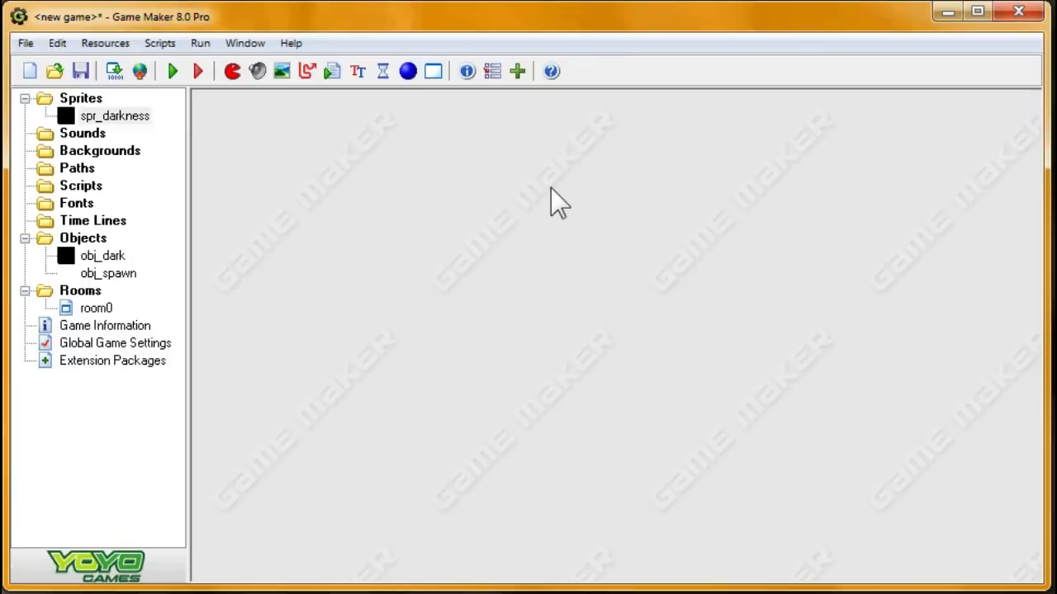
mouse_move(453, 261)
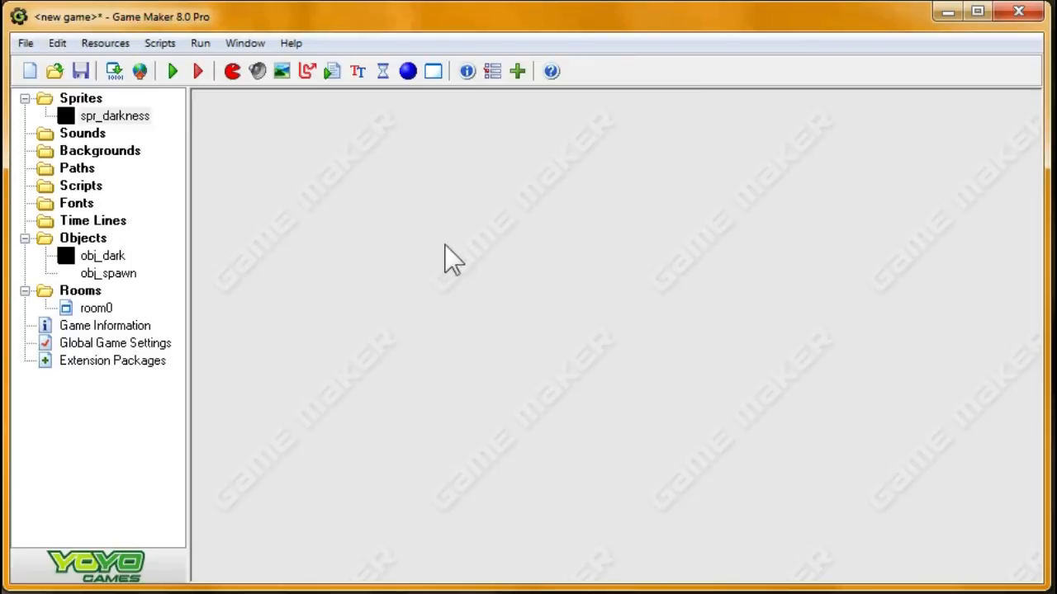
mouse_move(456, 297)
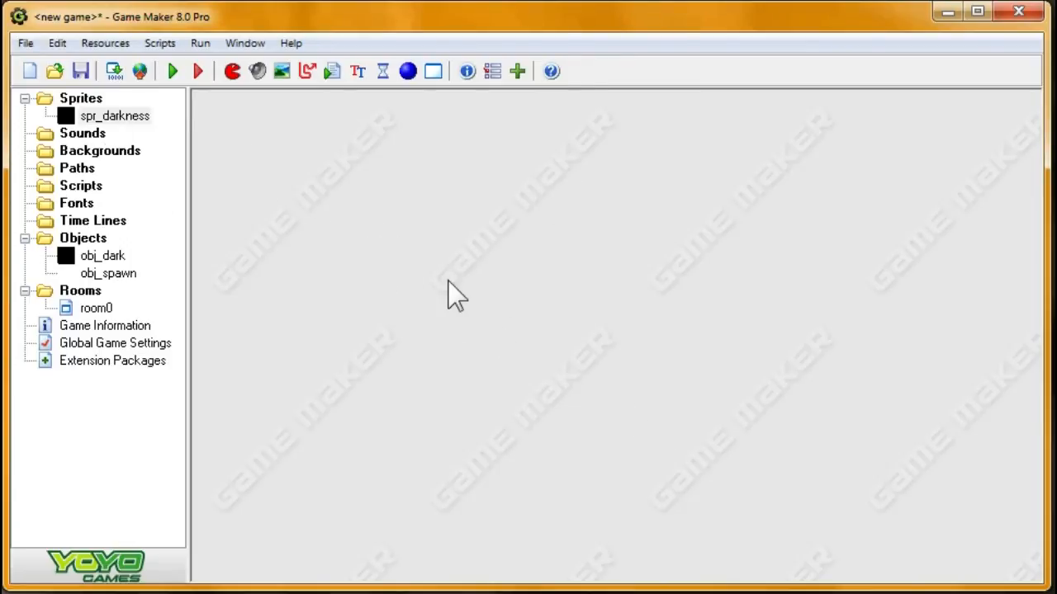
mouse_move(559, 322)
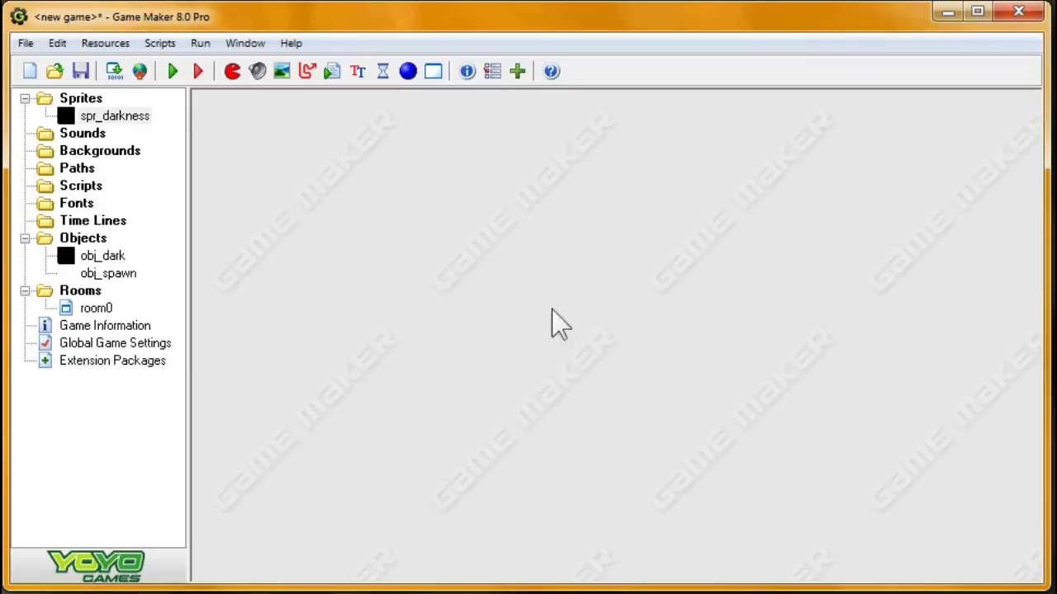